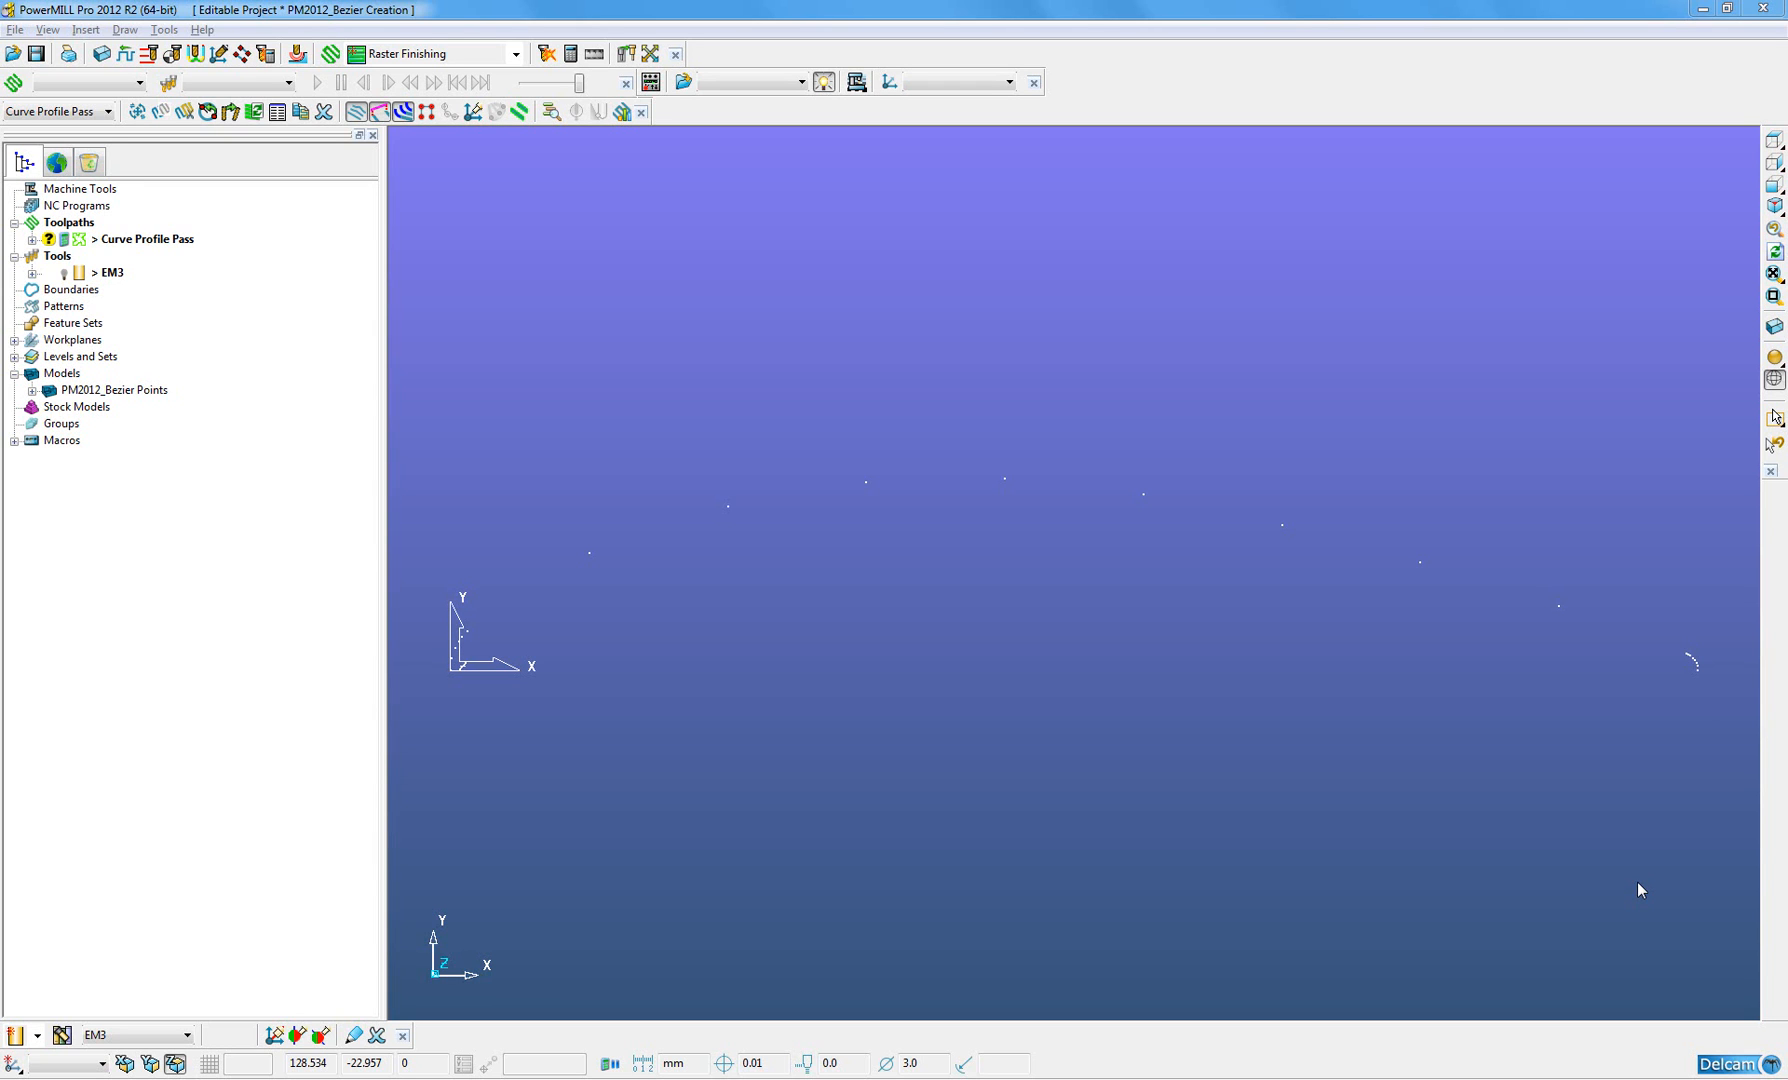
- Select the Bezier points model, then add a new empty pattern named 1 and begin editing
{"action": "left_click", "coordinate": [114, 390]}
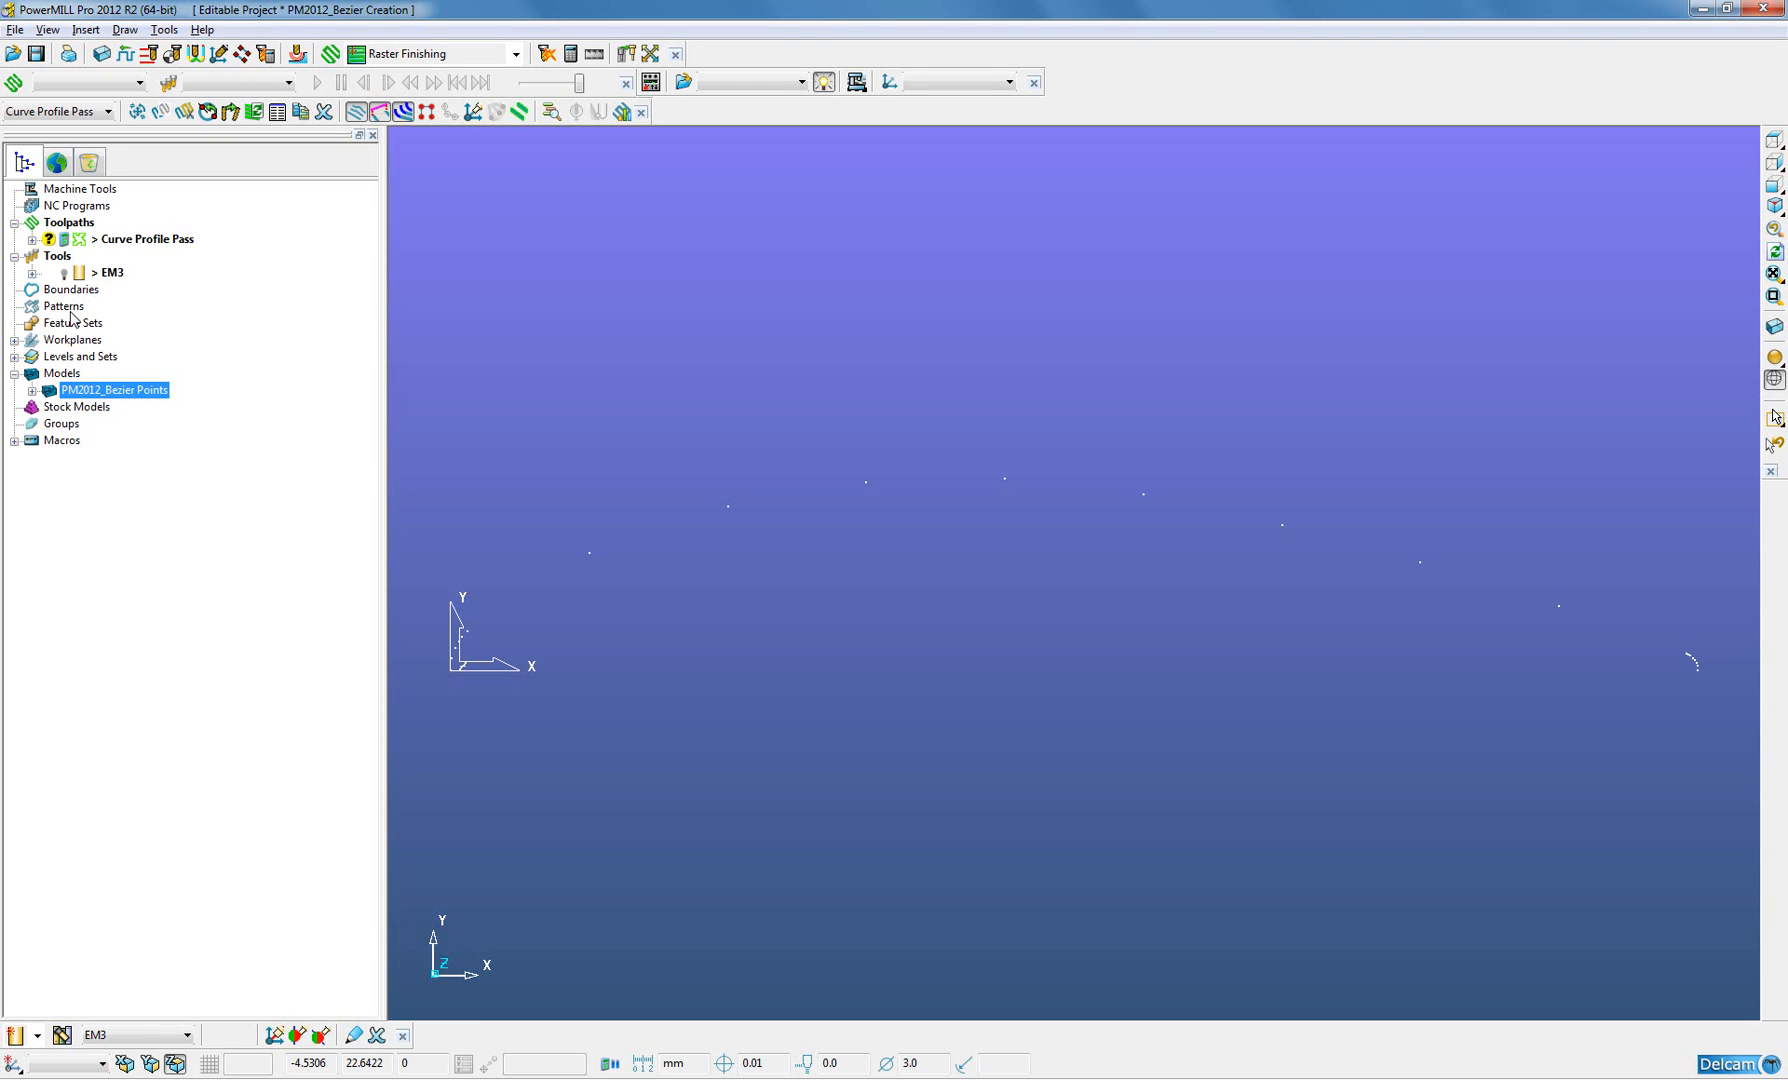
{"action": "right_click", "coordinate": [64, 306]}
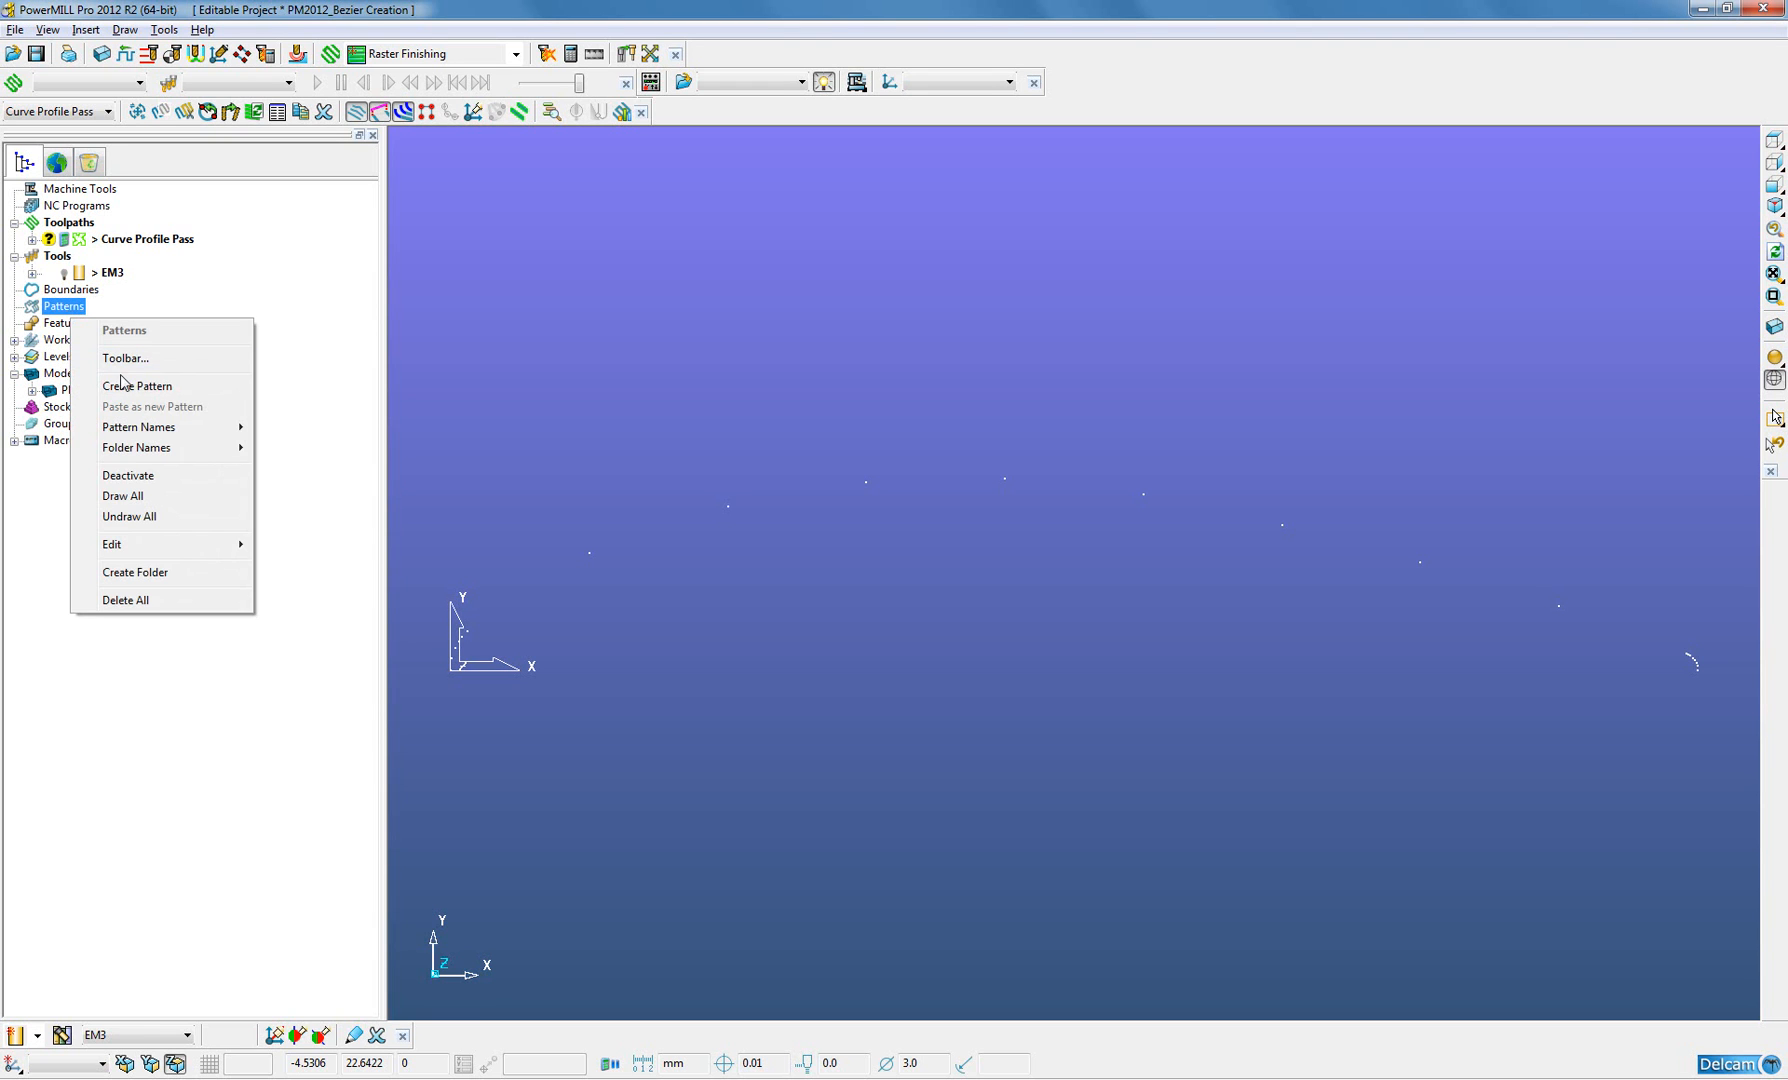
{"action": "left_click", "coordinate": [137, 386]}
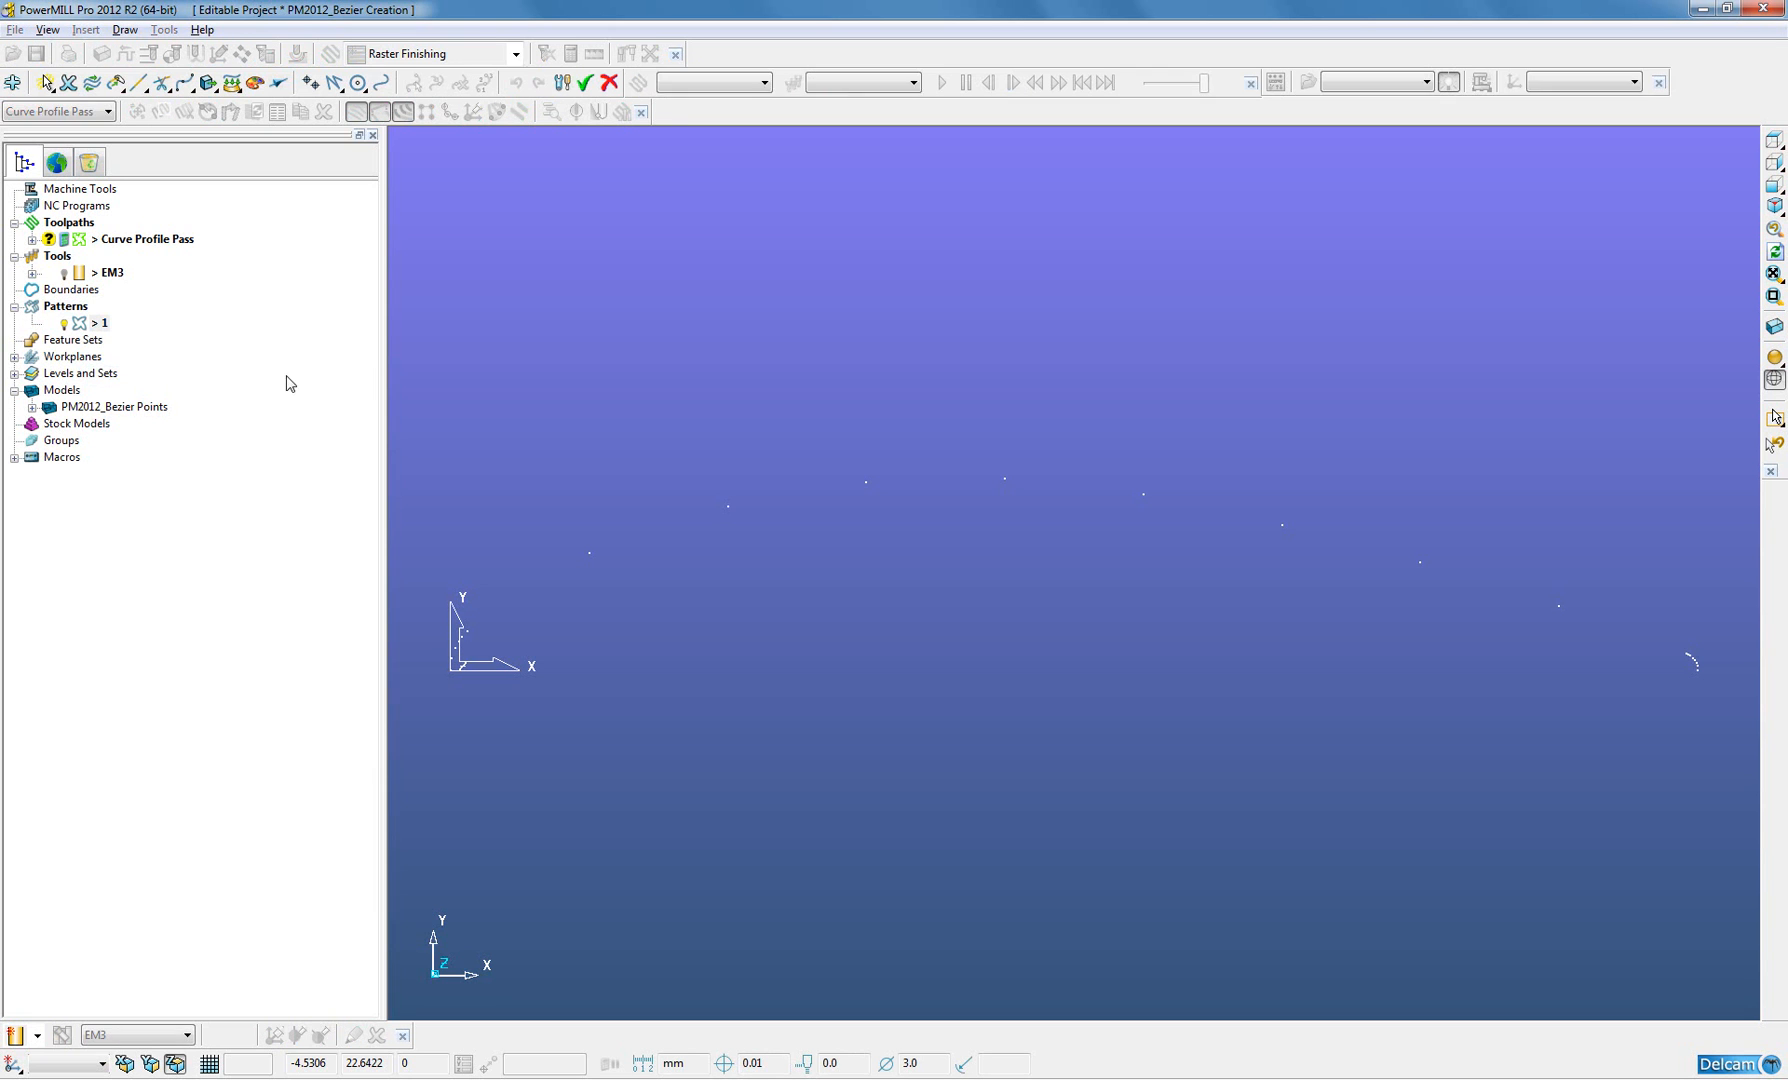
{"action": "left_click", "coordinate": [380, 83]}
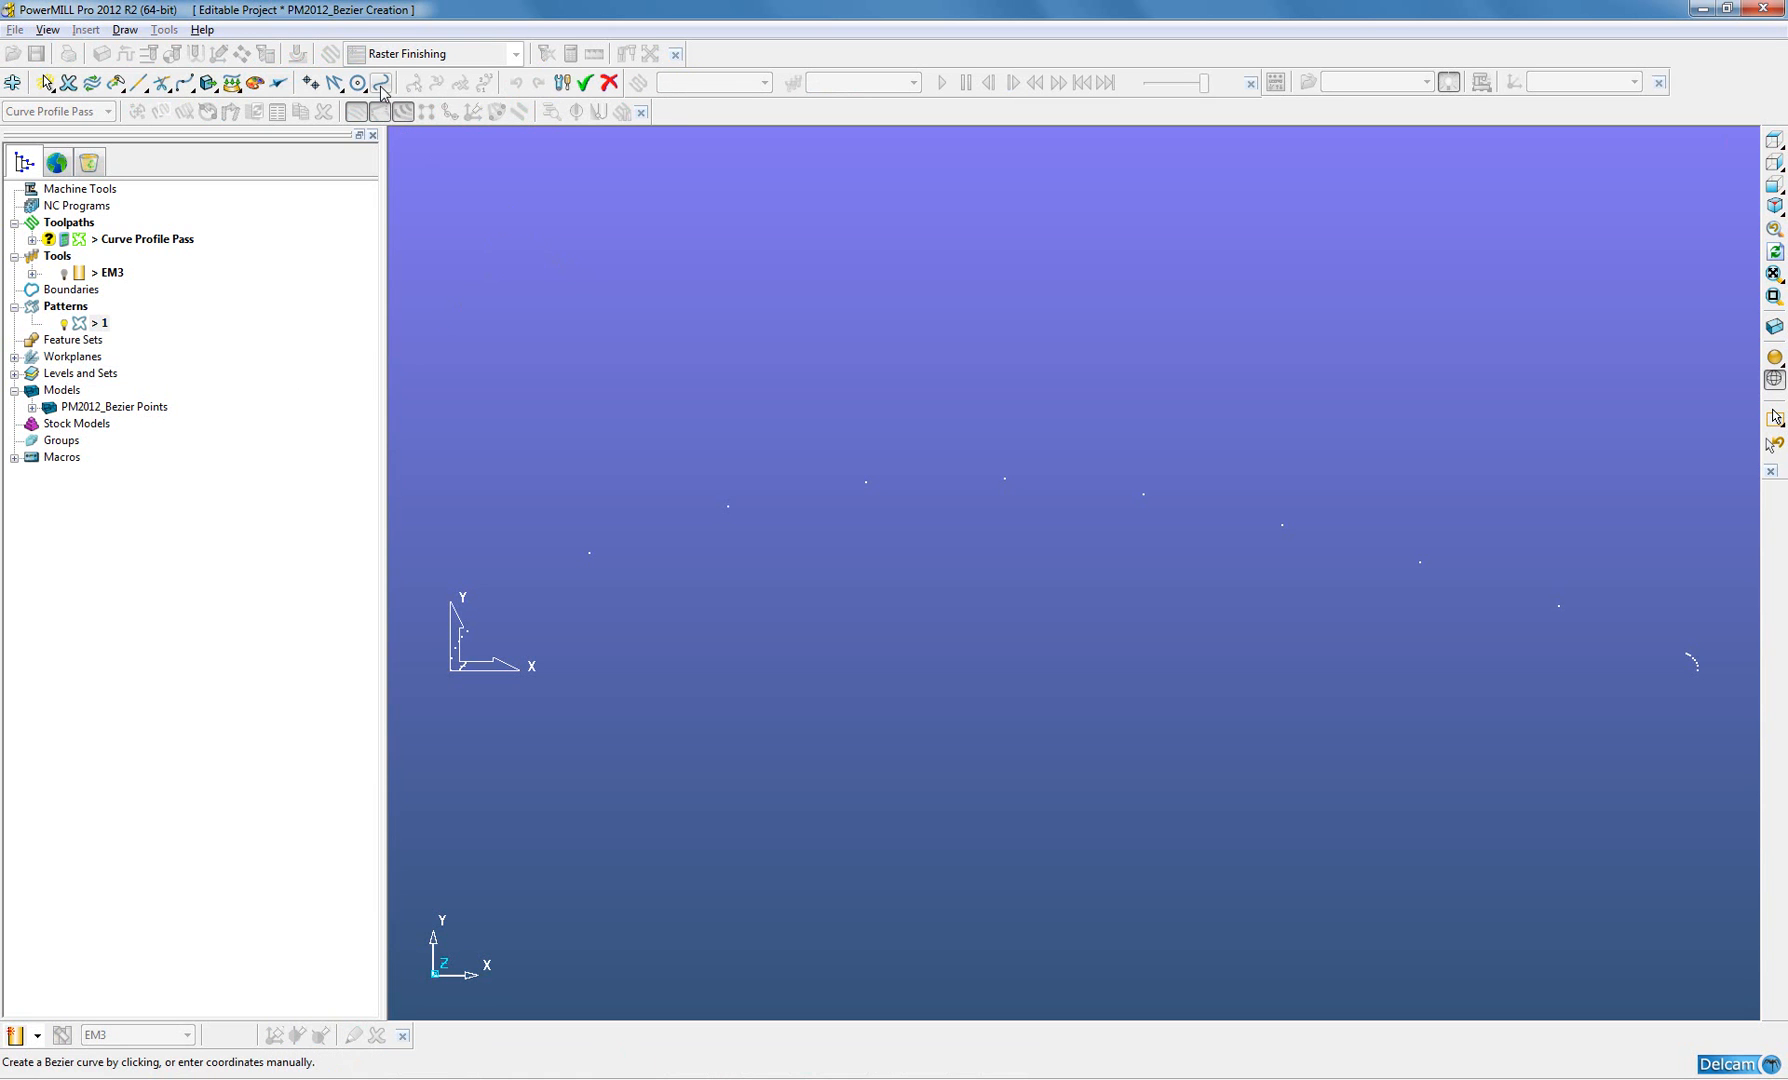
{"action": "mouse_move", "coordinate": [386, 85]}
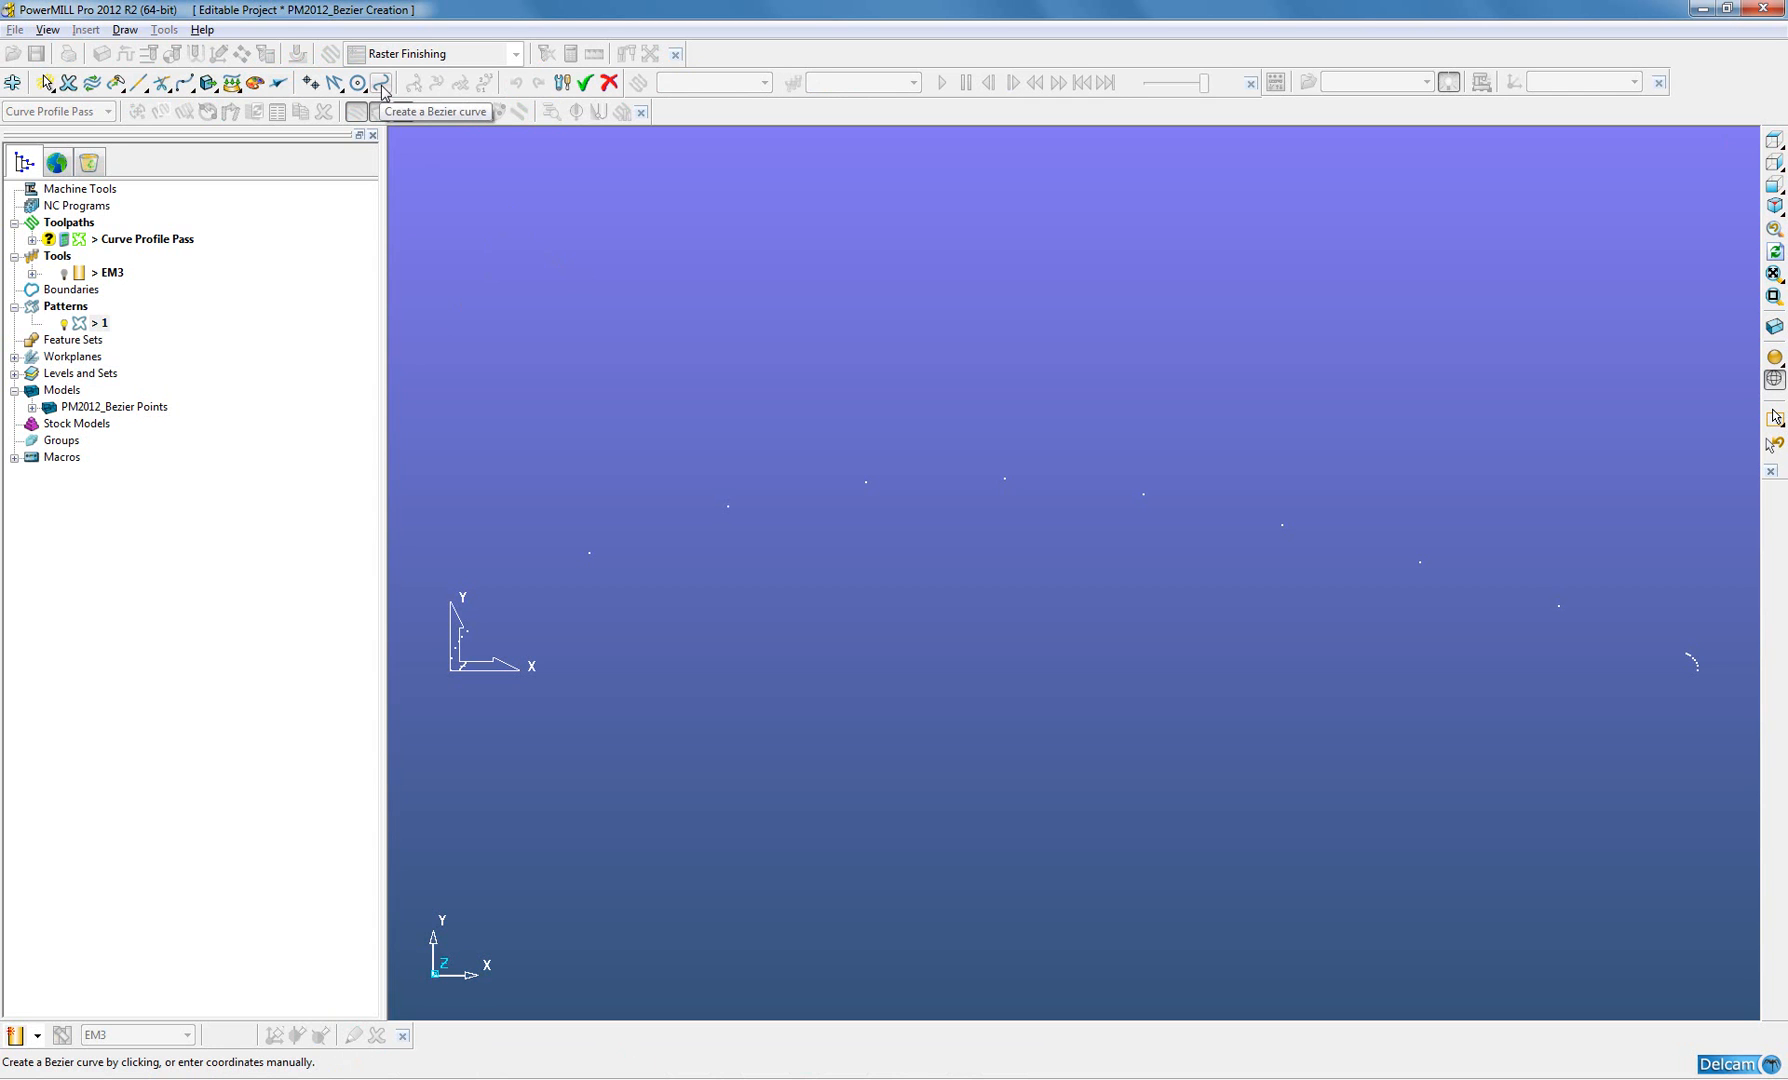
- Draw a Bezier curve in pattern 1, placing a point on the model
{"action": "left_click", "coordinate": [382, 83]}
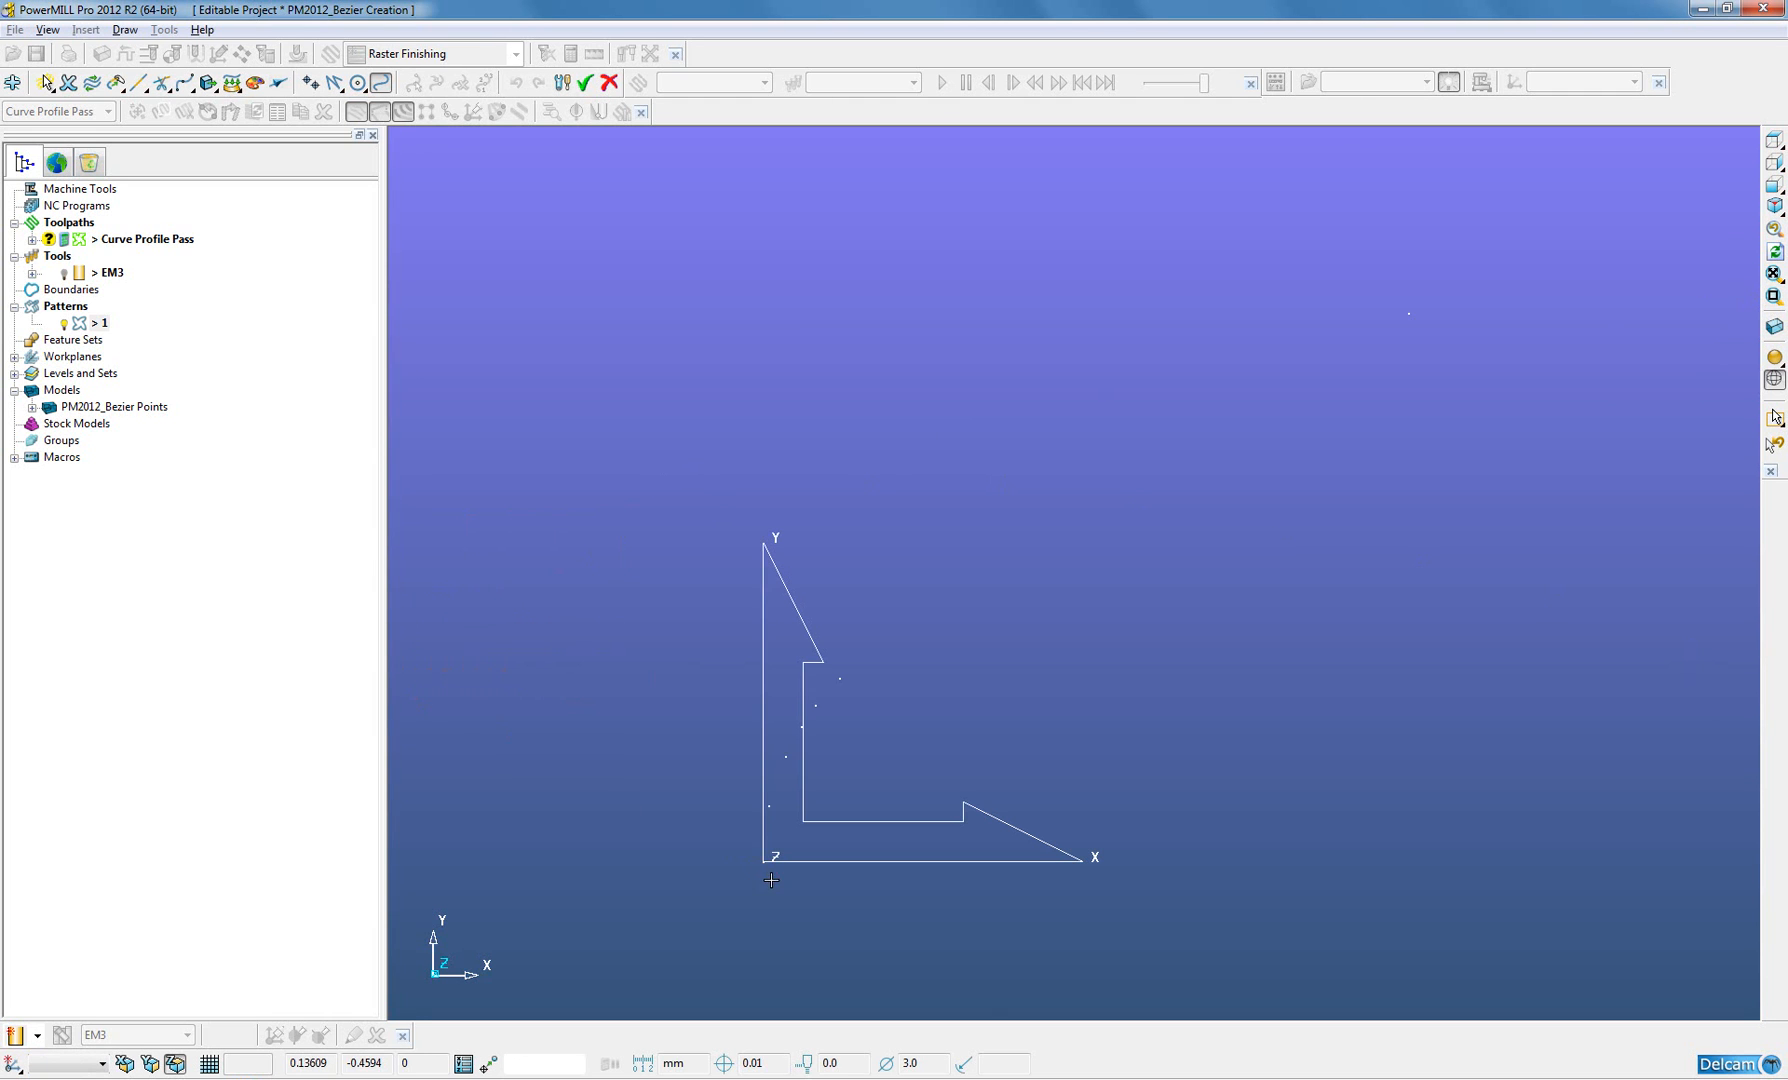
{"action": "mouse_move", "coordinate": [771, 817]}
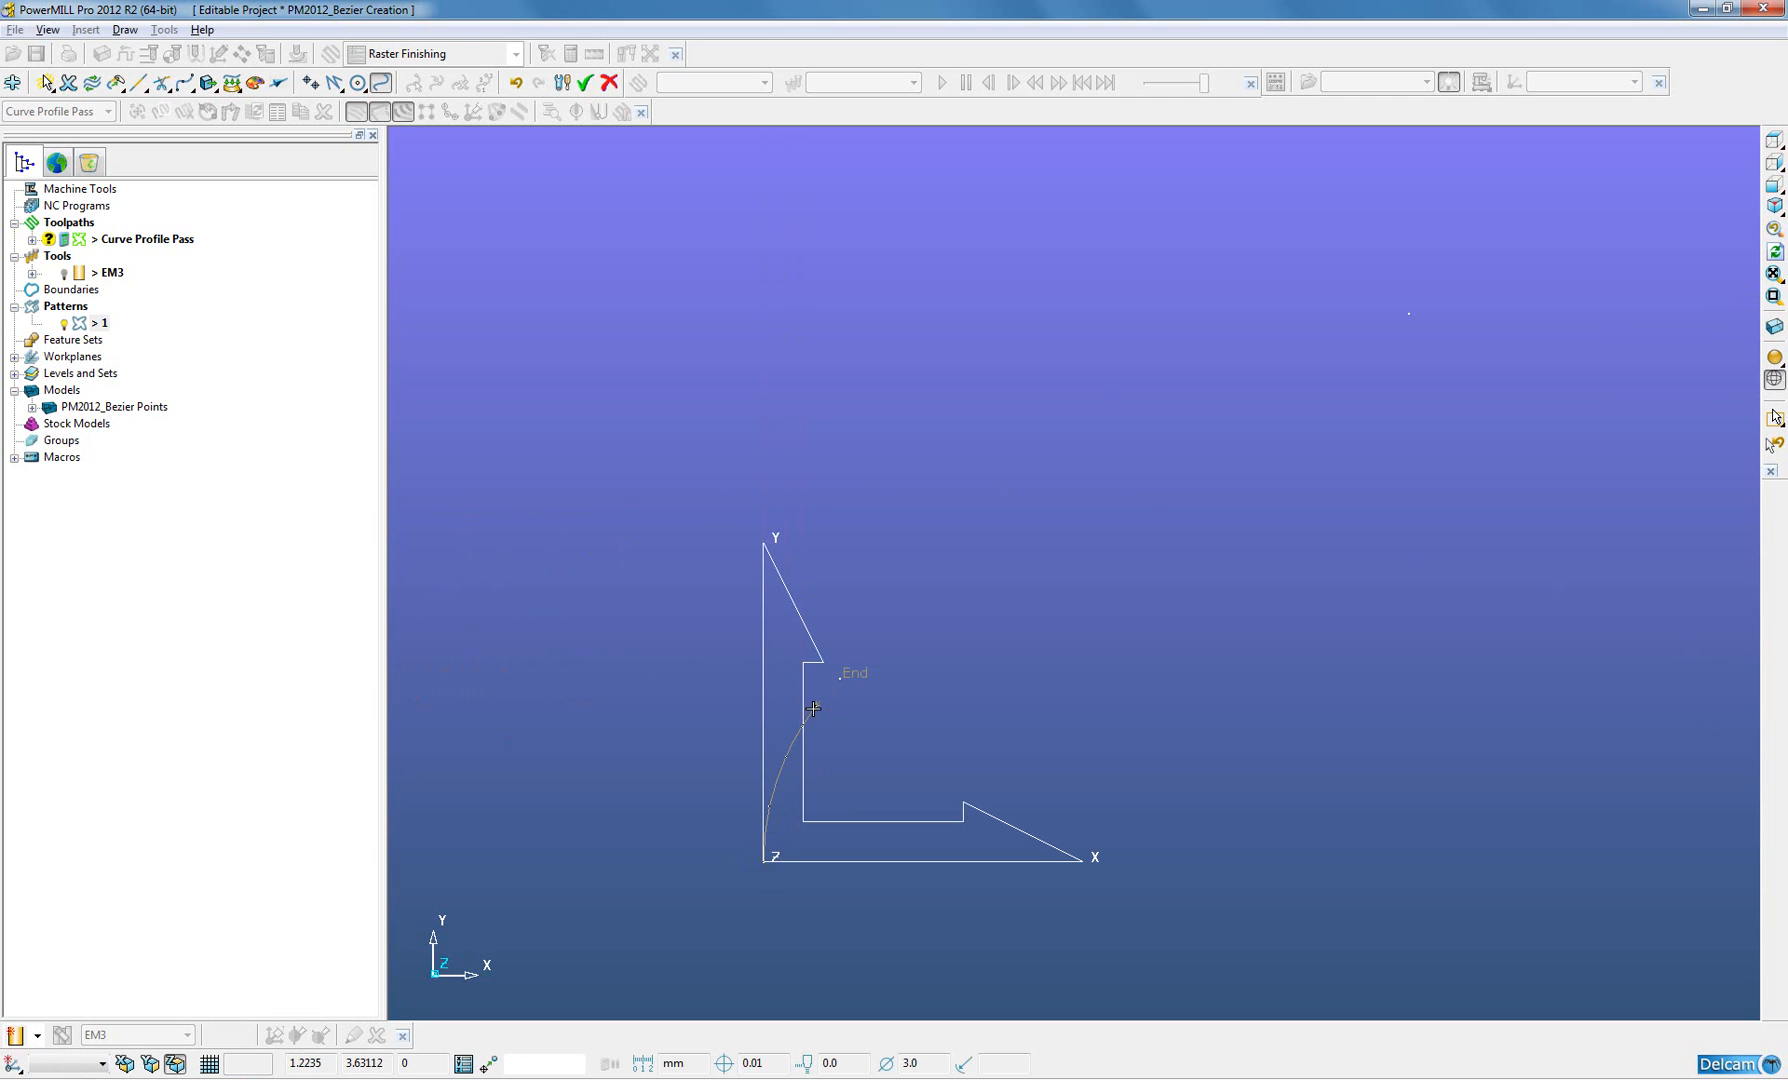
{"action": "left_click", "coordinate": [1084, 484]}
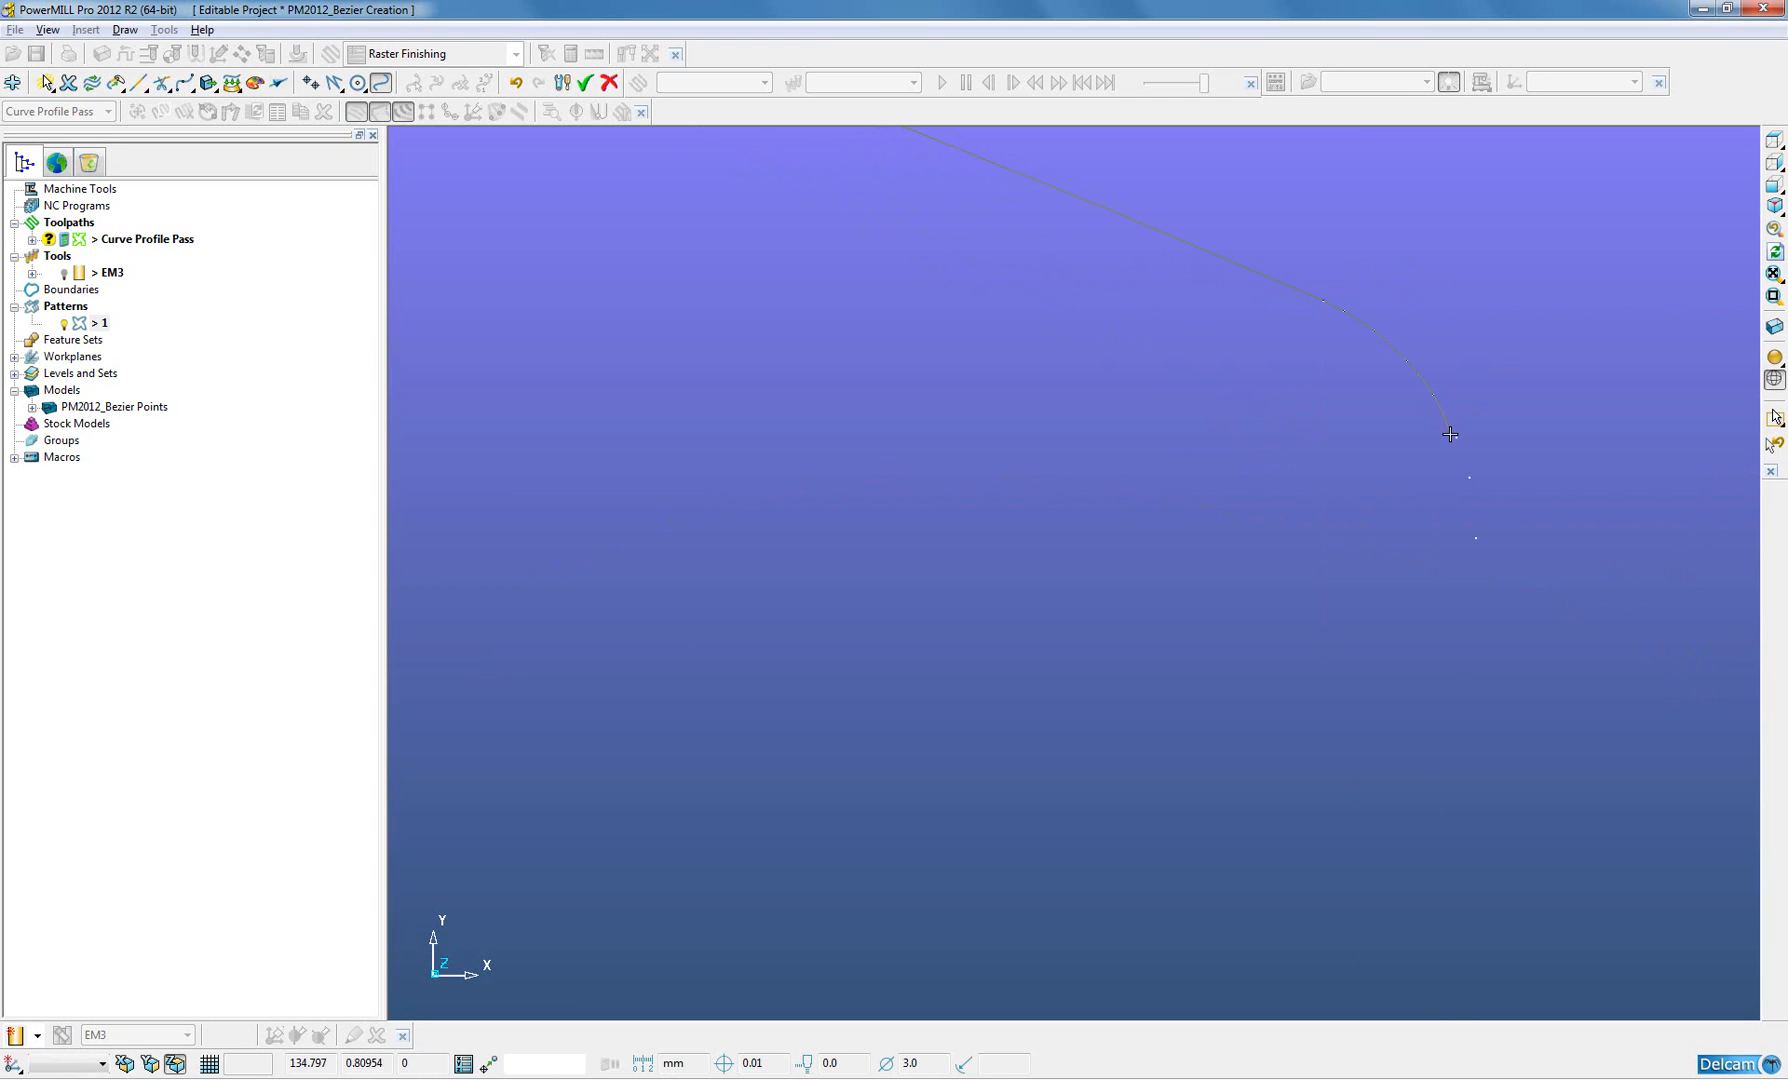
{"action": "mouse_move", "coordinate": [1469, 482]}
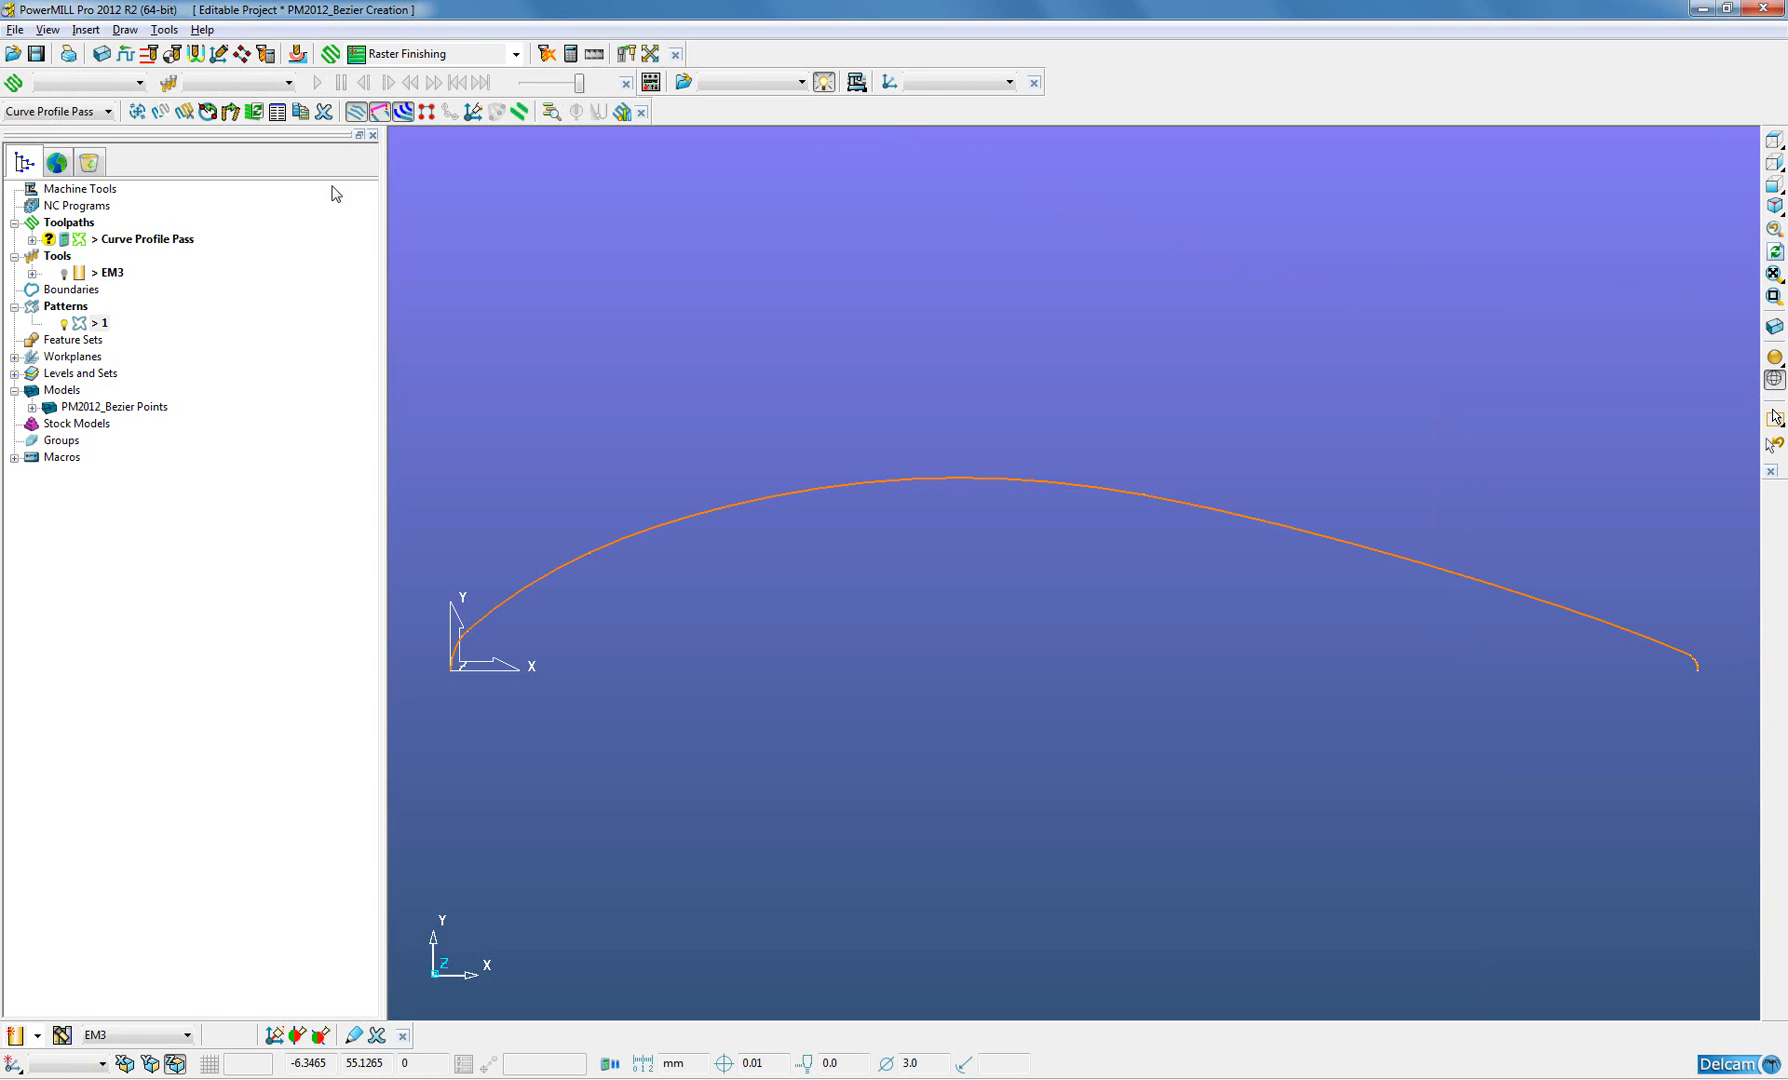
- In Curve Profile Pass settings, interactively edit machinable sections and reverse the machining side
{"action": "right_click", "coordinate": [148, 238]}
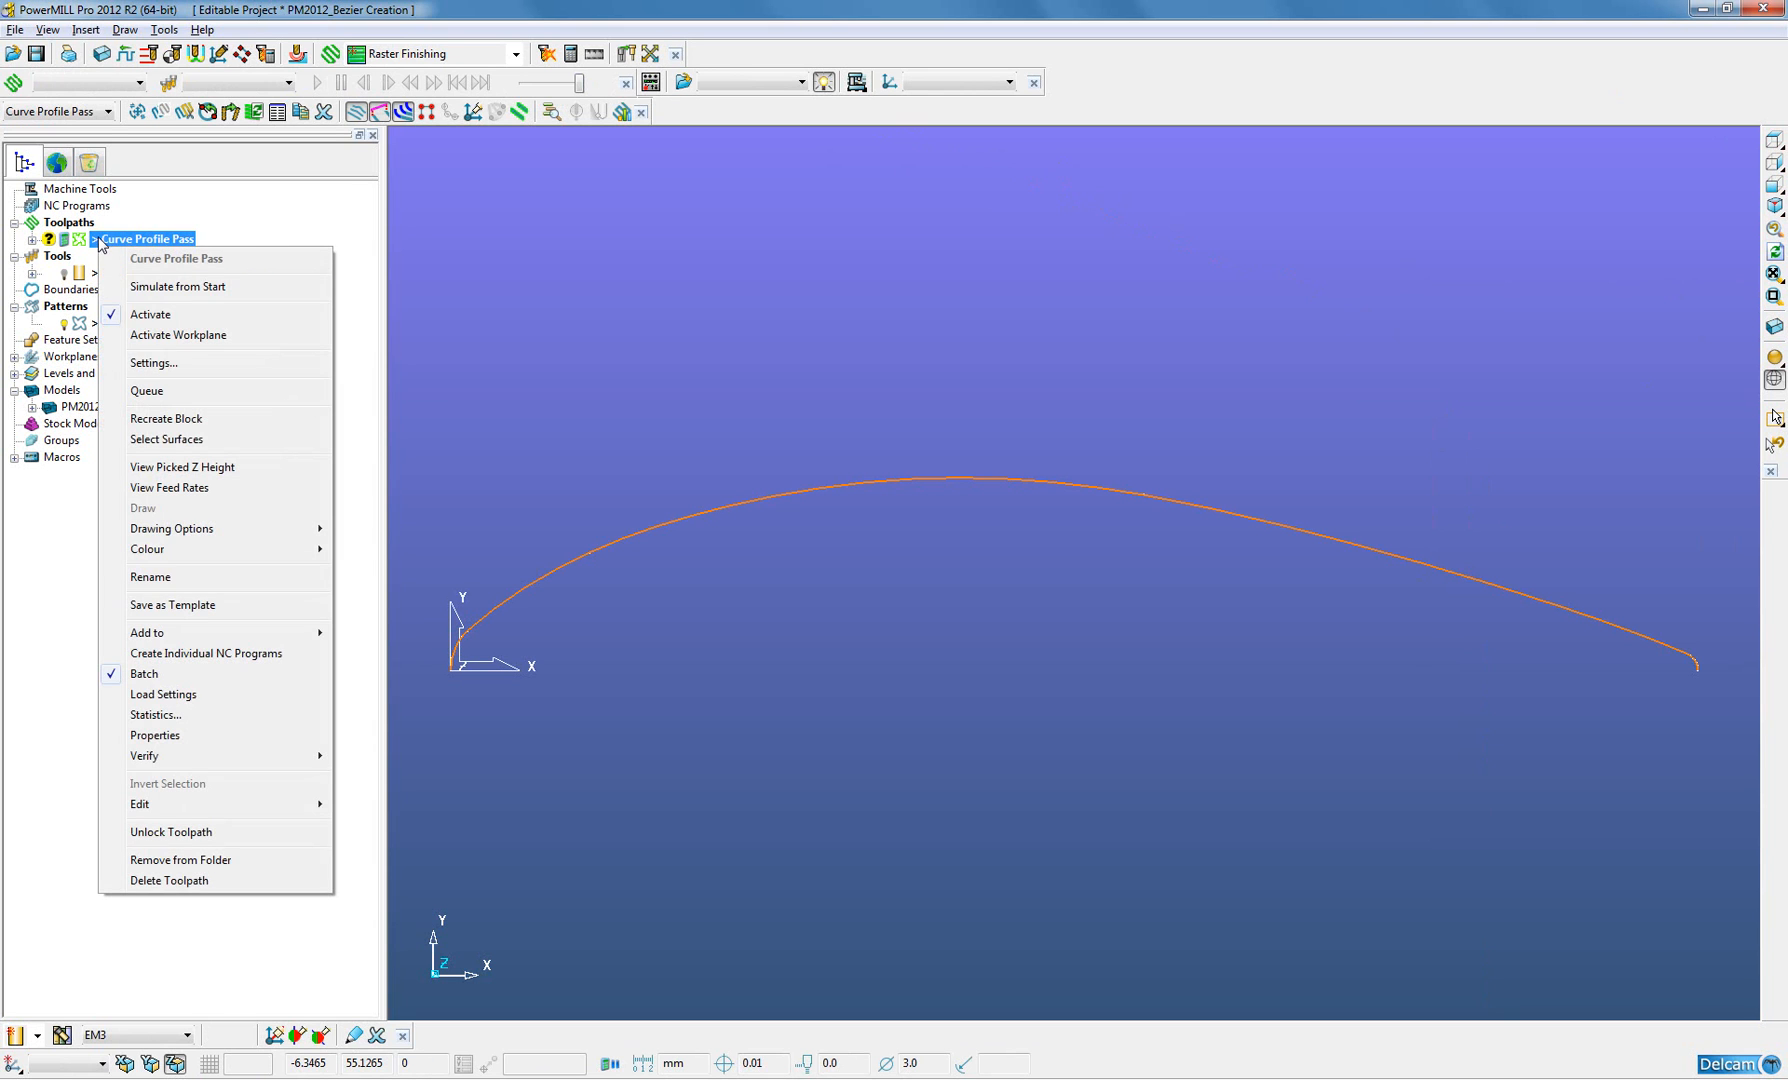
{"action": "left_click", "coordinate": [607, 406]}
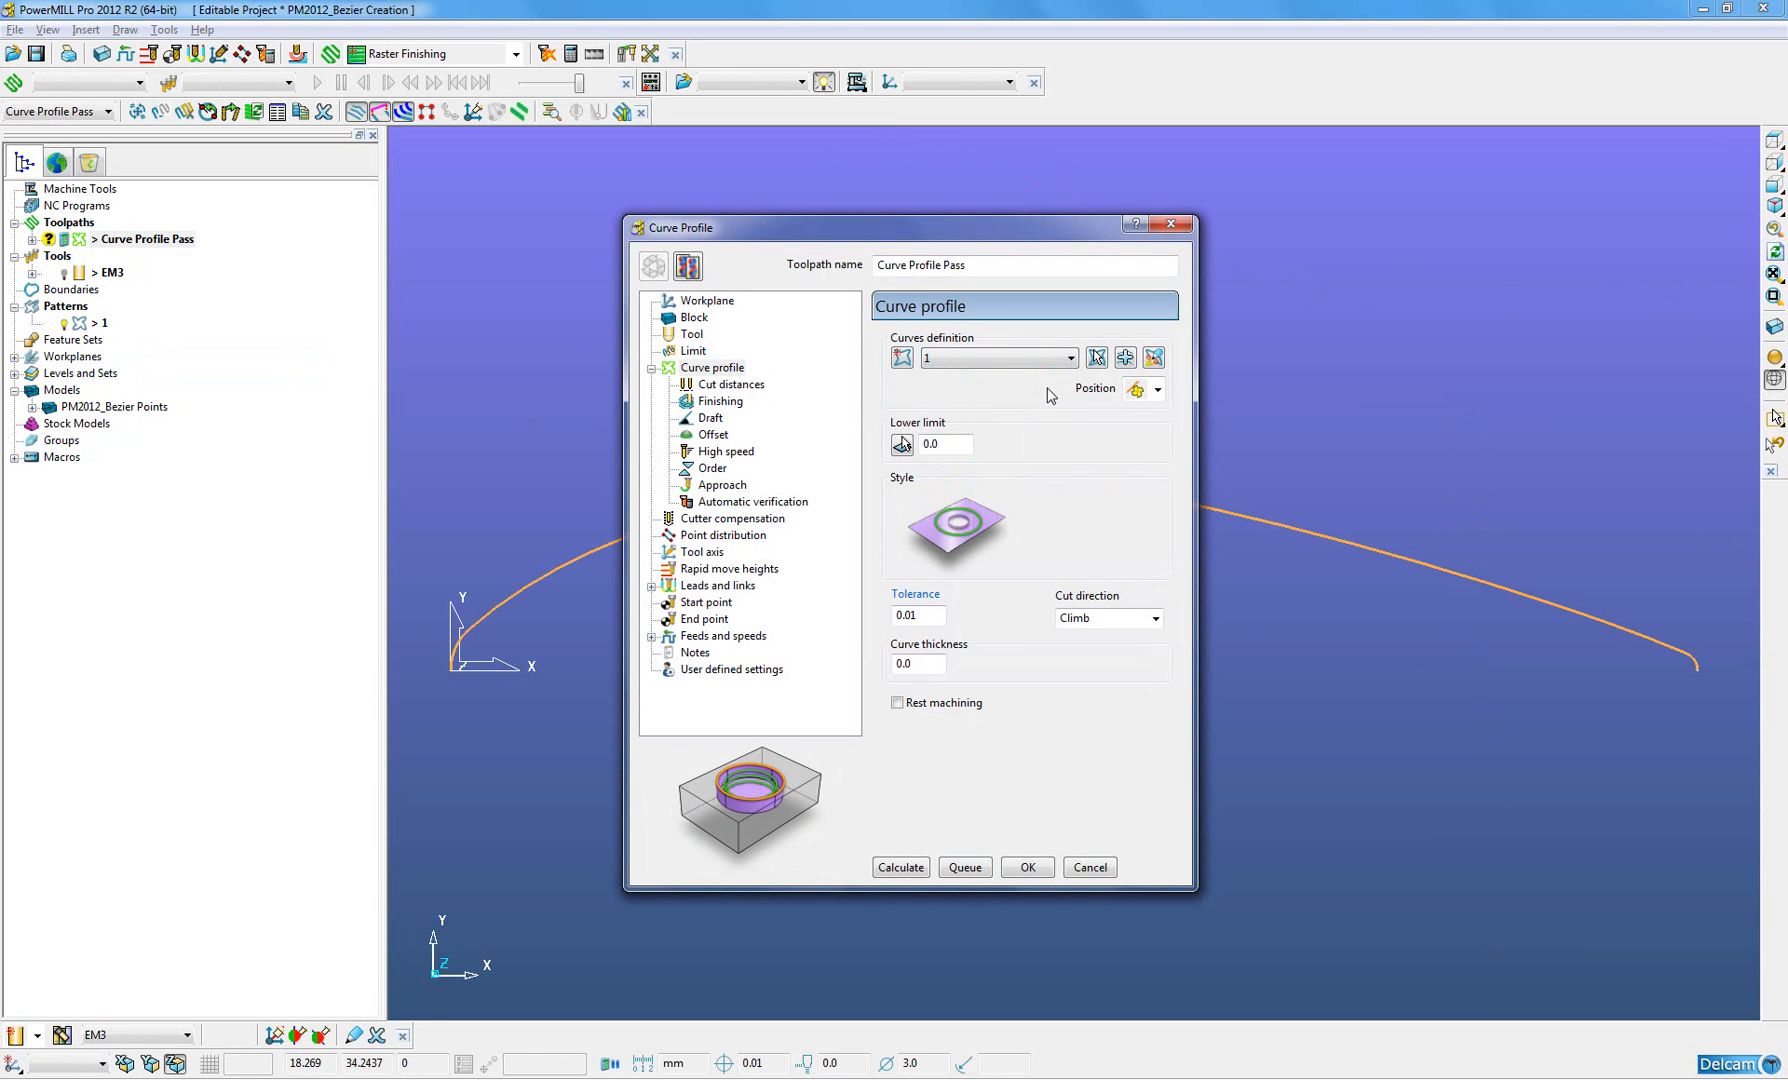
{"action": "mouse_move", "coordinate": [1154, 357]}
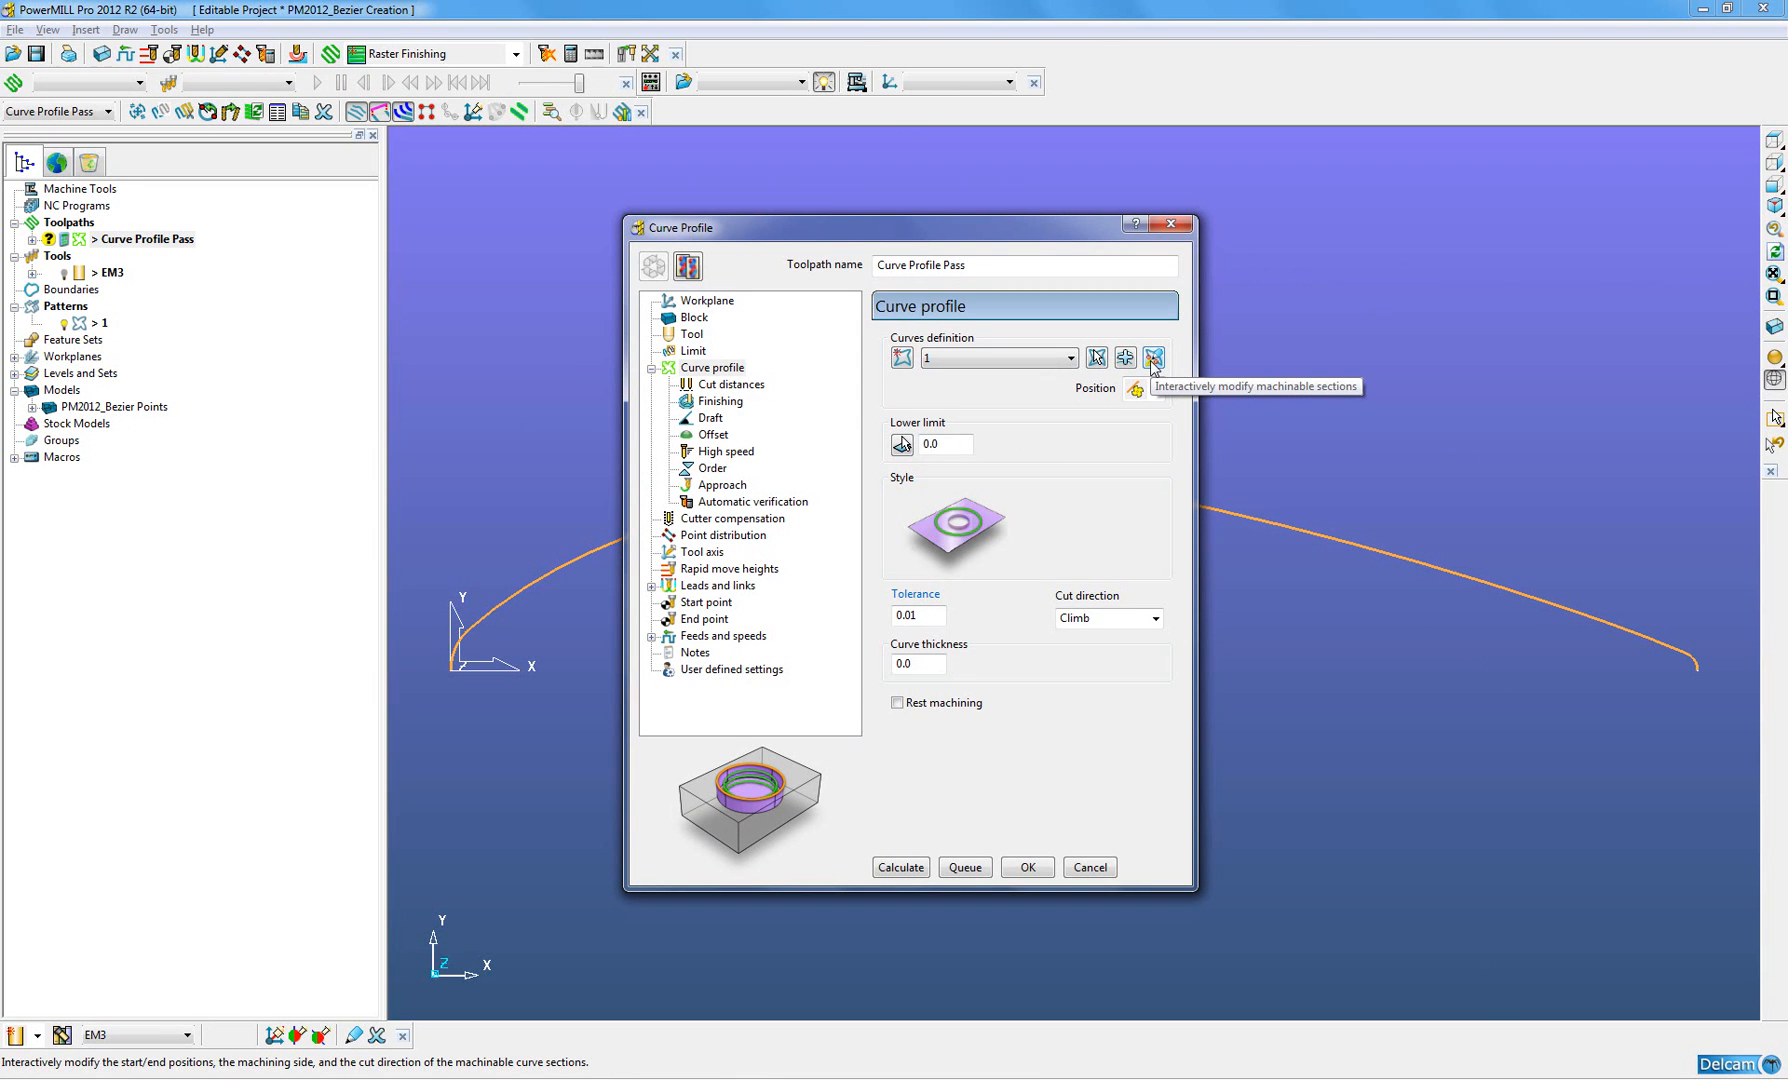
{"action": "left_click", "coordinate": [1153, 358]}
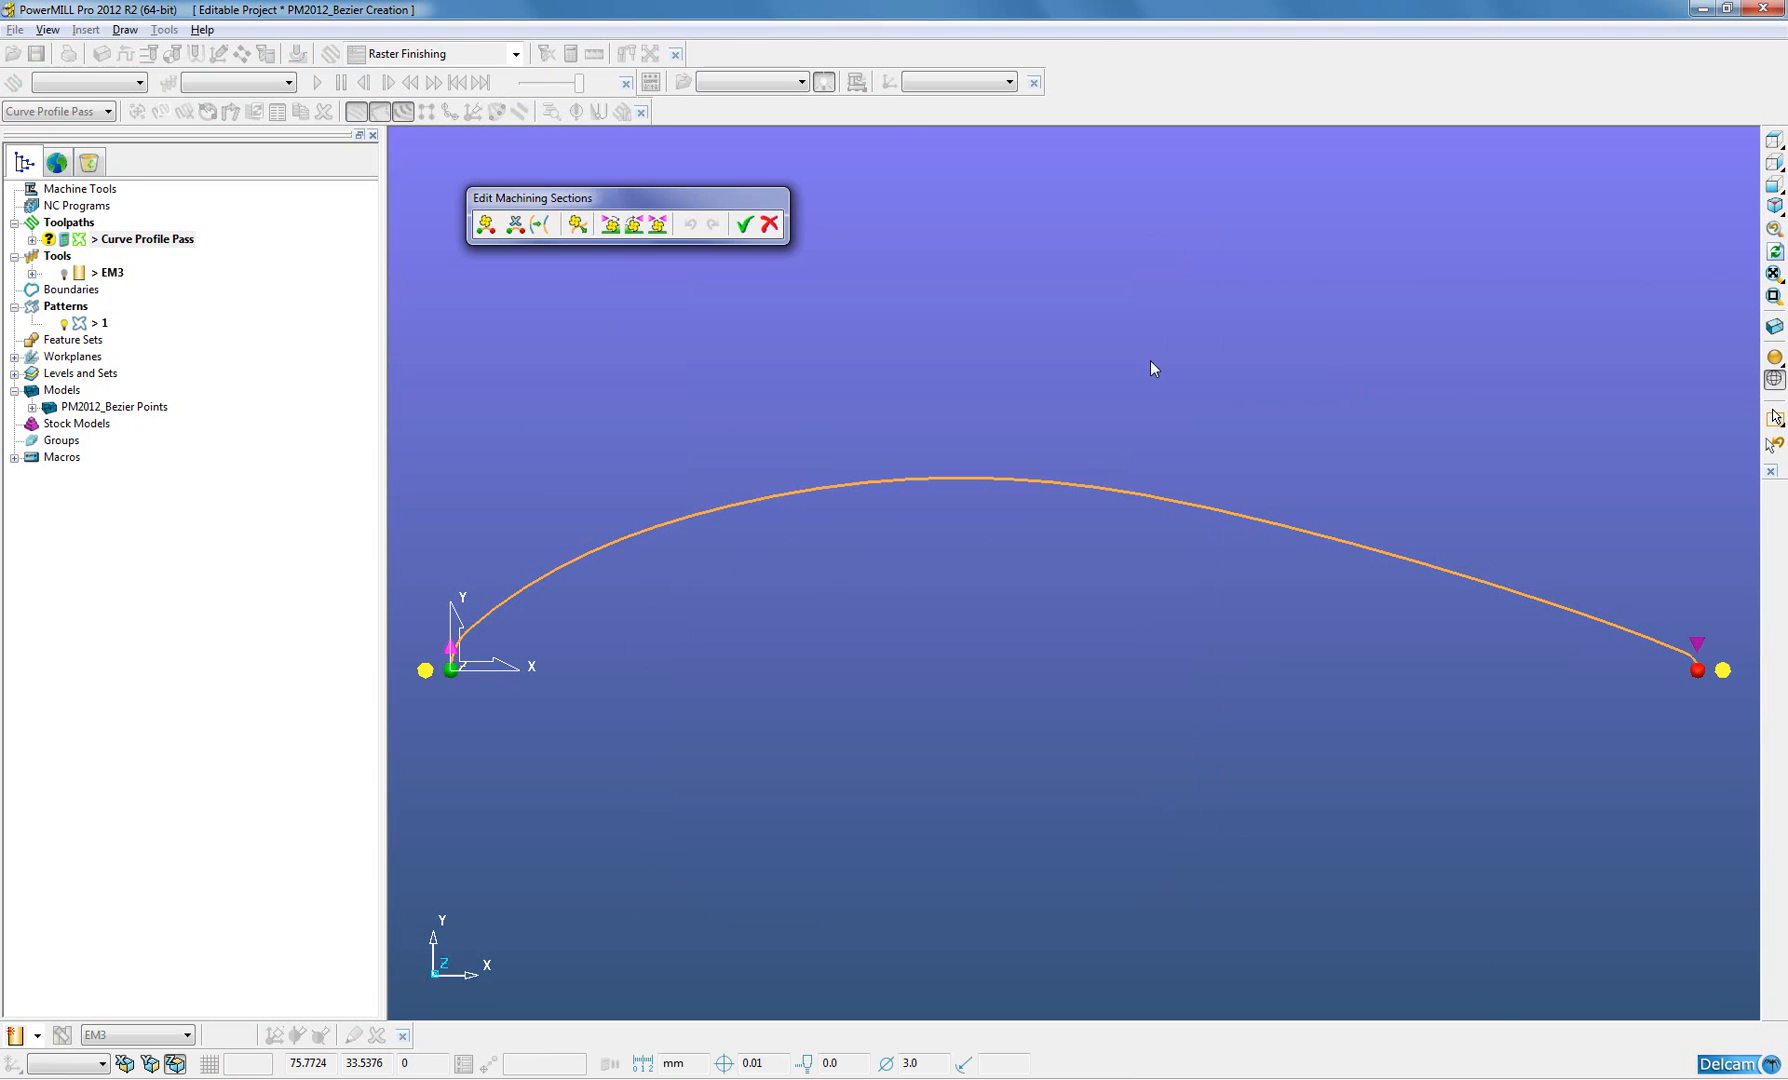
{"action": "mouse_move", "coordinate": [576, 227]}
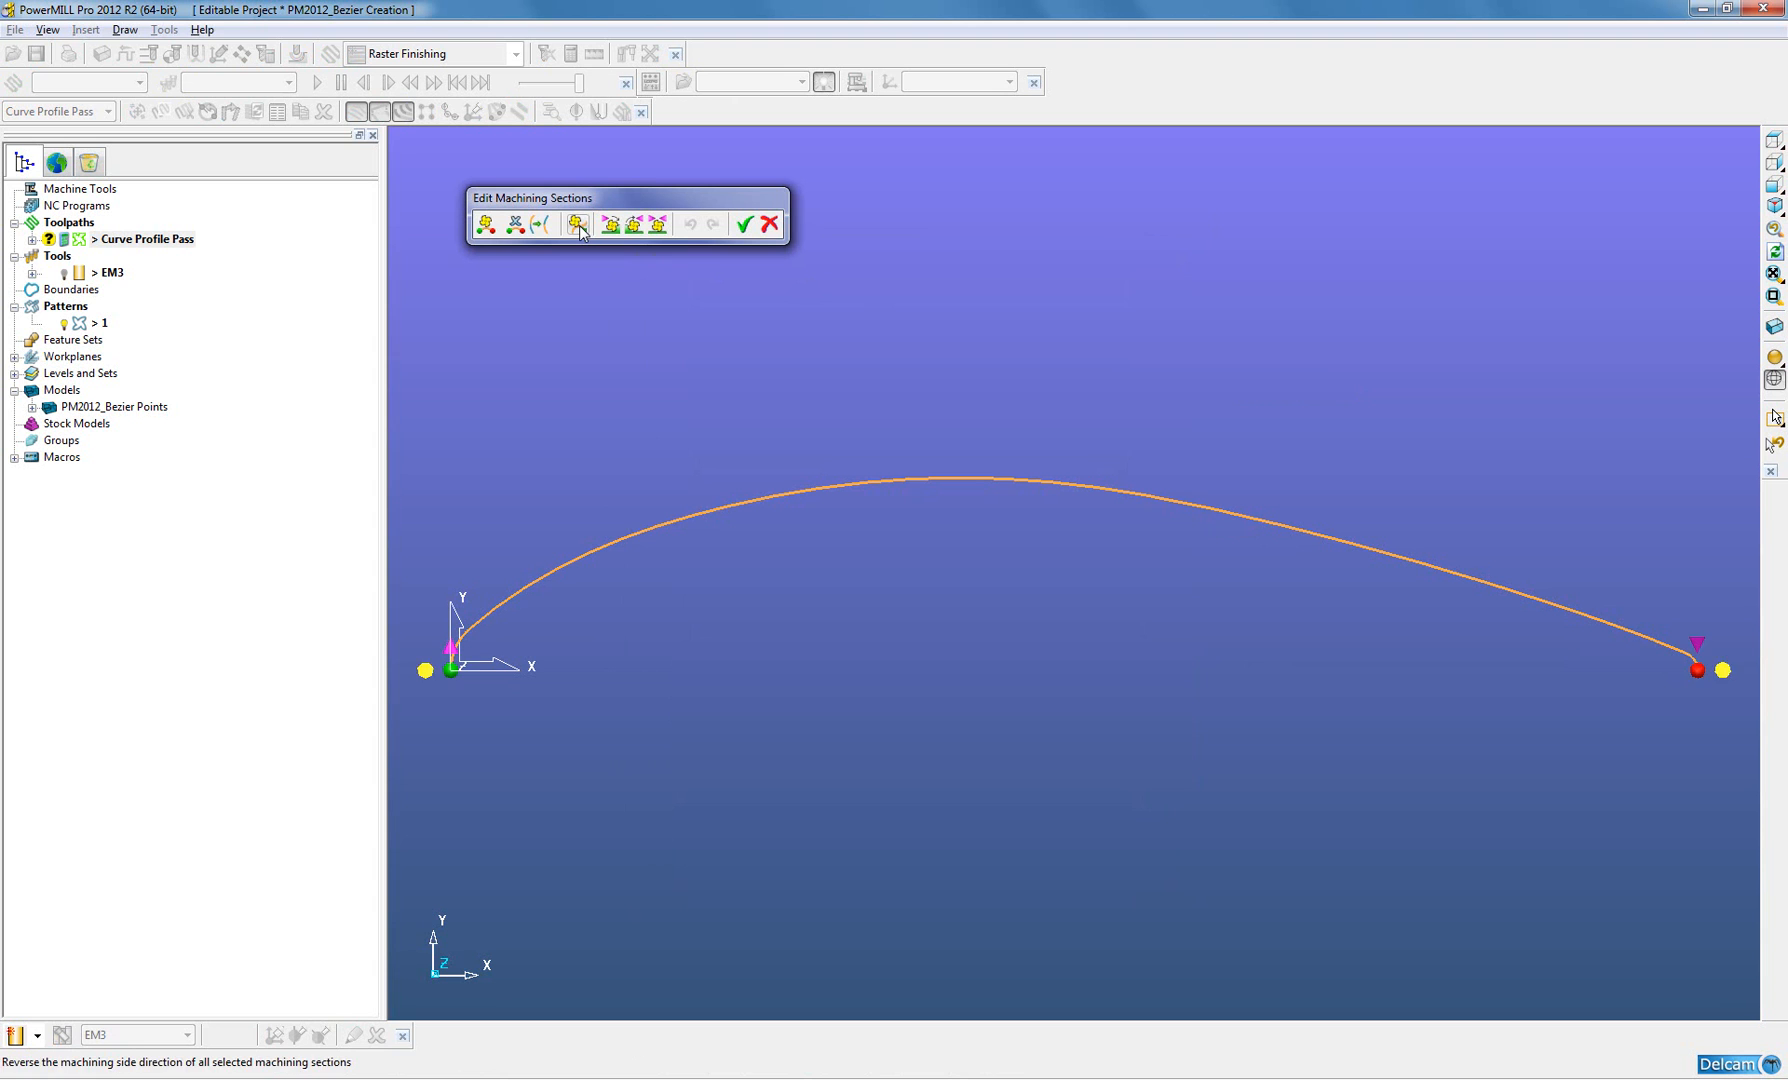
{"action": "left_click", "coordinate": [573, 224]}
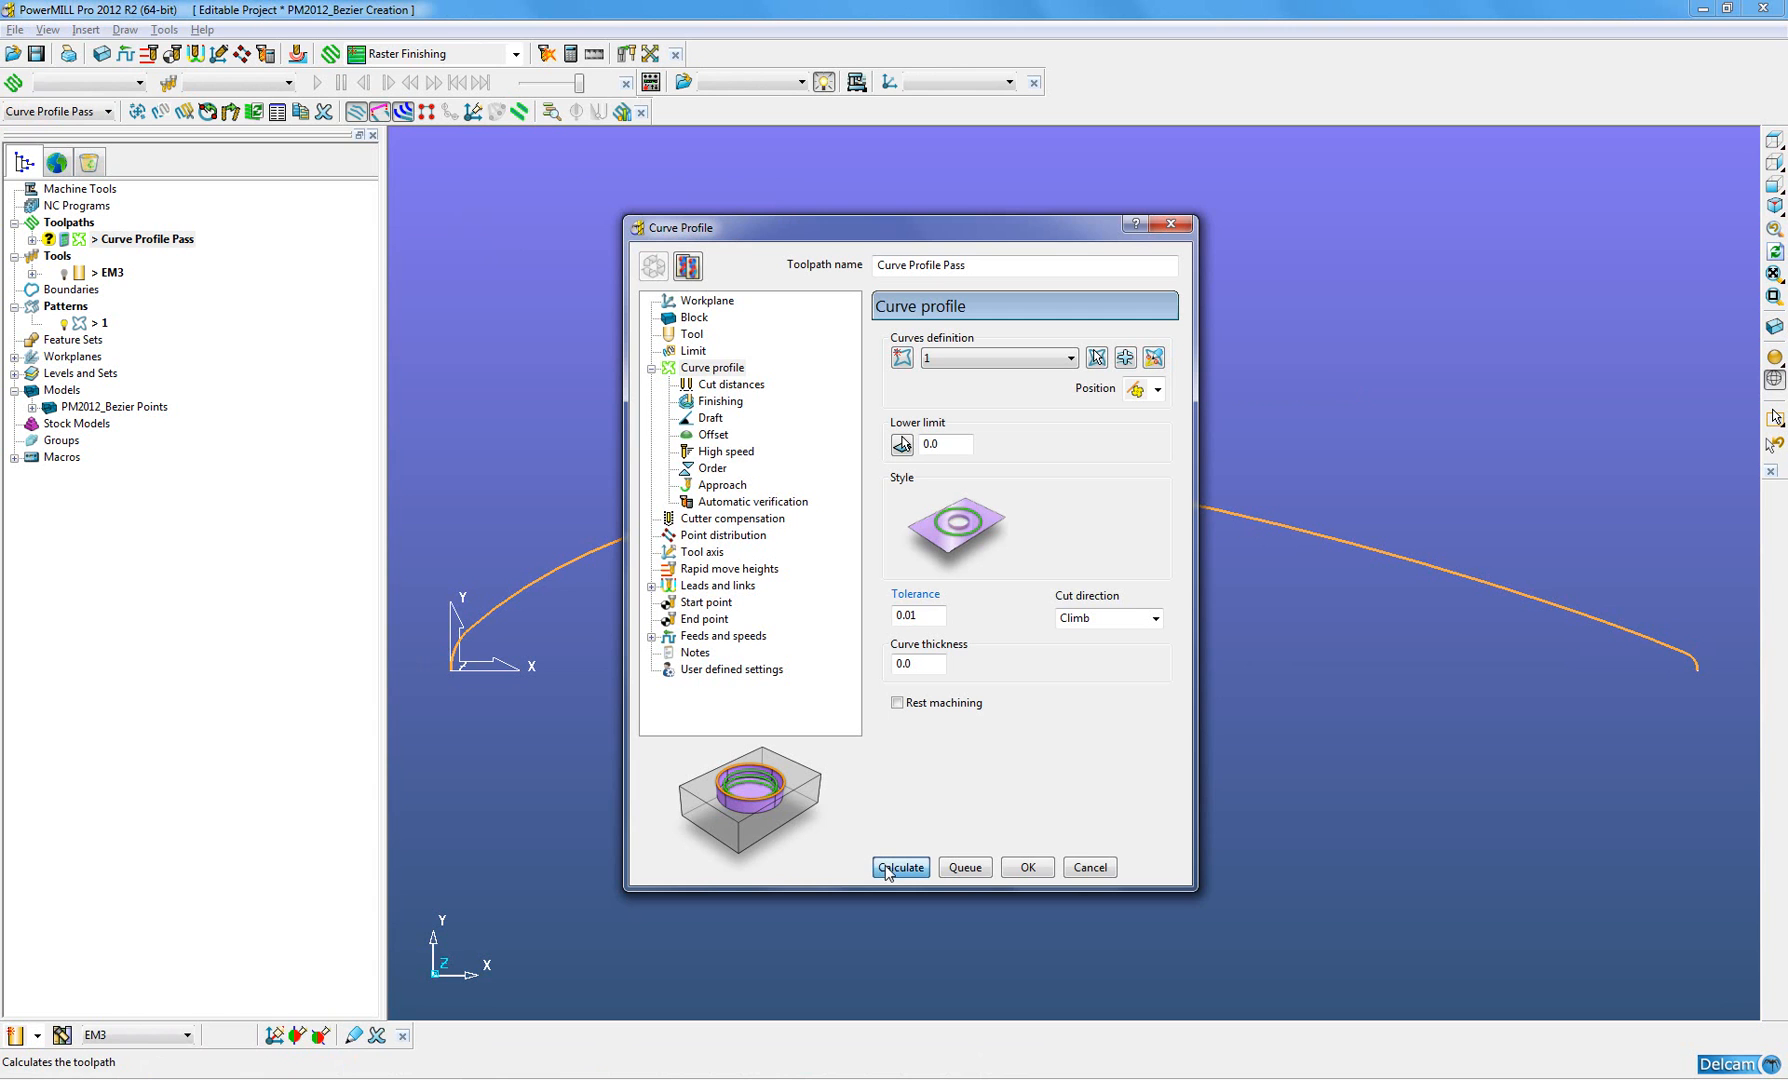
- Calculate the Curve Profile Pass toolpath and close its settings dialog
{"action": "left_click", "coordinate": [900, 867]}
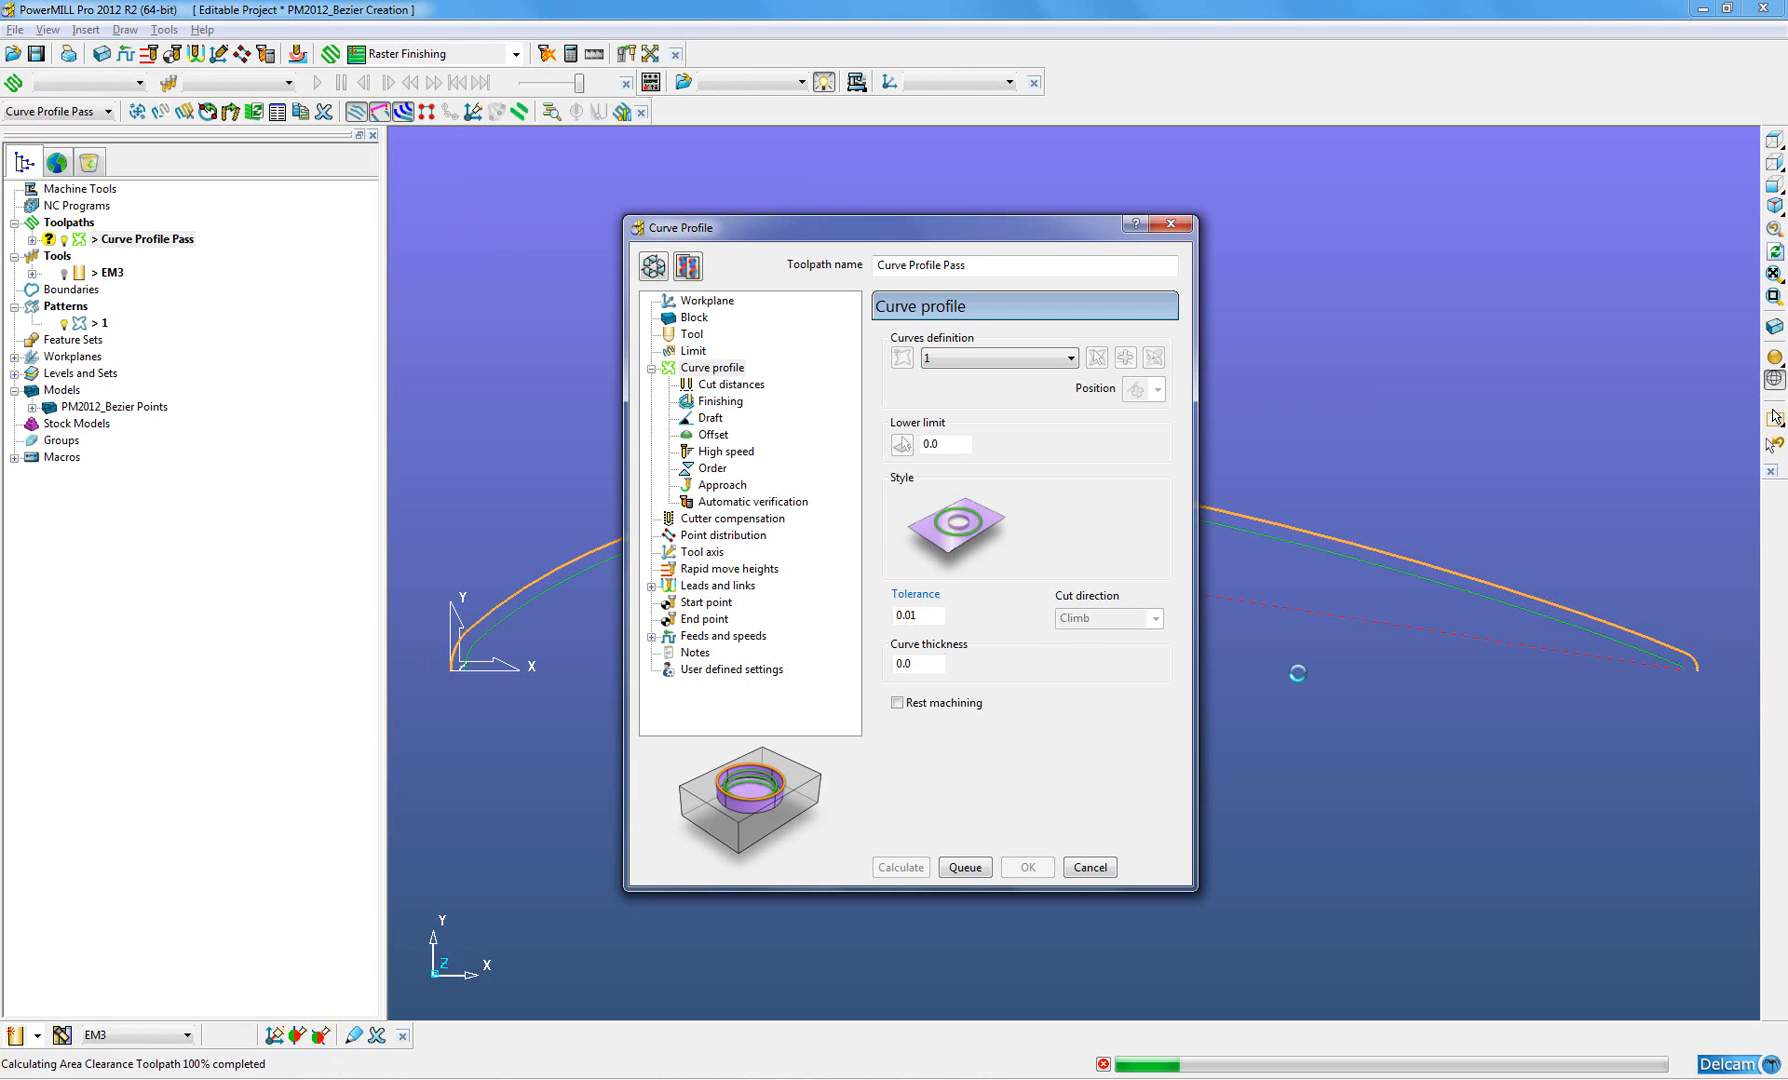
{"action": "left_click", "coordinate": [1090, 867]}
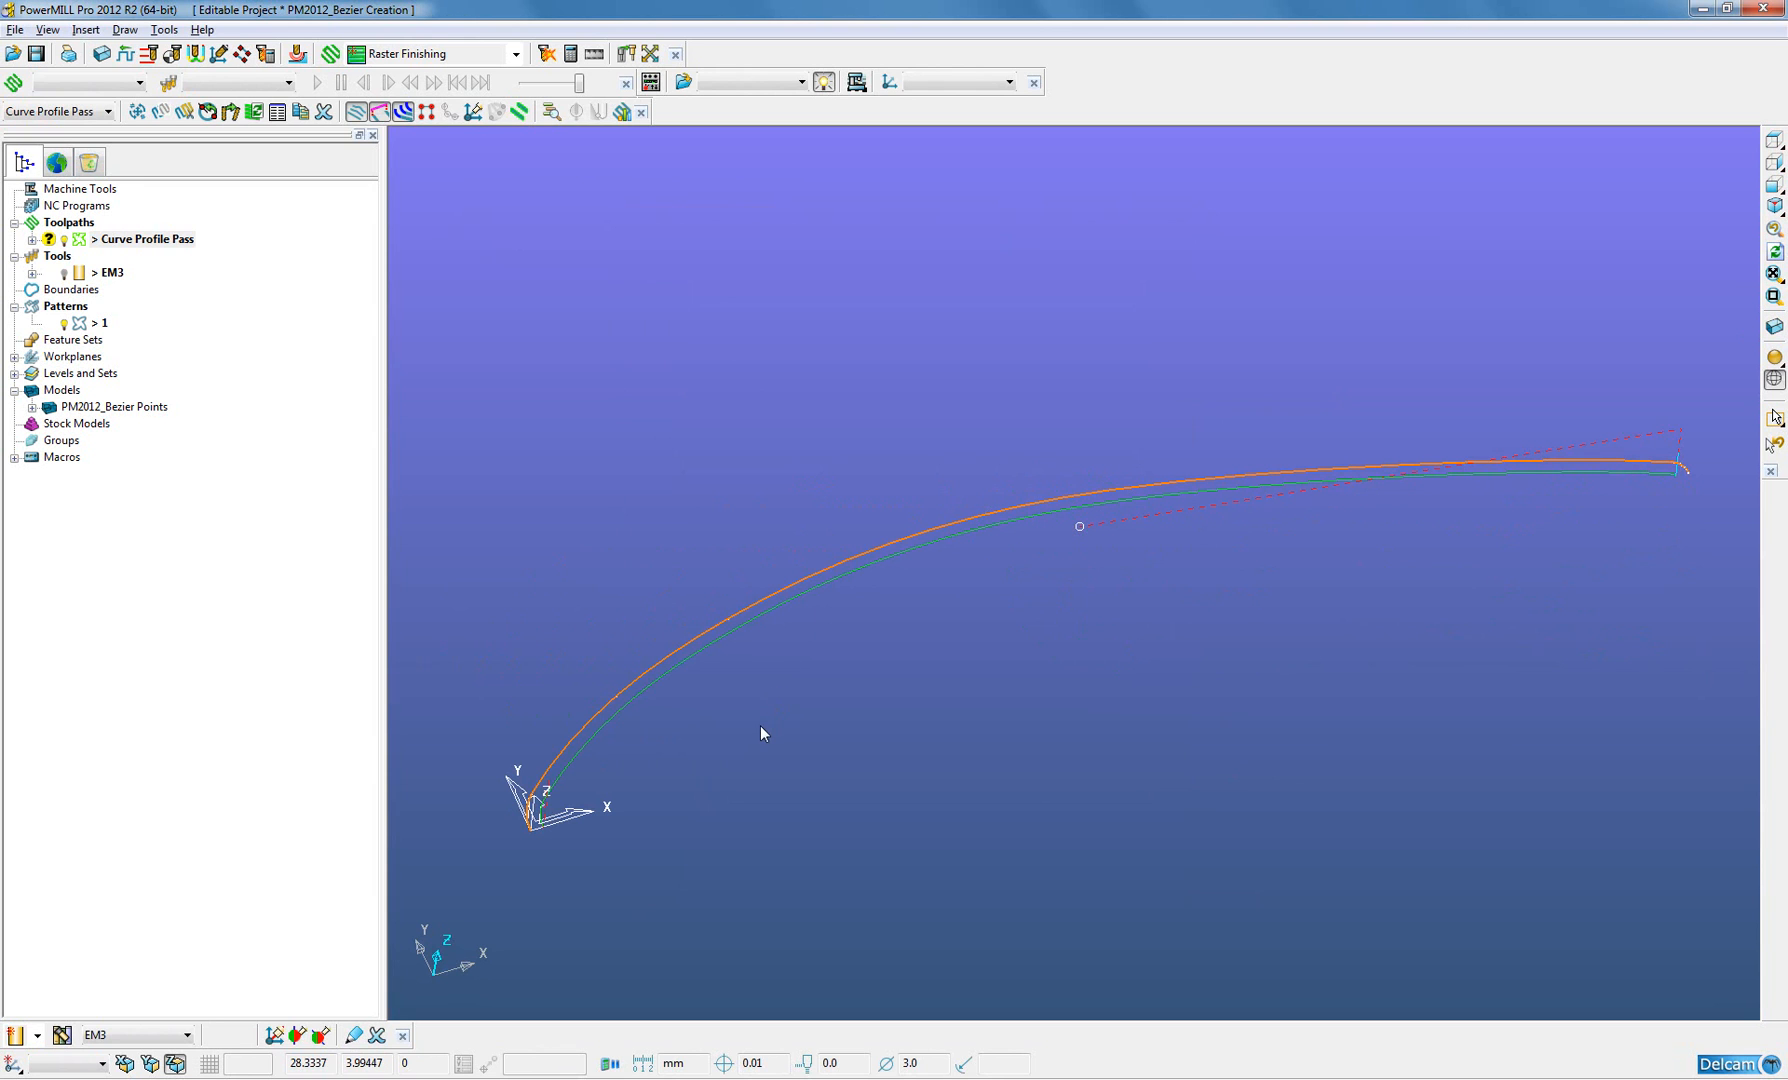
{"action": "mouse_move", "coordinate": [702, 740]}
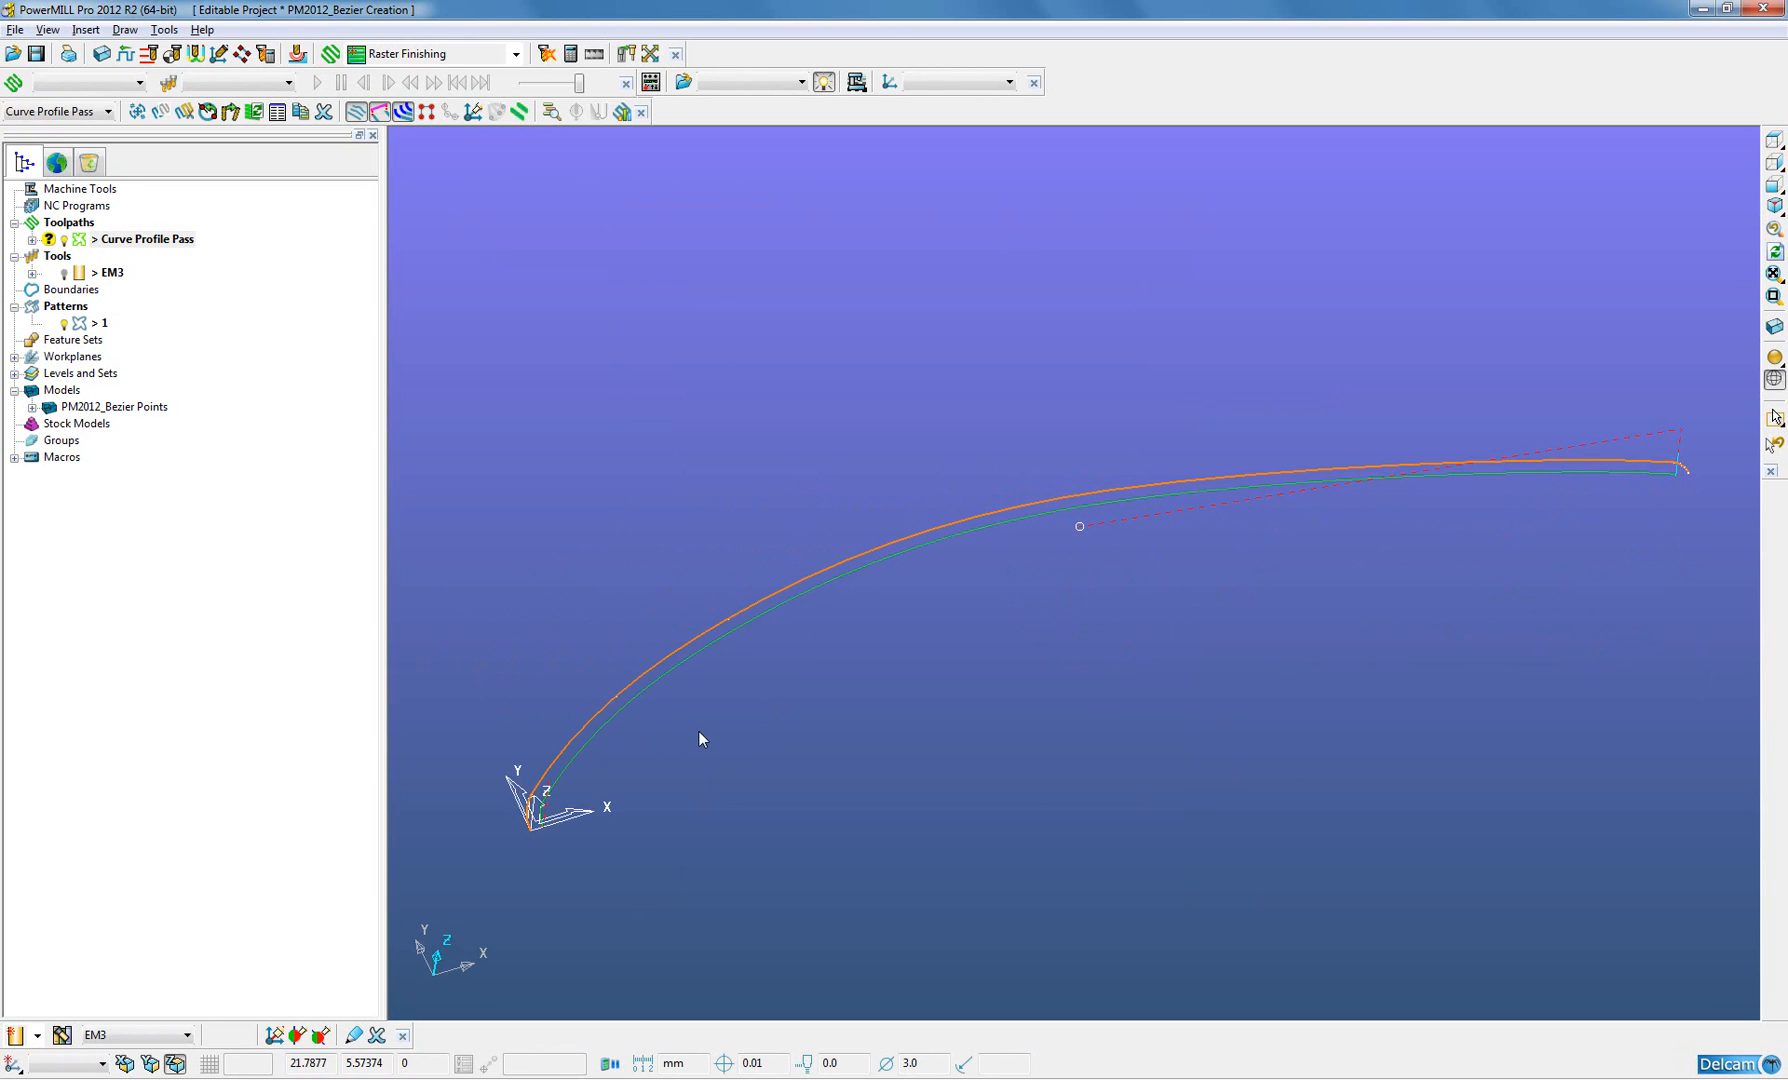
{"action": "mouse_move", "coordinate": [635, 796]}
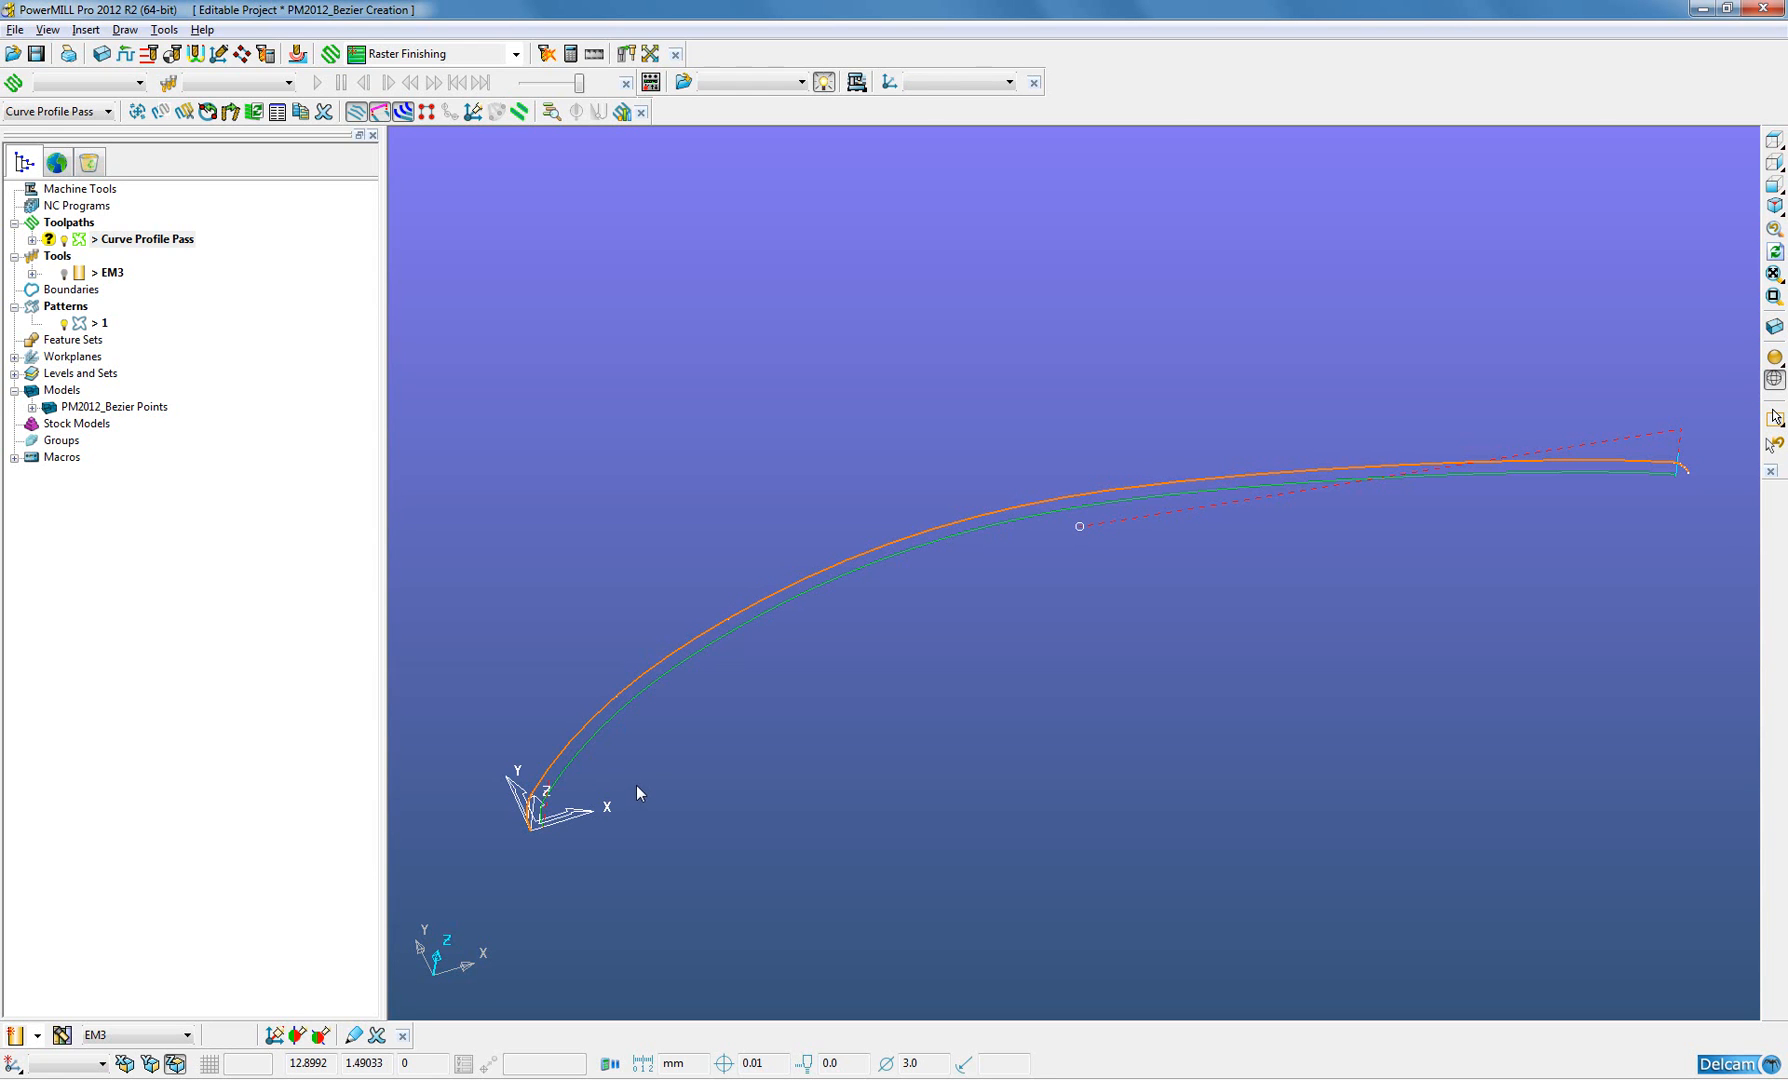
{"action": "mouse_move", "coordinate": [618, 794]}
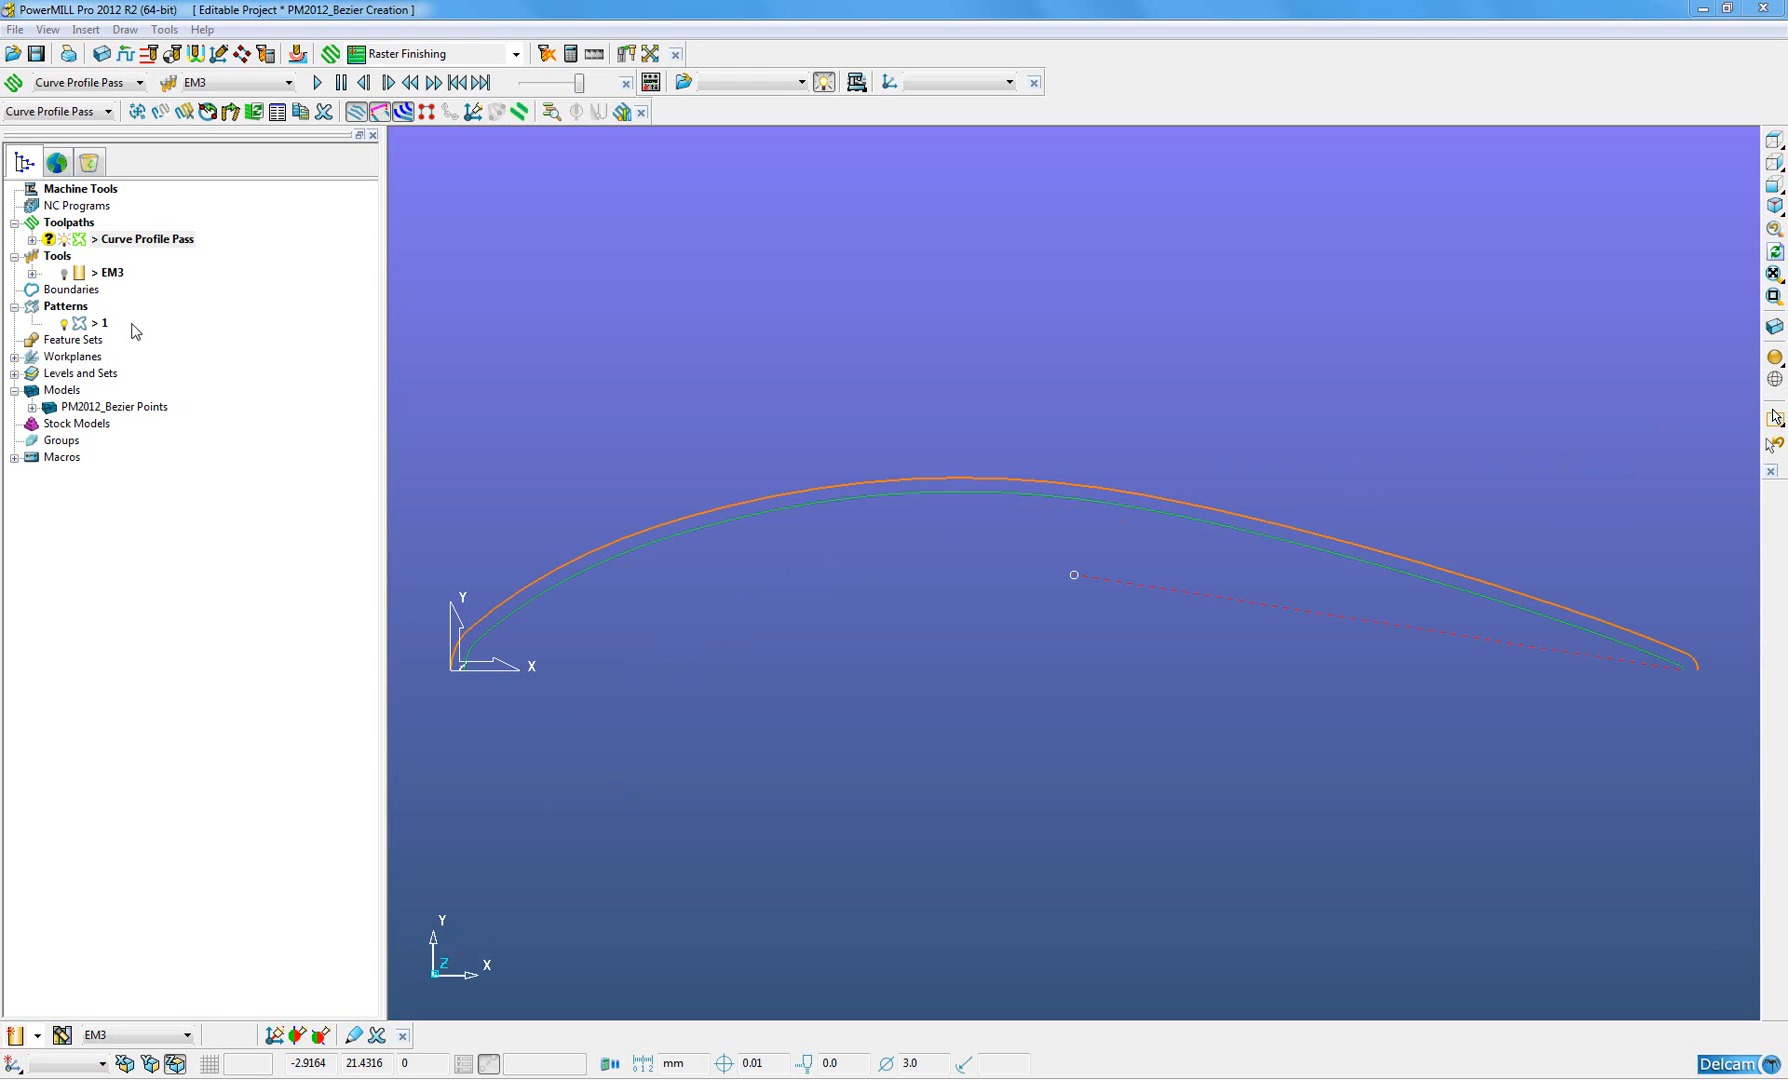
- Untick Activate on the Curve Profile Pass and hide the toolpath from view
{"action": "right_click", "coordinate": [147, 239]}
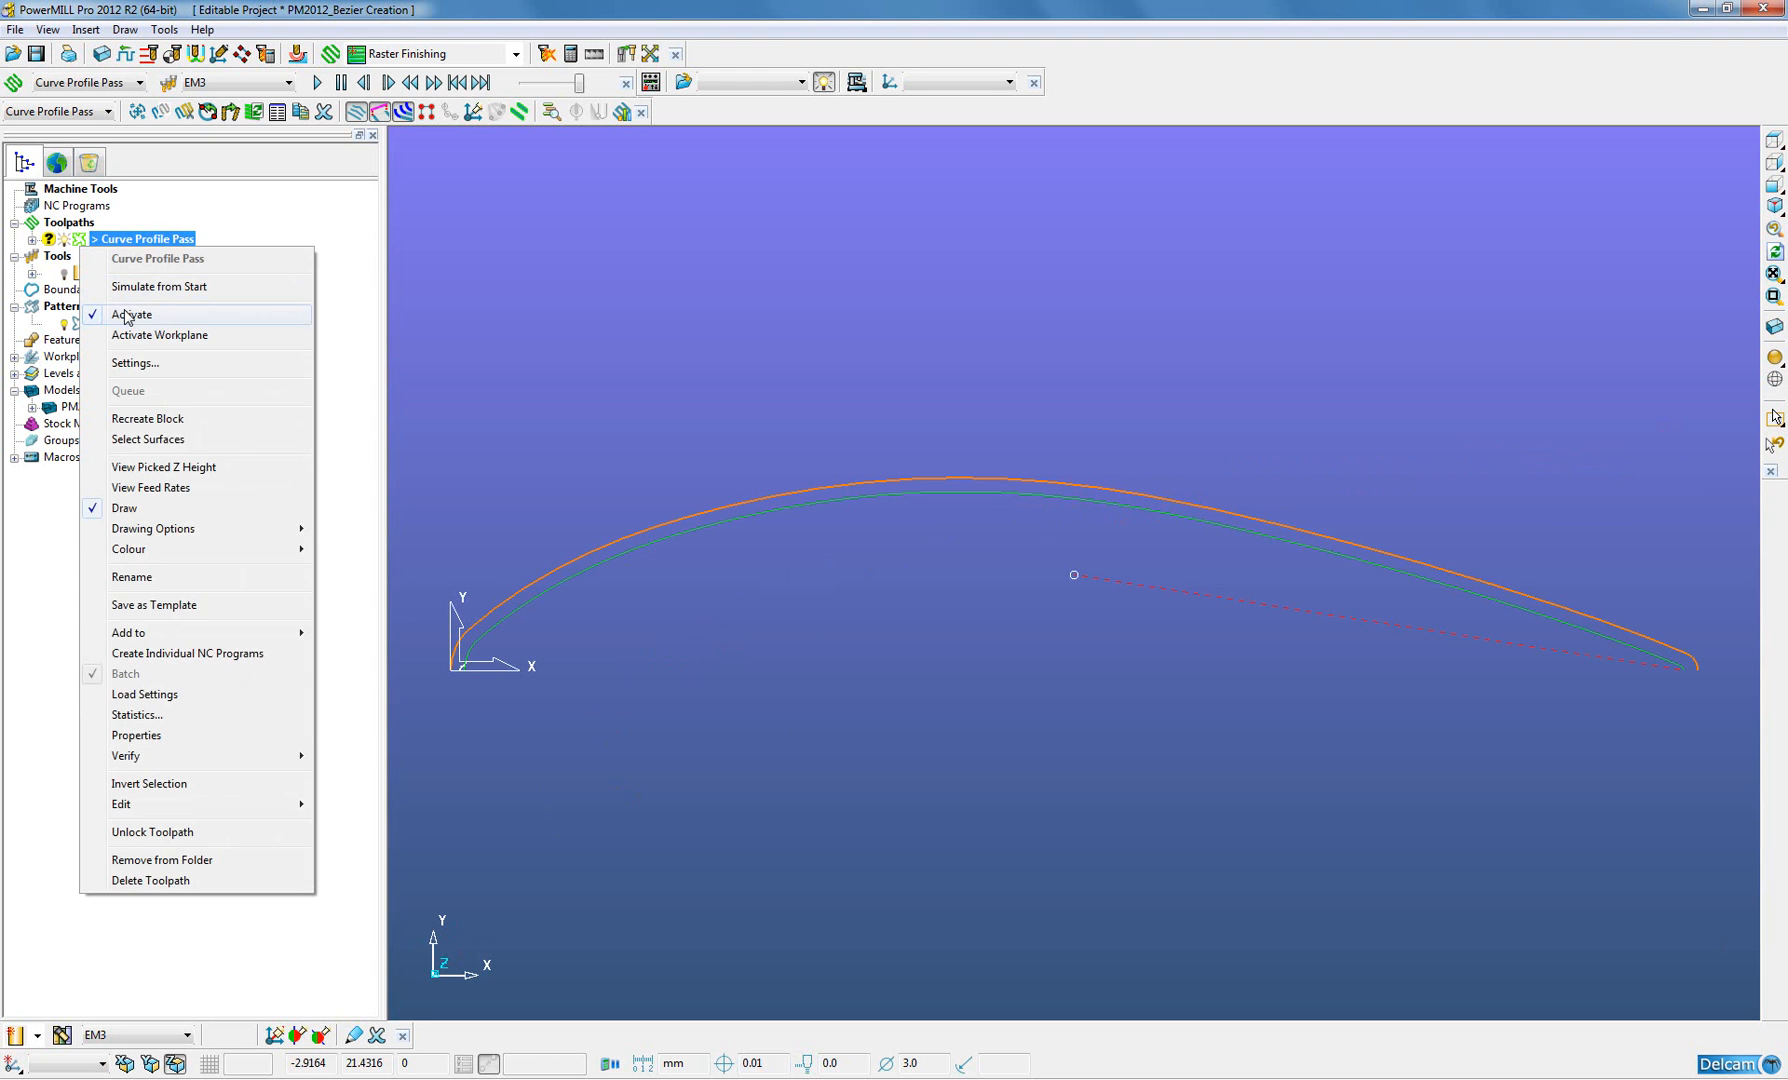
{"action": "left_click", "coordinate": [133, 314]}
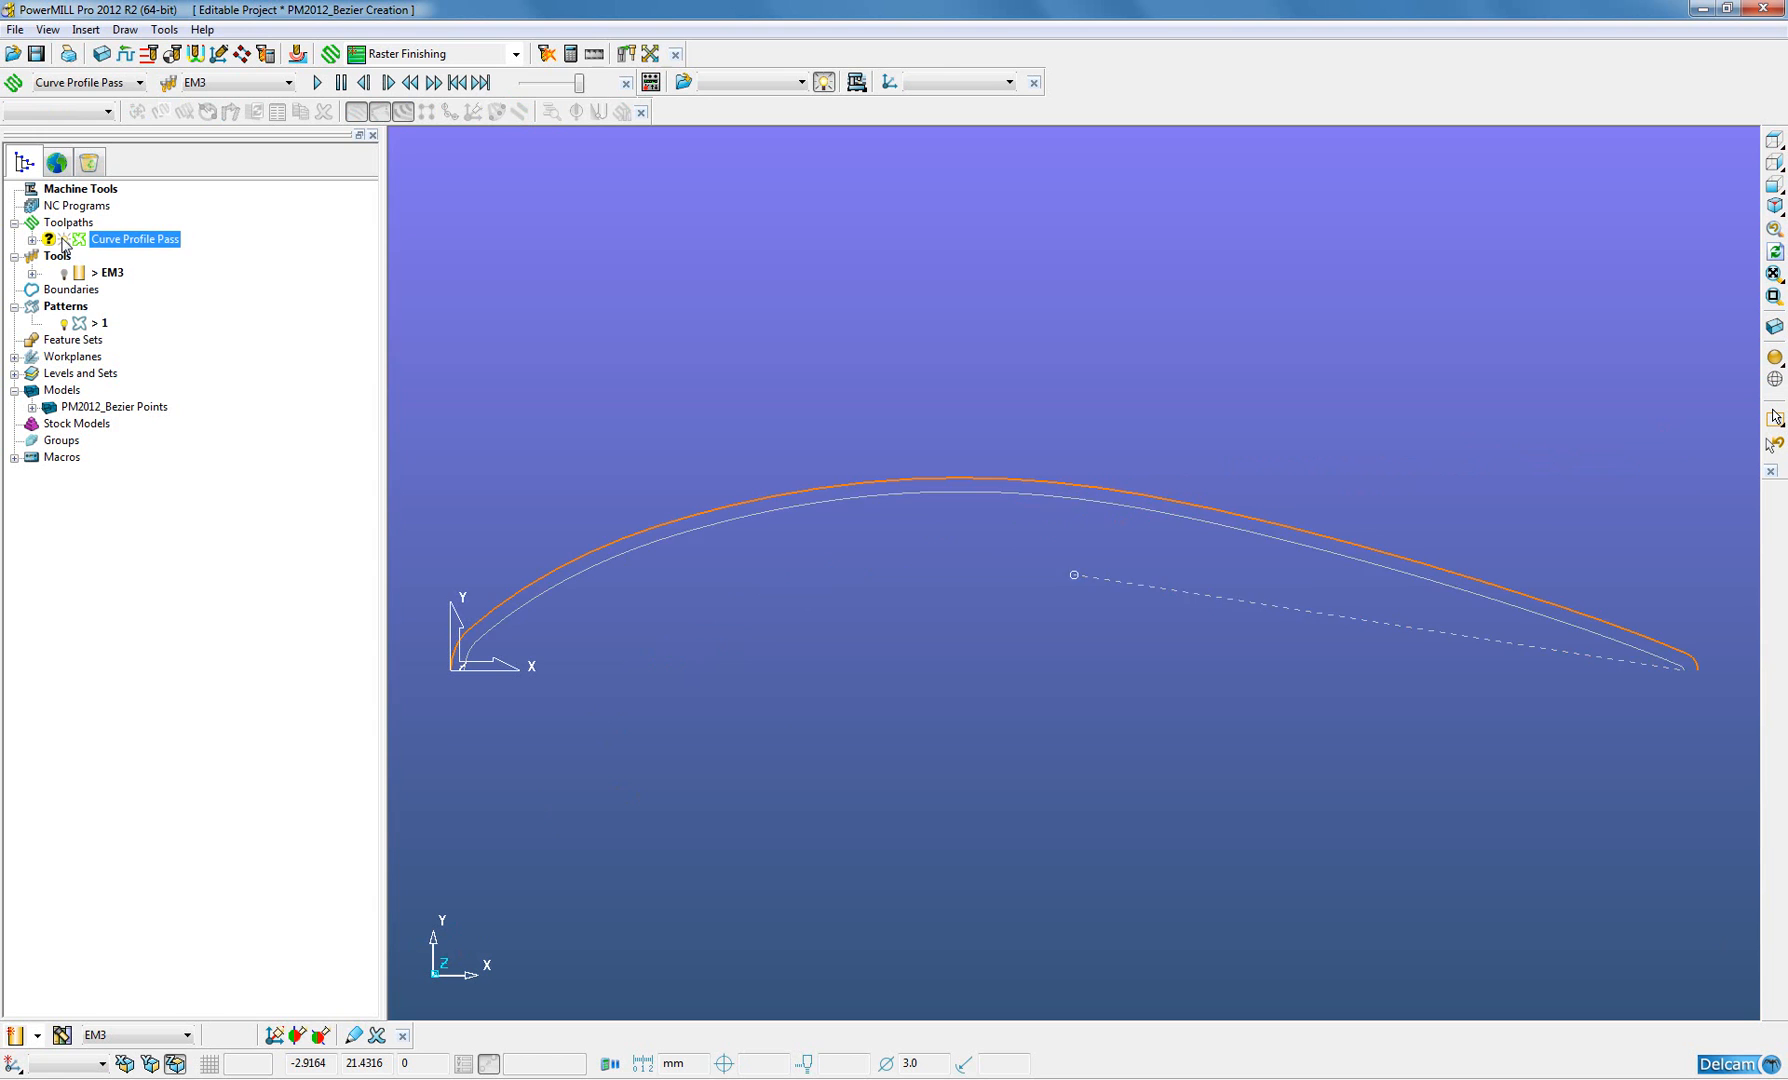
{"action": "left_click", "coordinate": [90, 323]}
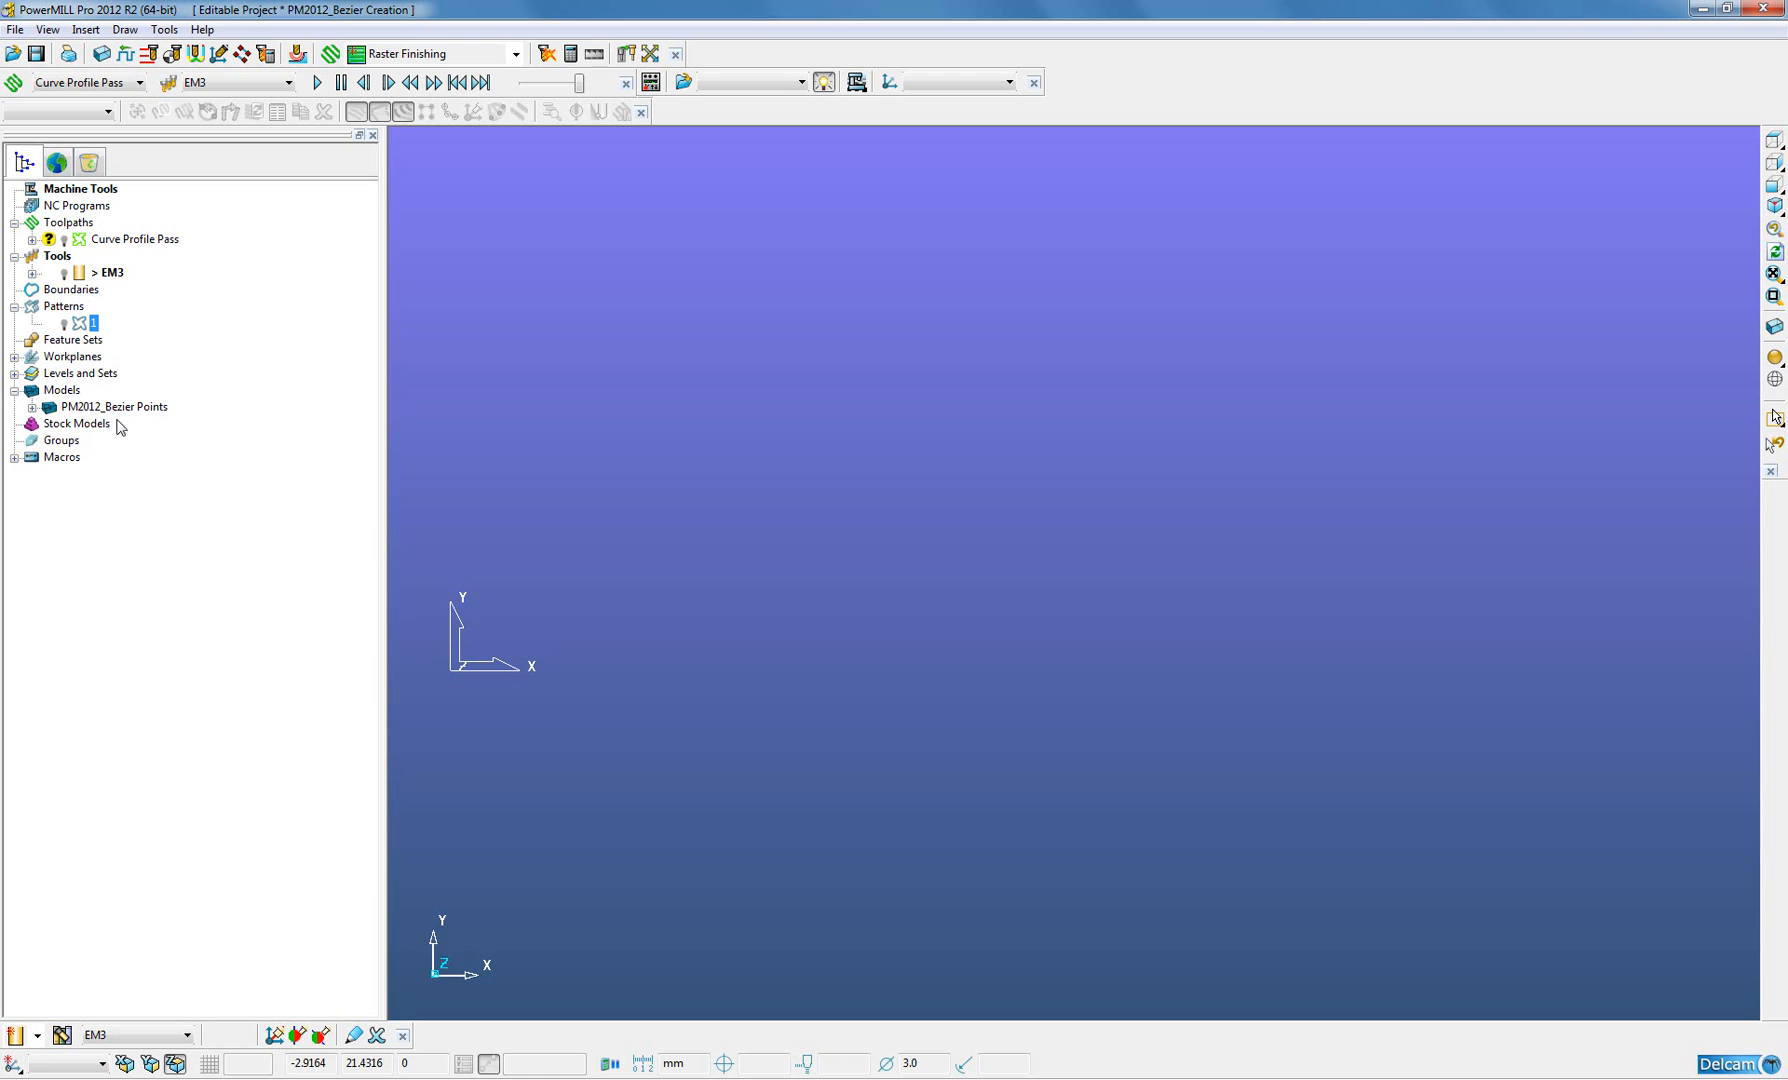
{"action": "mouse_move", "coordinate": [355, 240]}
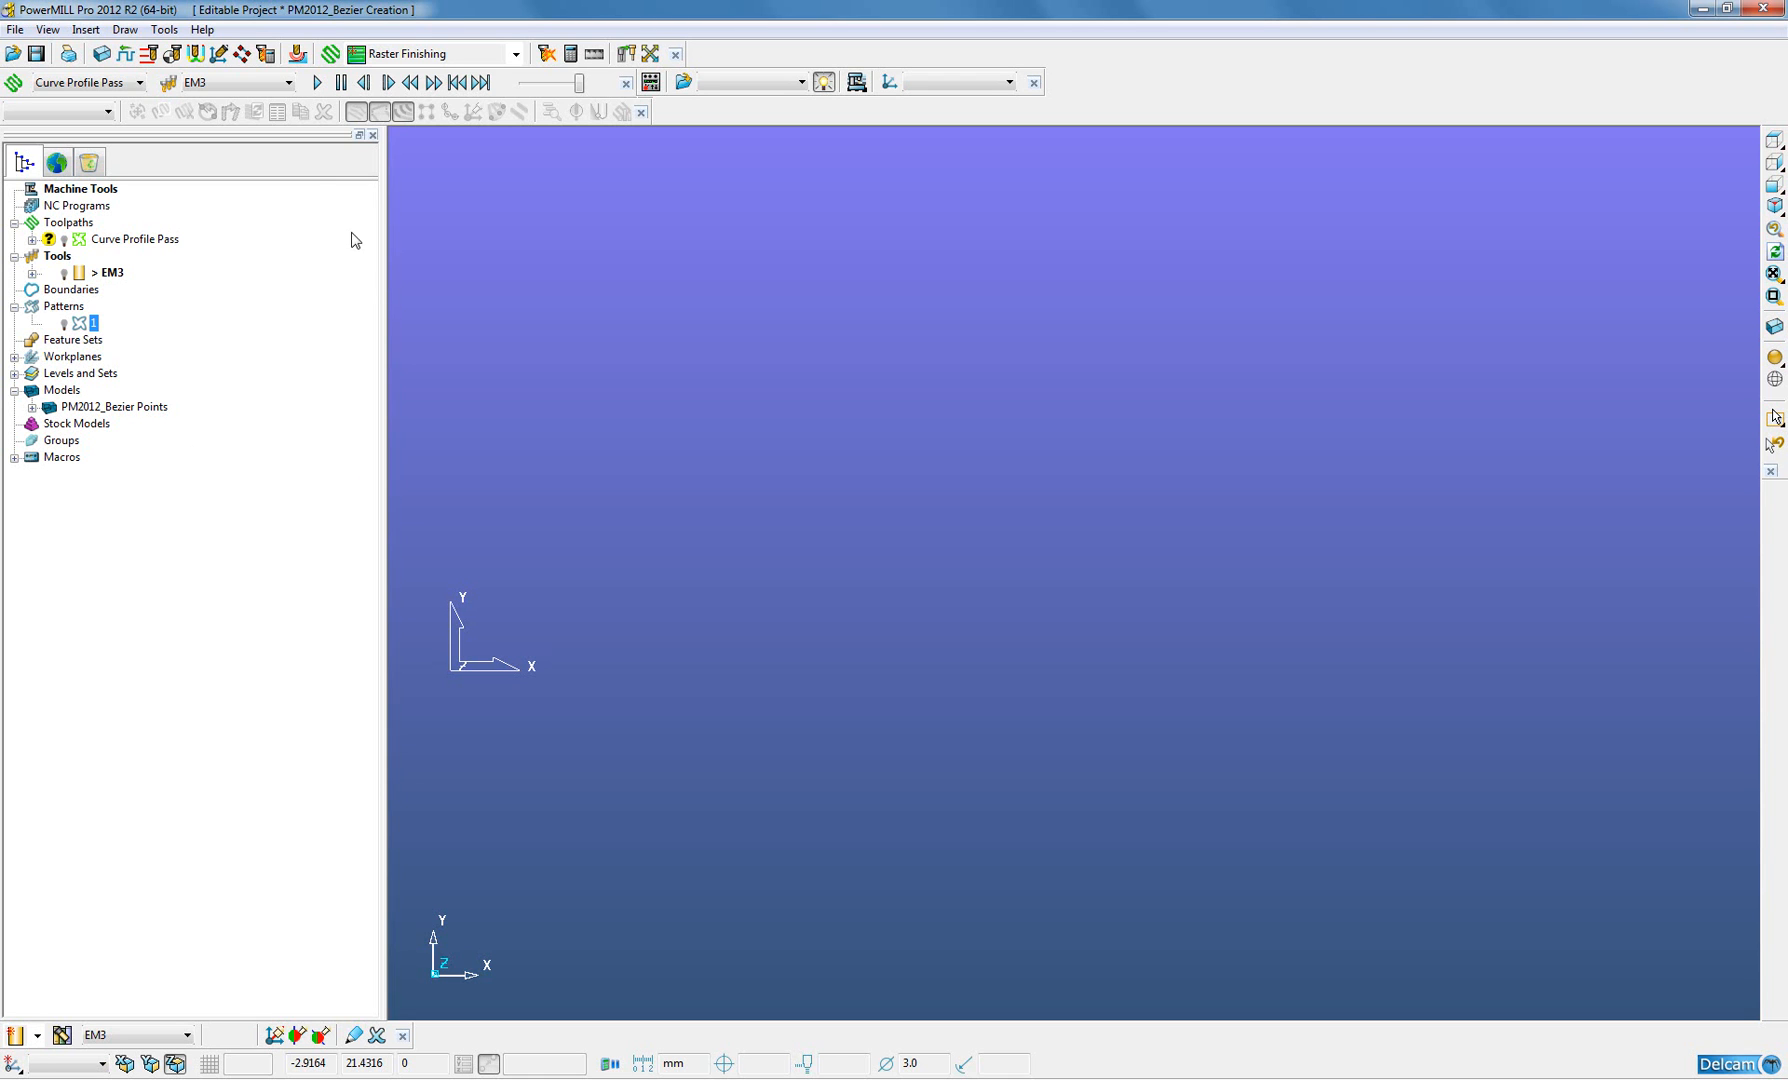
{"action": "right_click", "coordinate": [63, 306]}
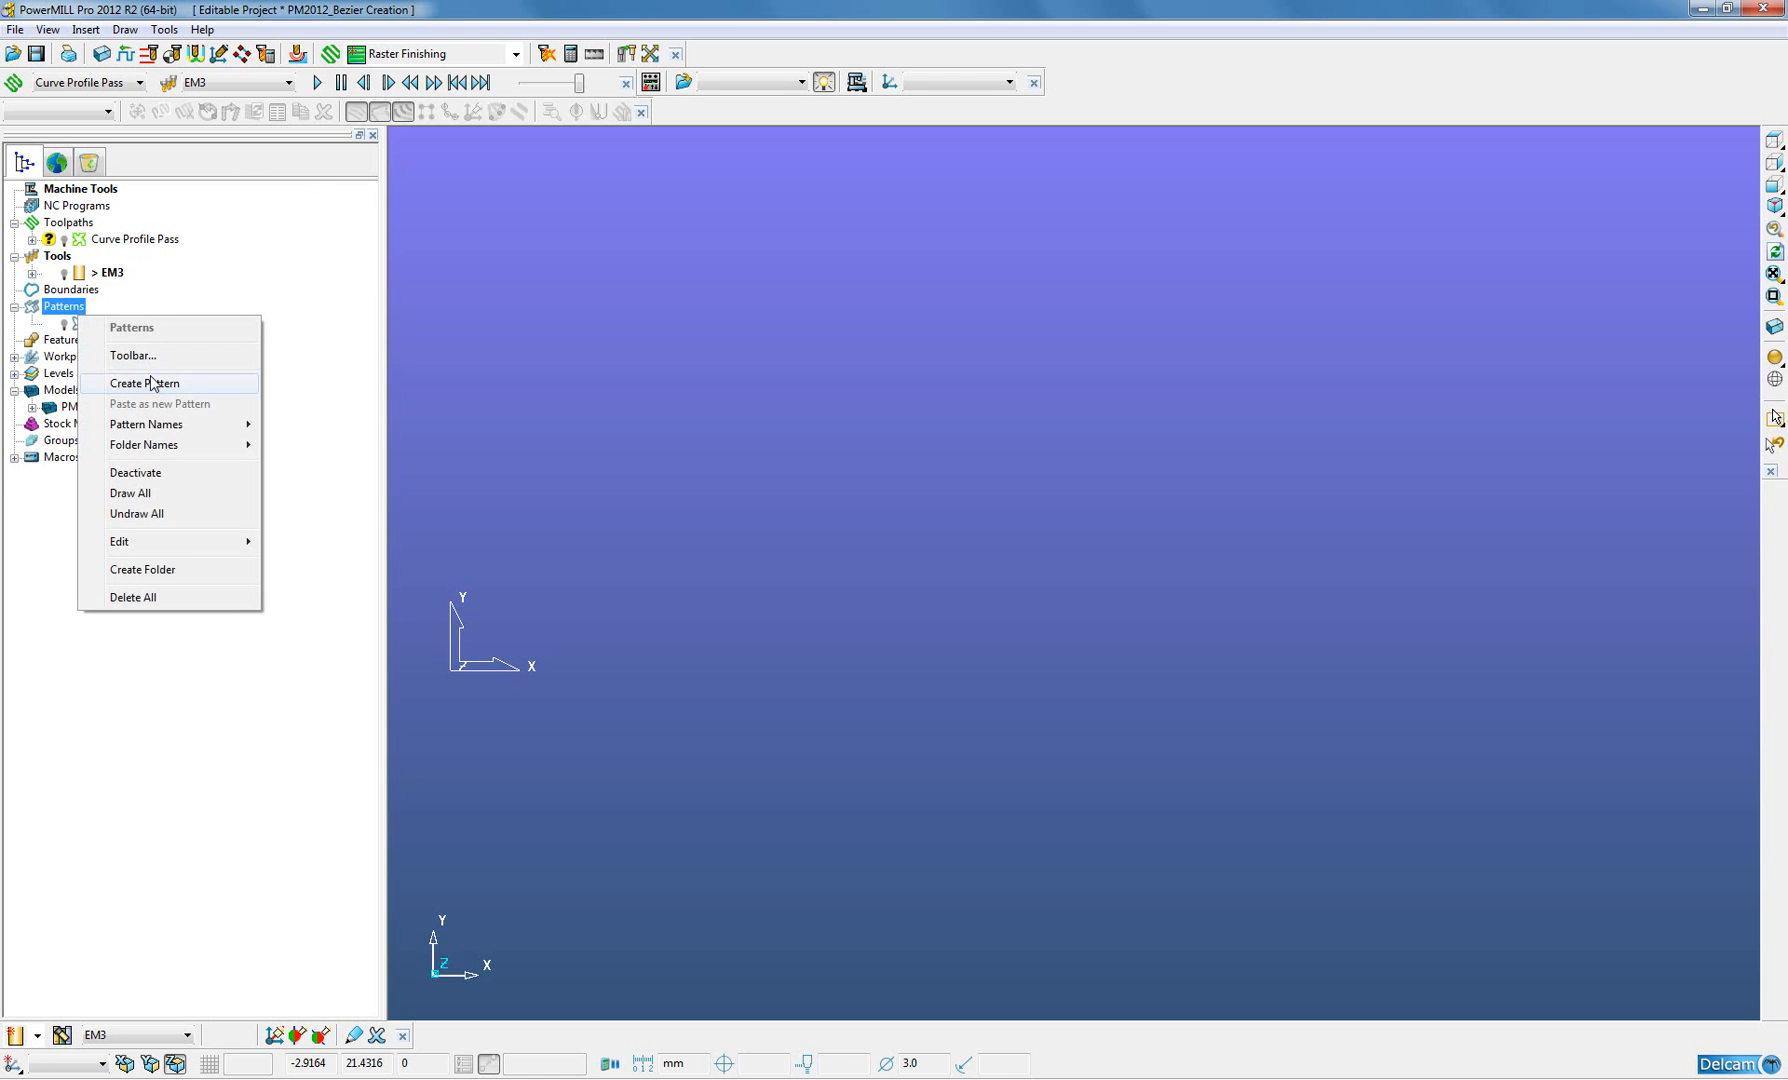
{"action": "left_click", "coordinate": [144, 383]}
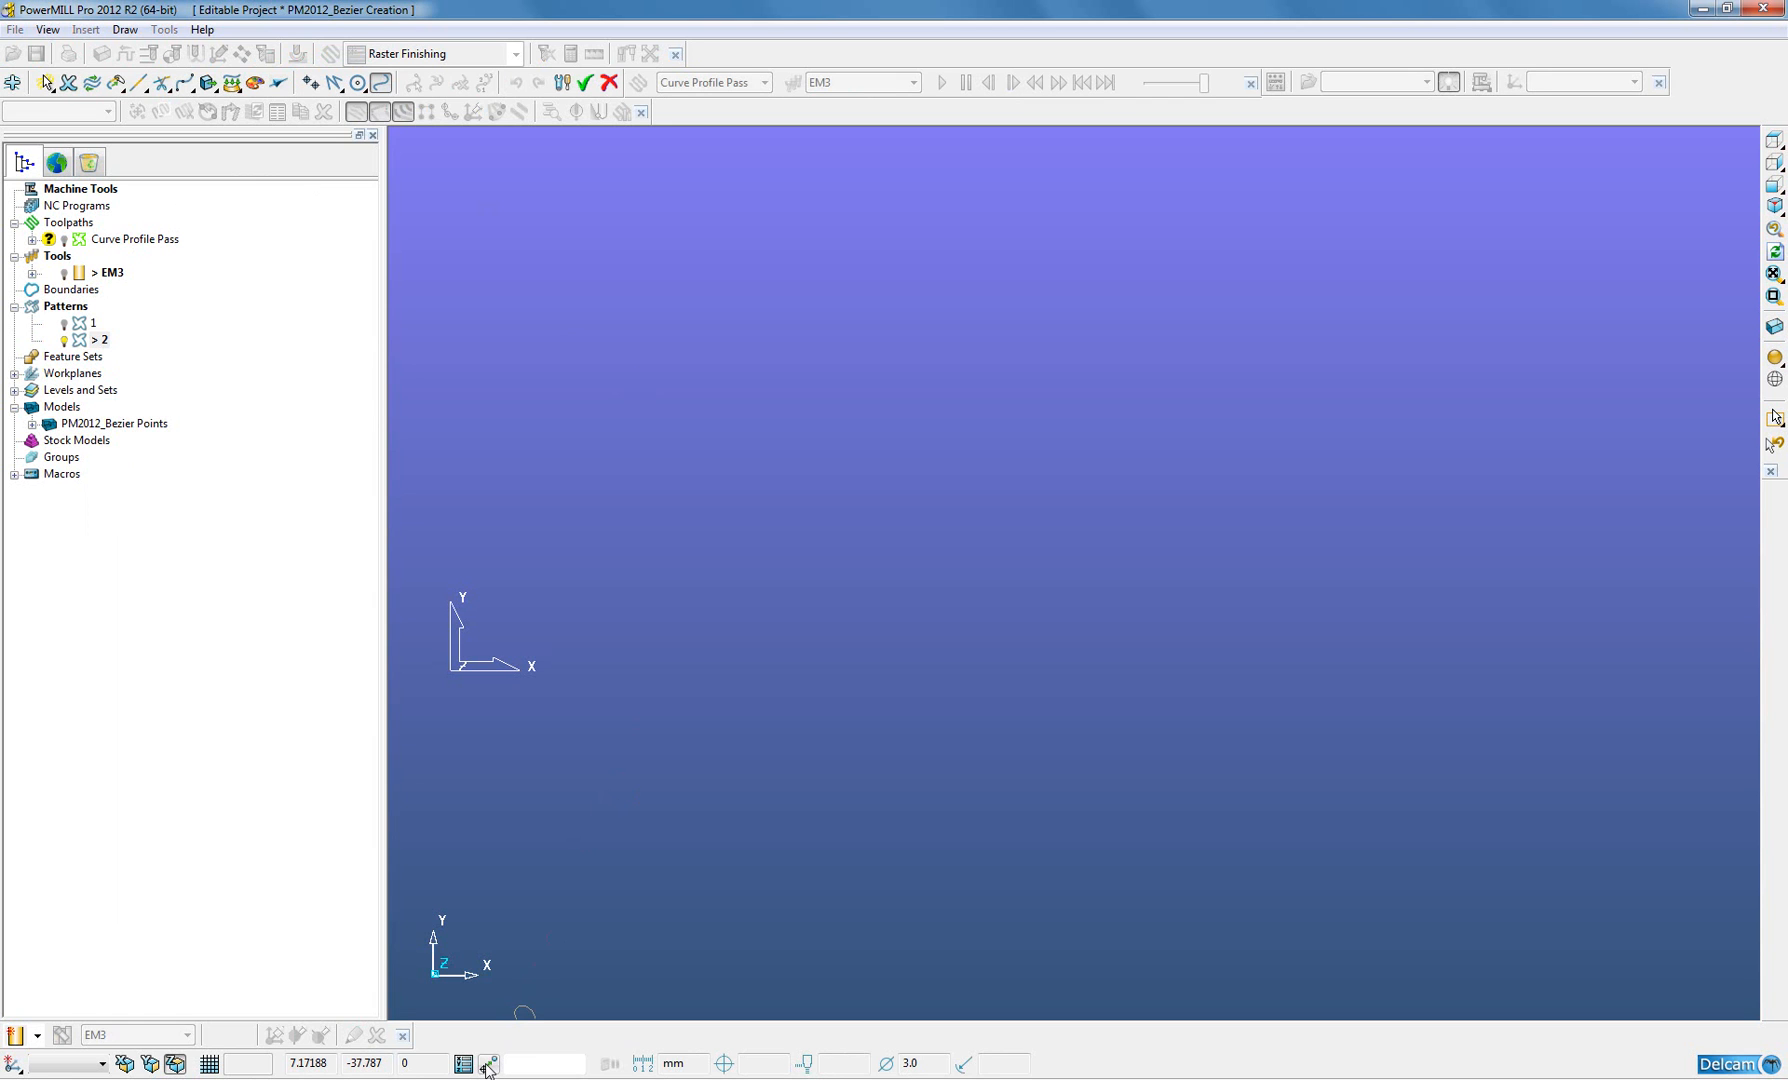
{"action": "mouse_move", "coordinate": [493, 1065]}
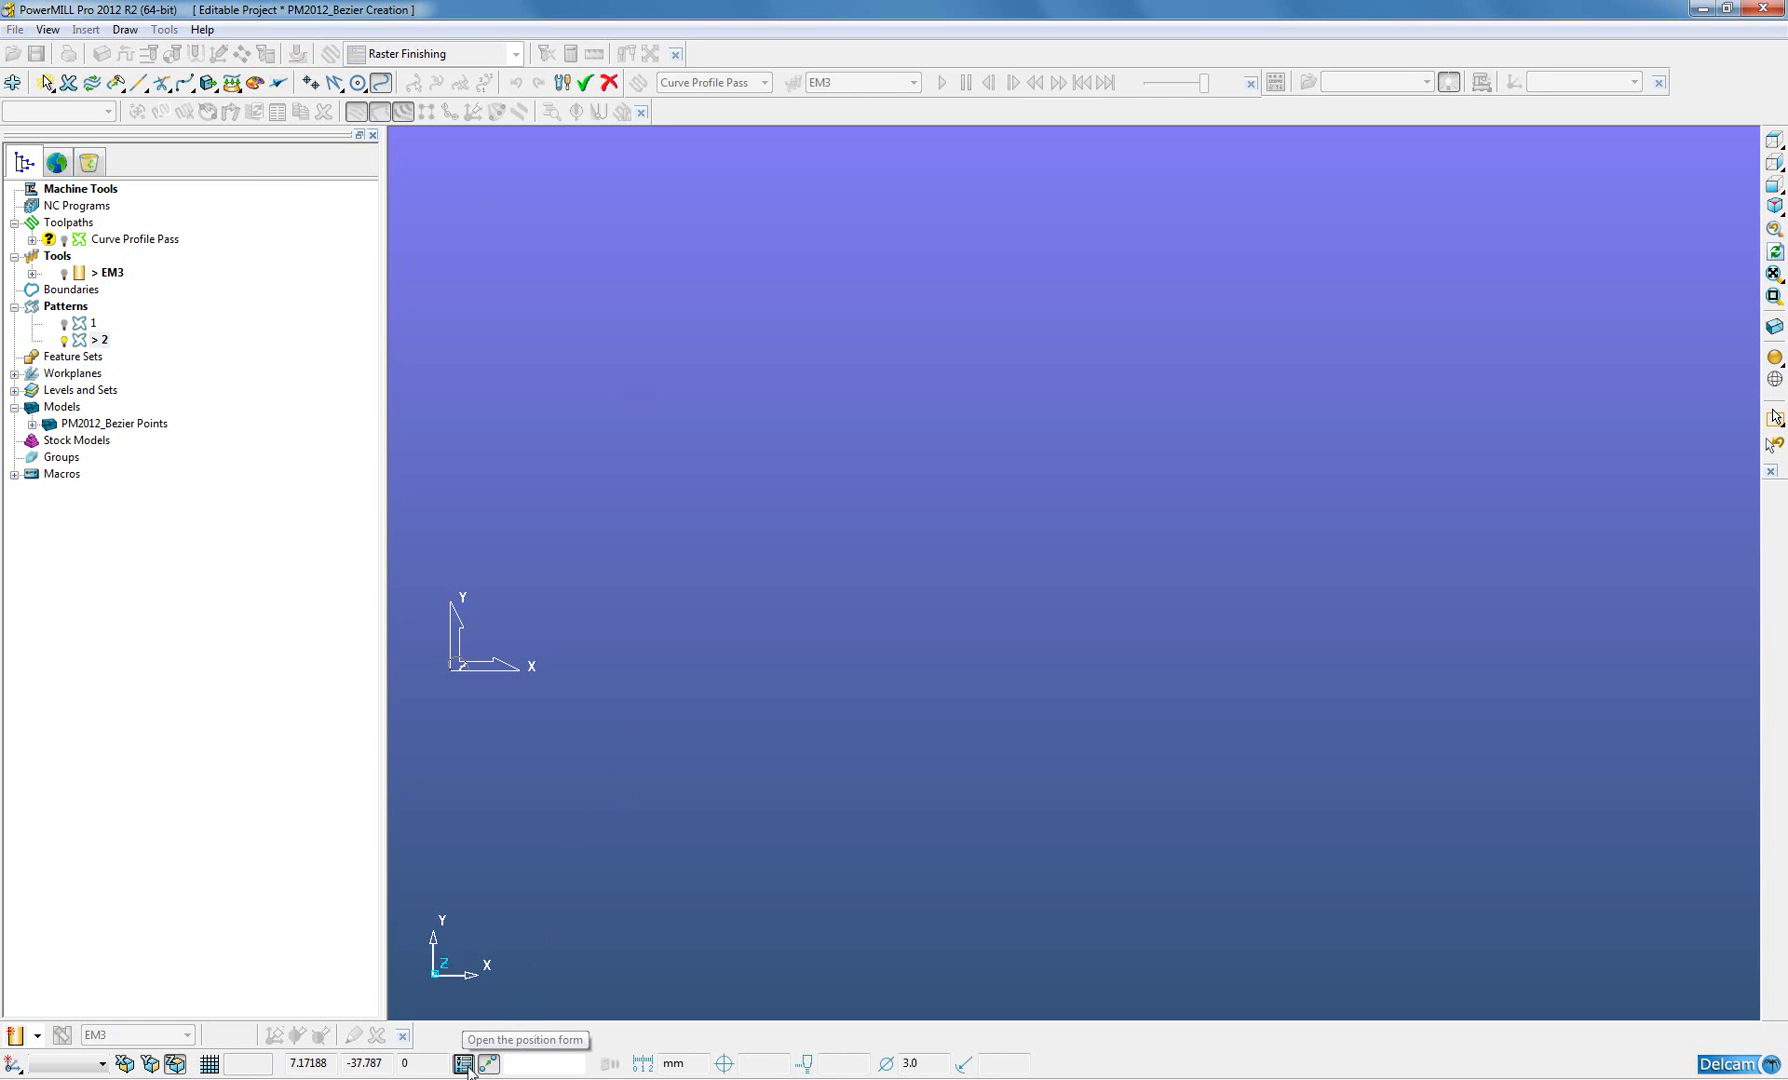
- Enter the first point at 10.0, then relative points 20,20 and 30,10 to finish
{"action": "left_click", "coordinate": [463, 1063]}
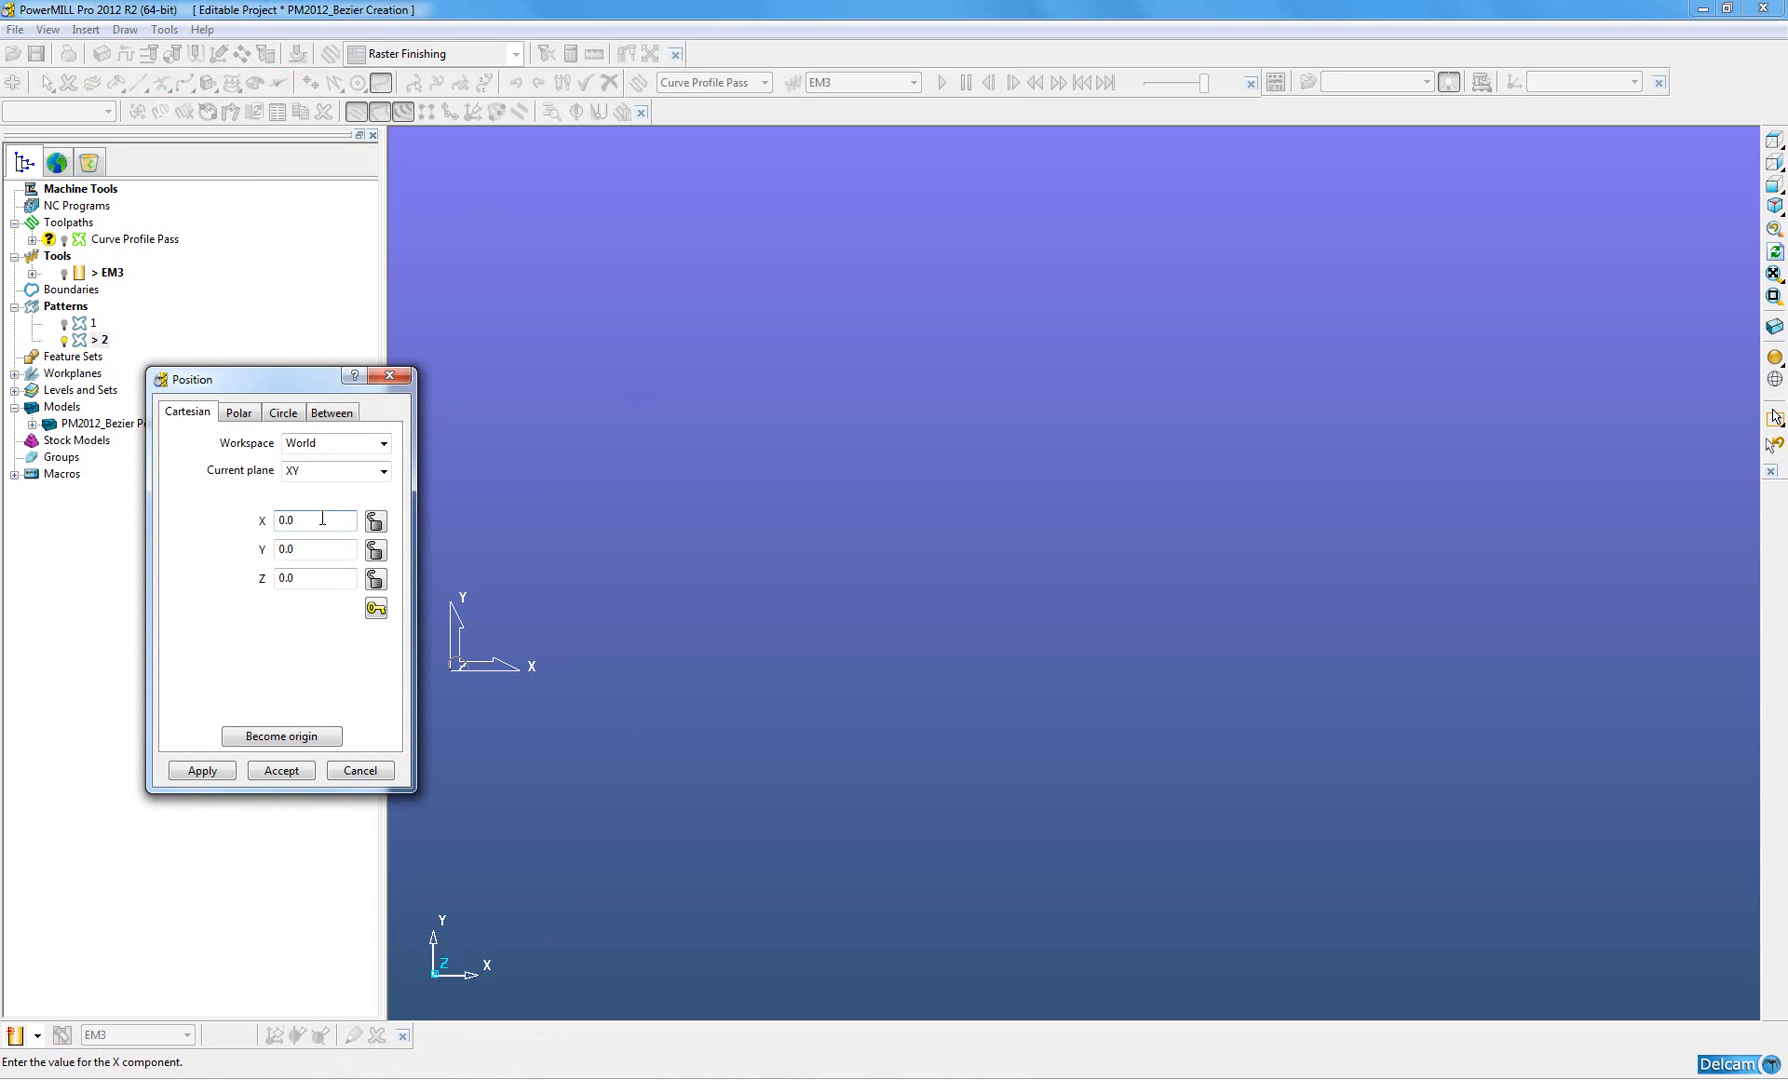
{"action": "type", "text": "10.0"}
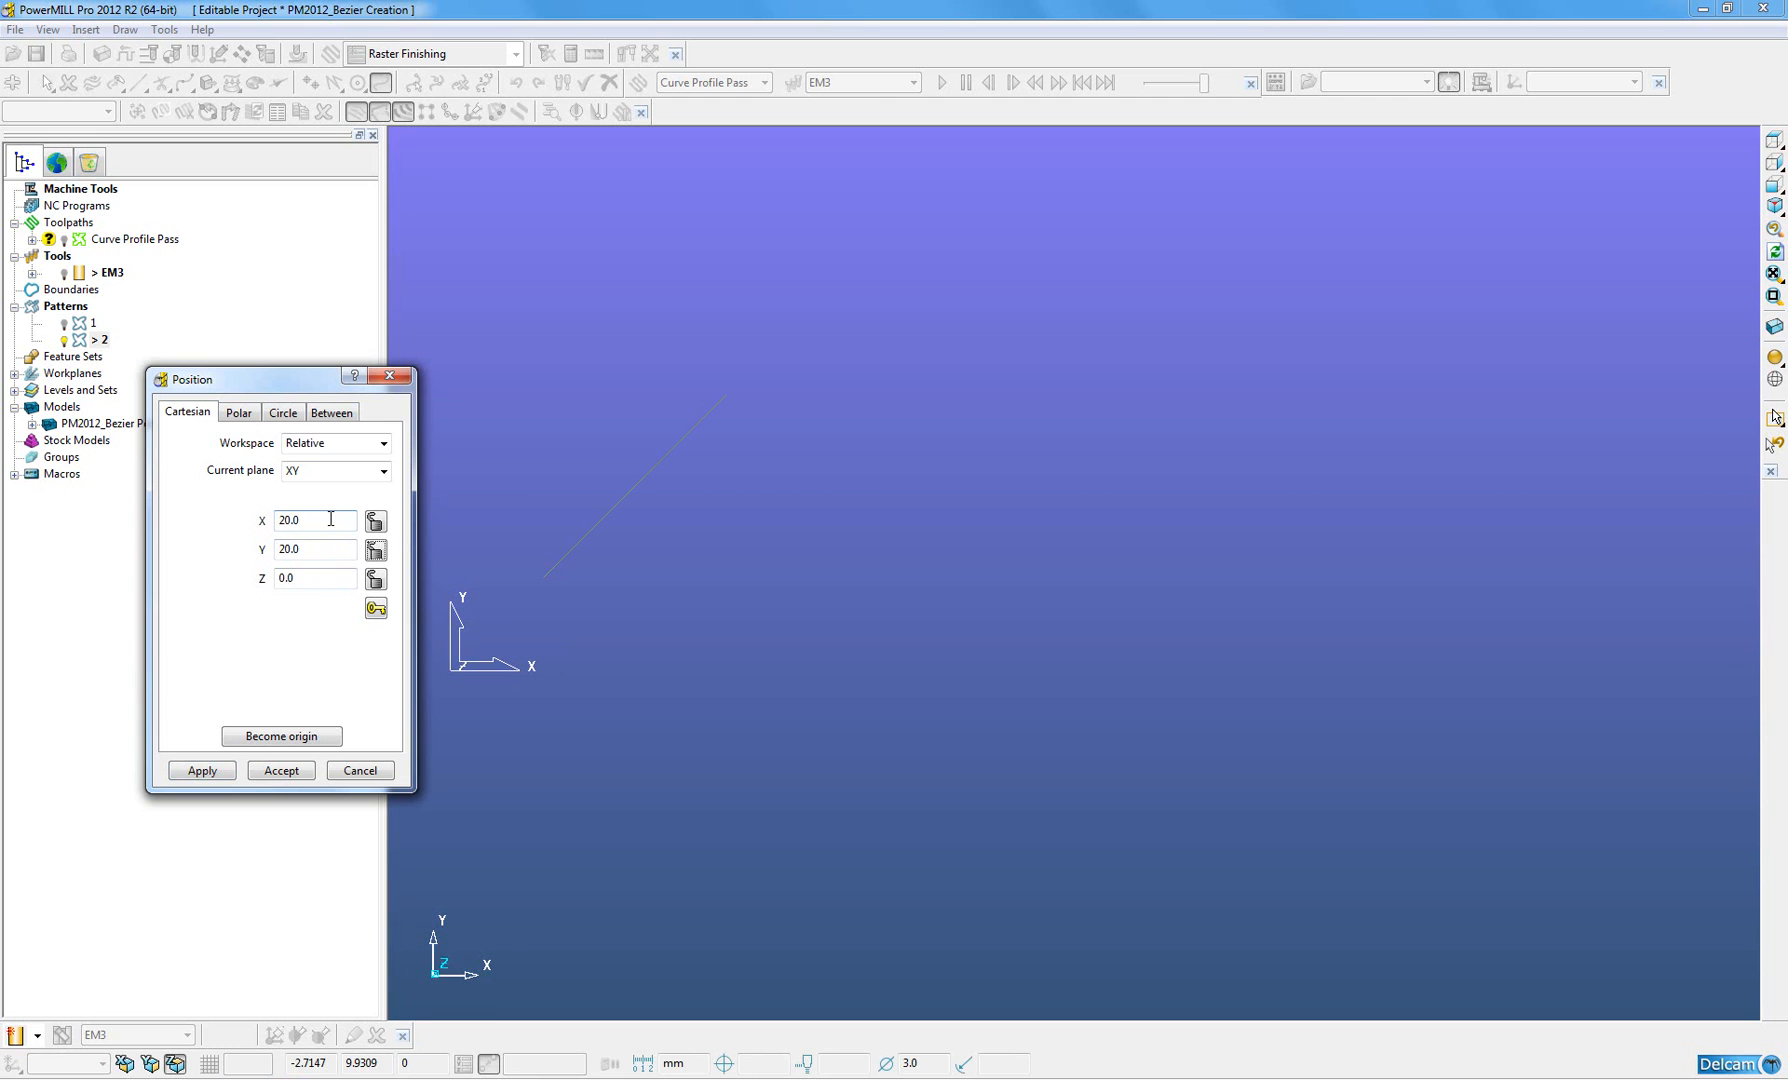
{"action": "left_click", "coordinate": [201, 770]}
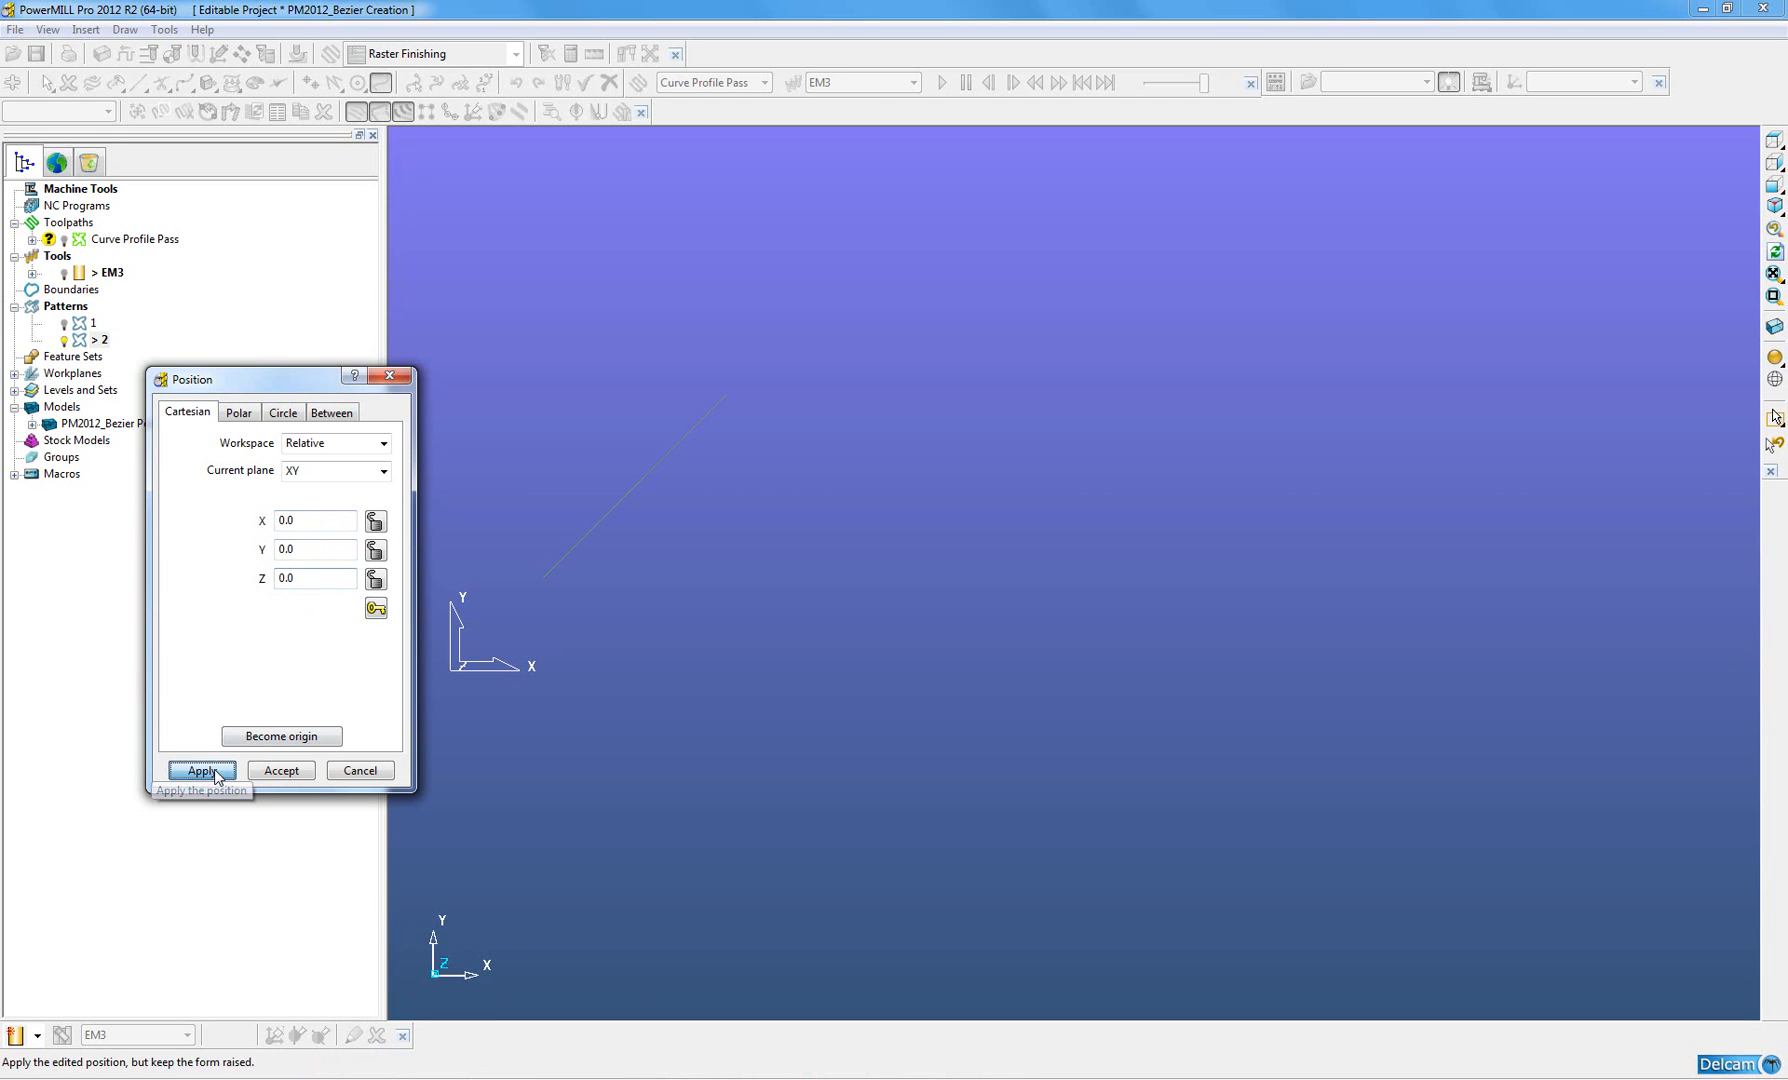
{"action": "left_click", "coordinate": [315, 520]}
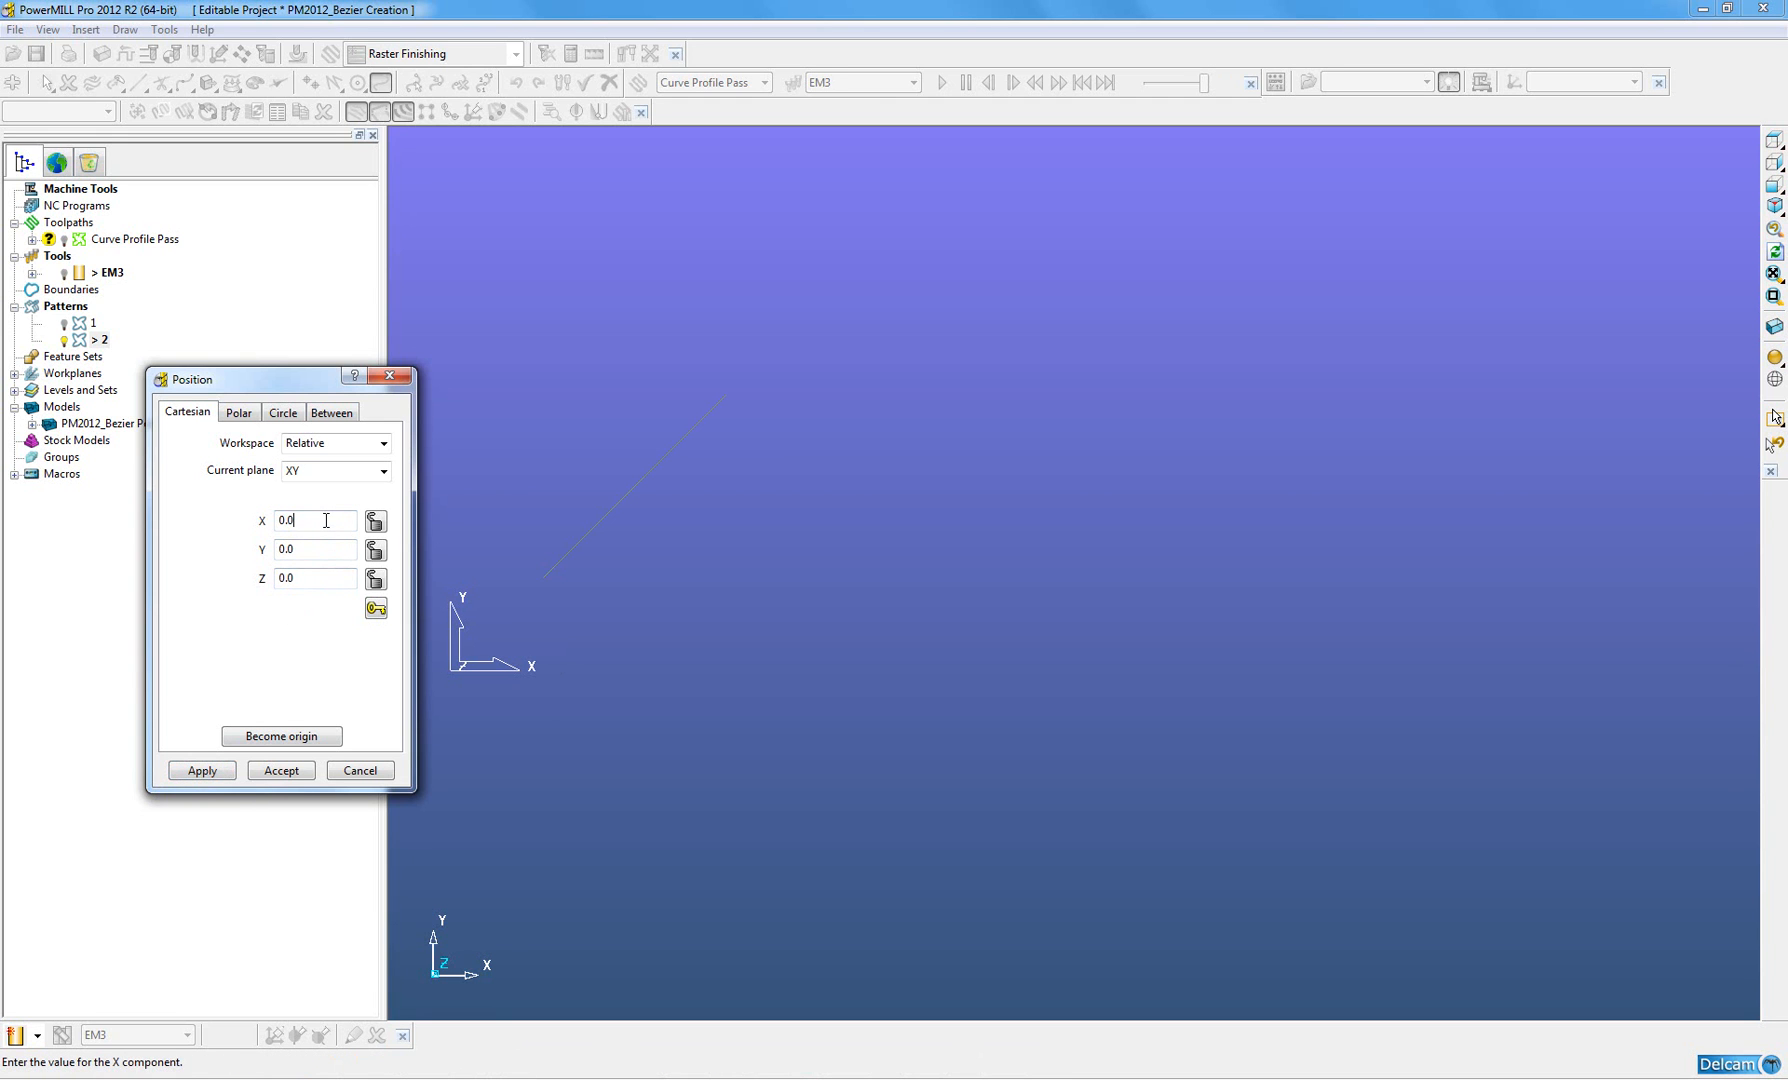
{"action": "type", "text": "30.0"}
{"action": "left_click", "coordinate": [316, 549]}
{"action": "type", "text": "10"}
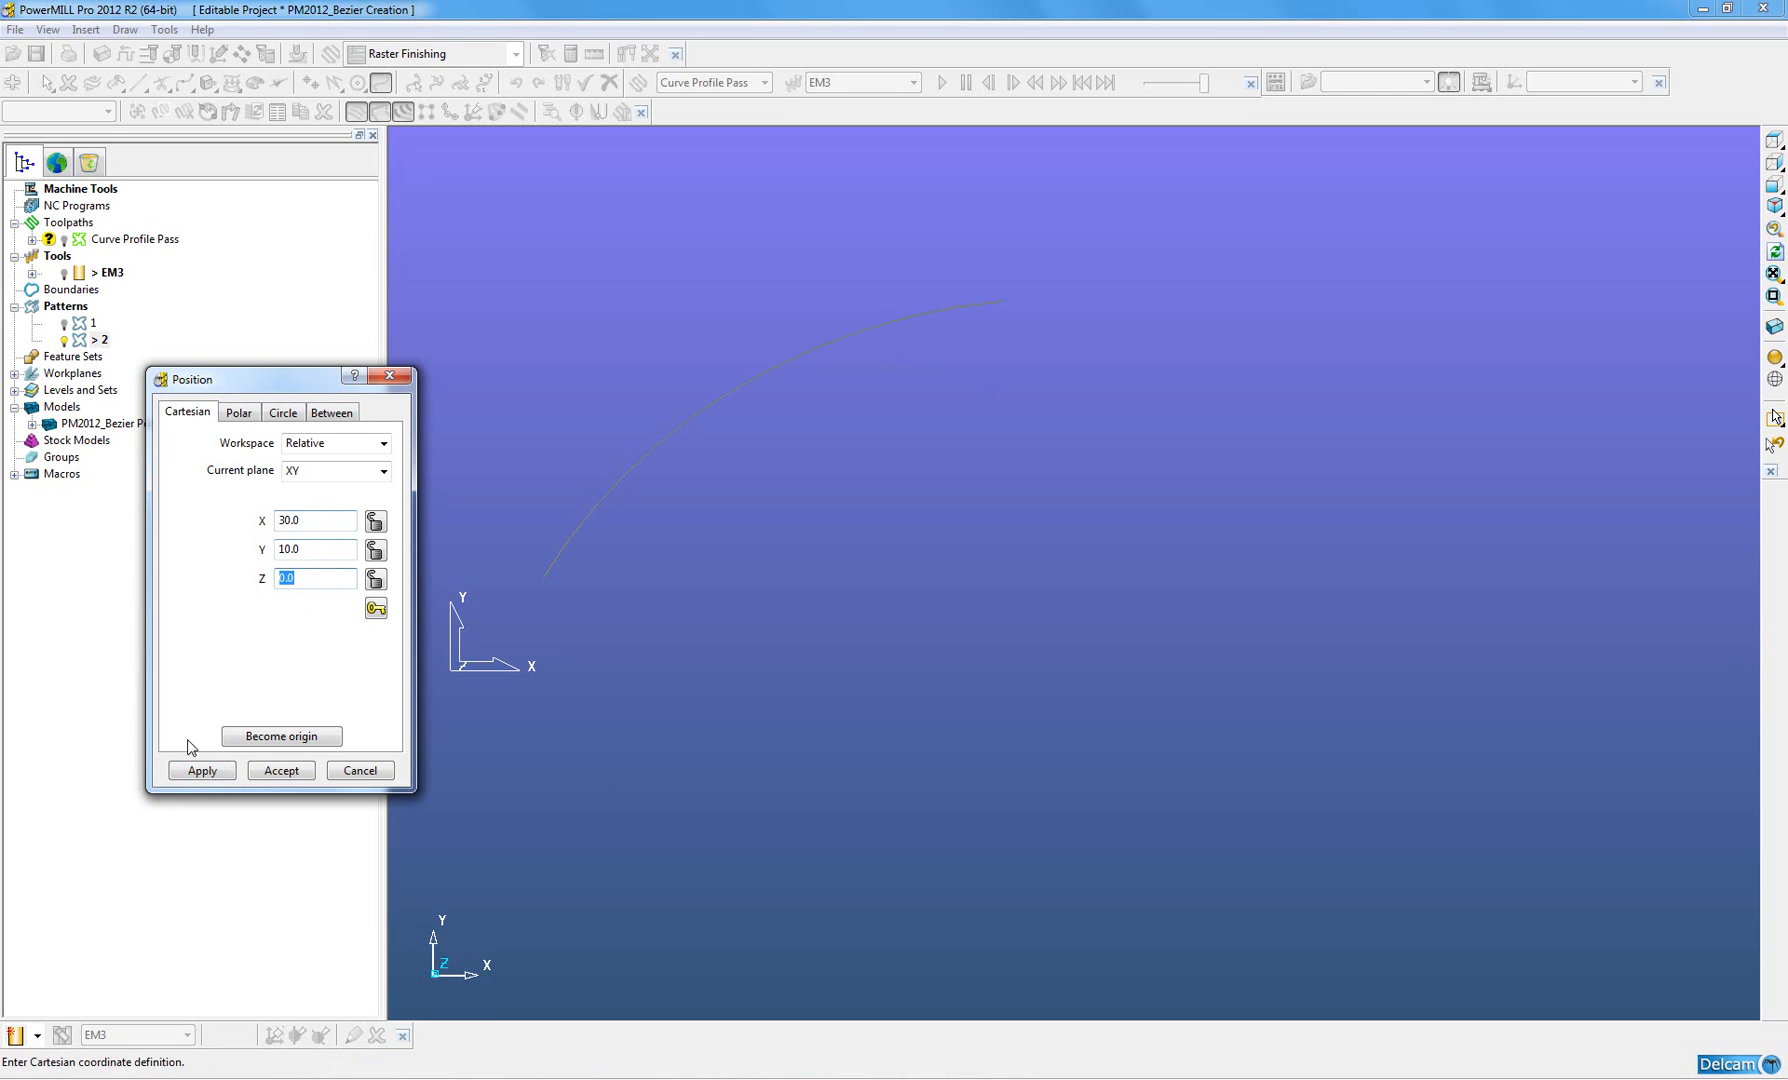
{"action": "left_click", "coordinate": [281, 770]}
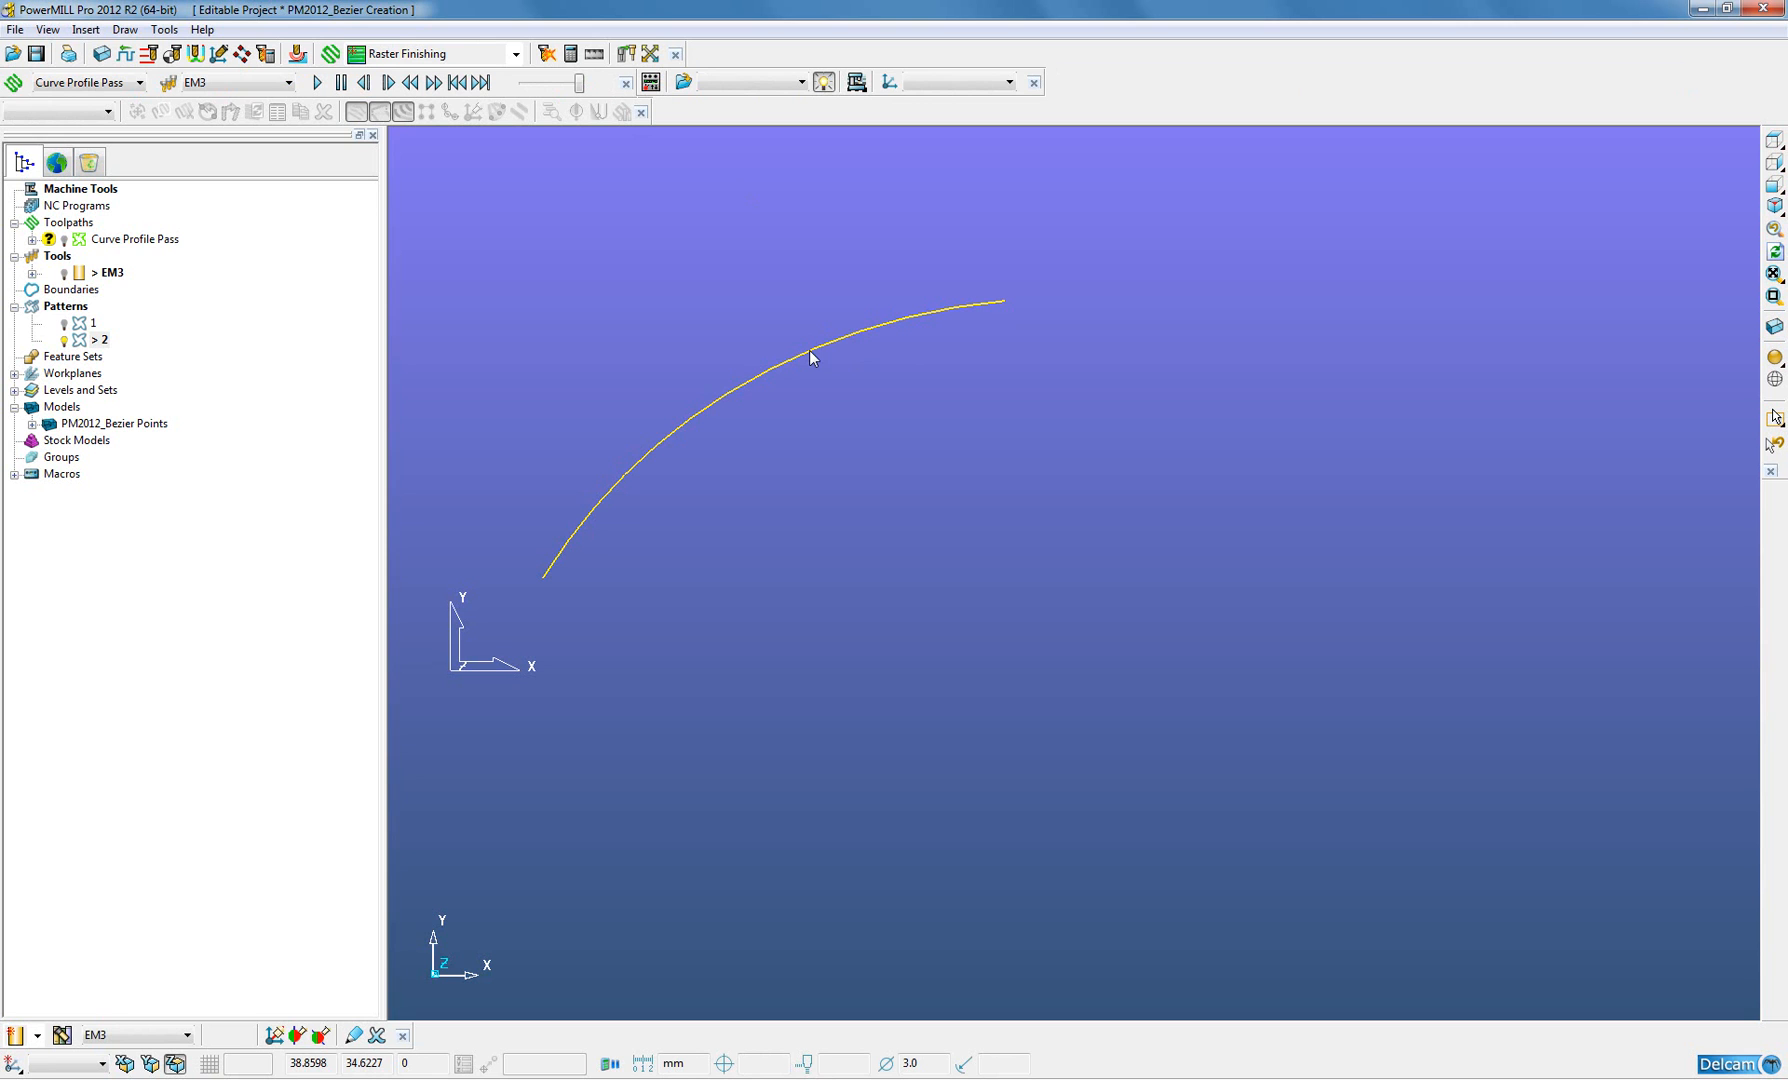
- Open pattern 2's curve in the Curve Editor and move its middle point
{"action": "right_click", "coordinate": [811, 358]}
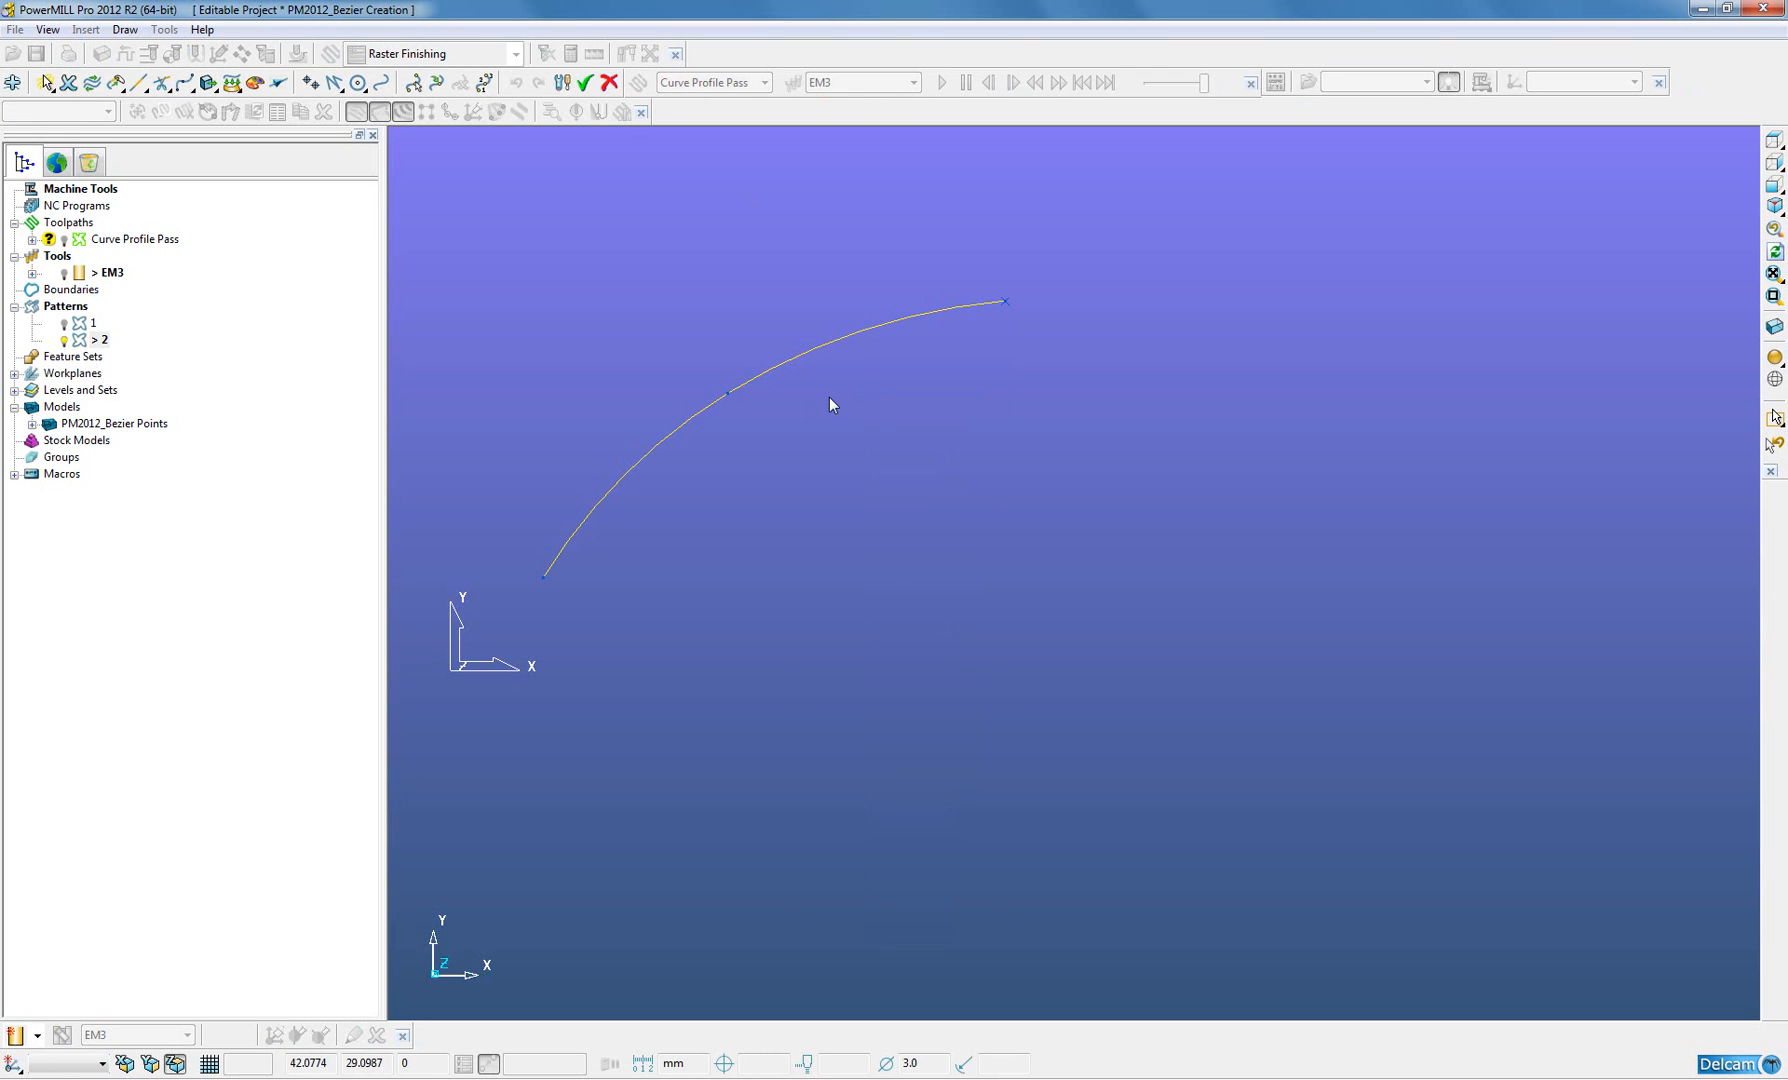
{"action": "mouse_move", "coordinate": [613, 199]}
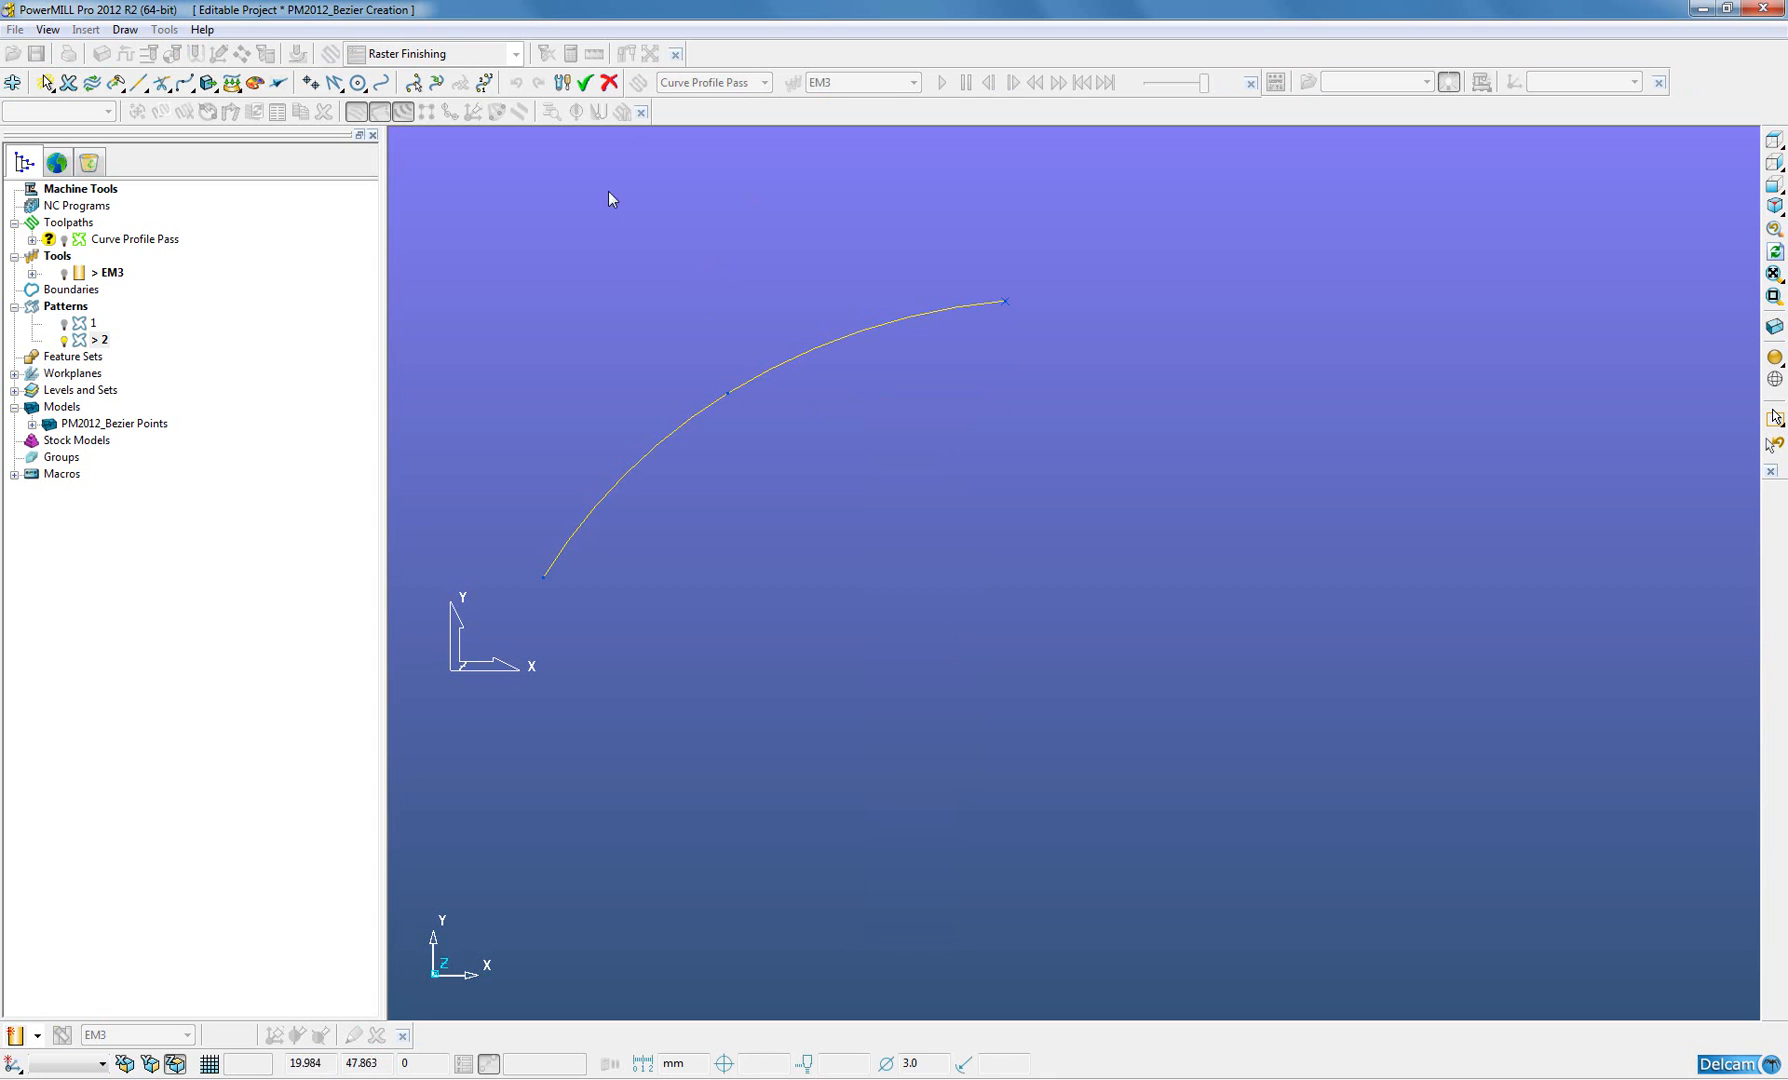
{"action": "left_click", "coordinate": [482, 83]}
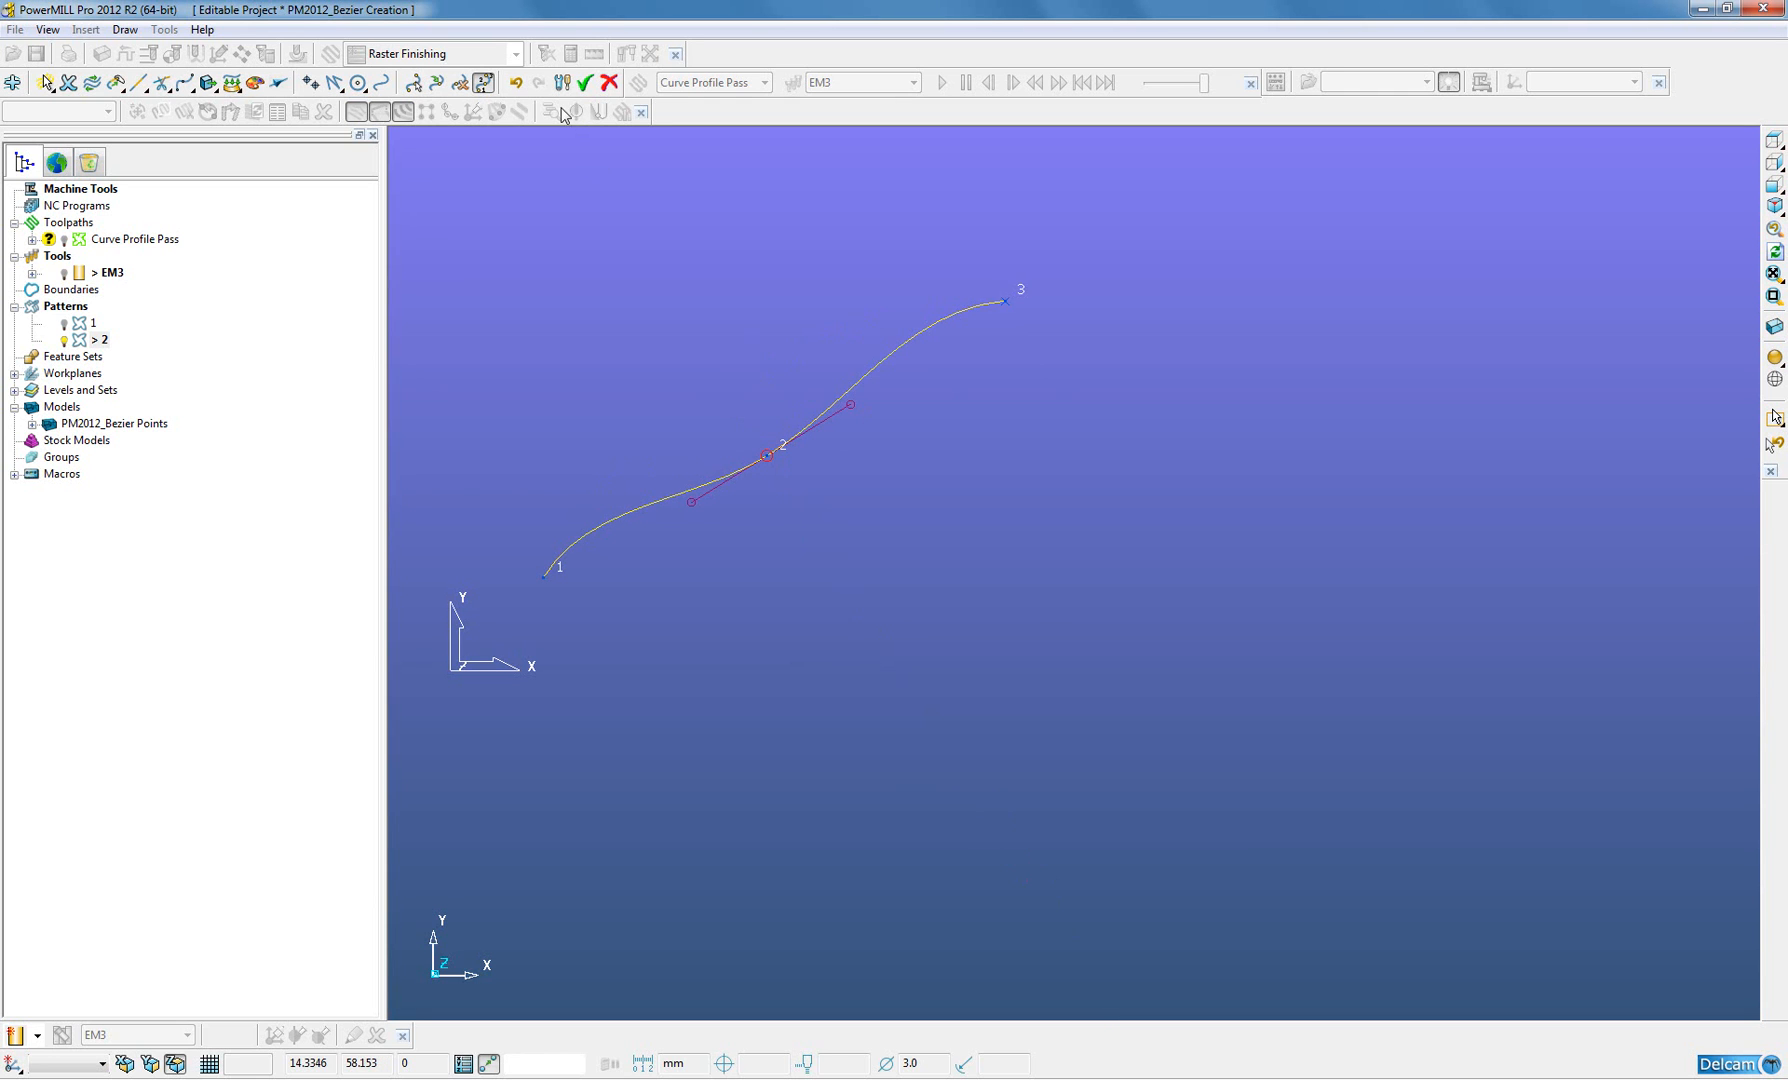
{"action": "mouse_move", "coordinate": [521, 98]}
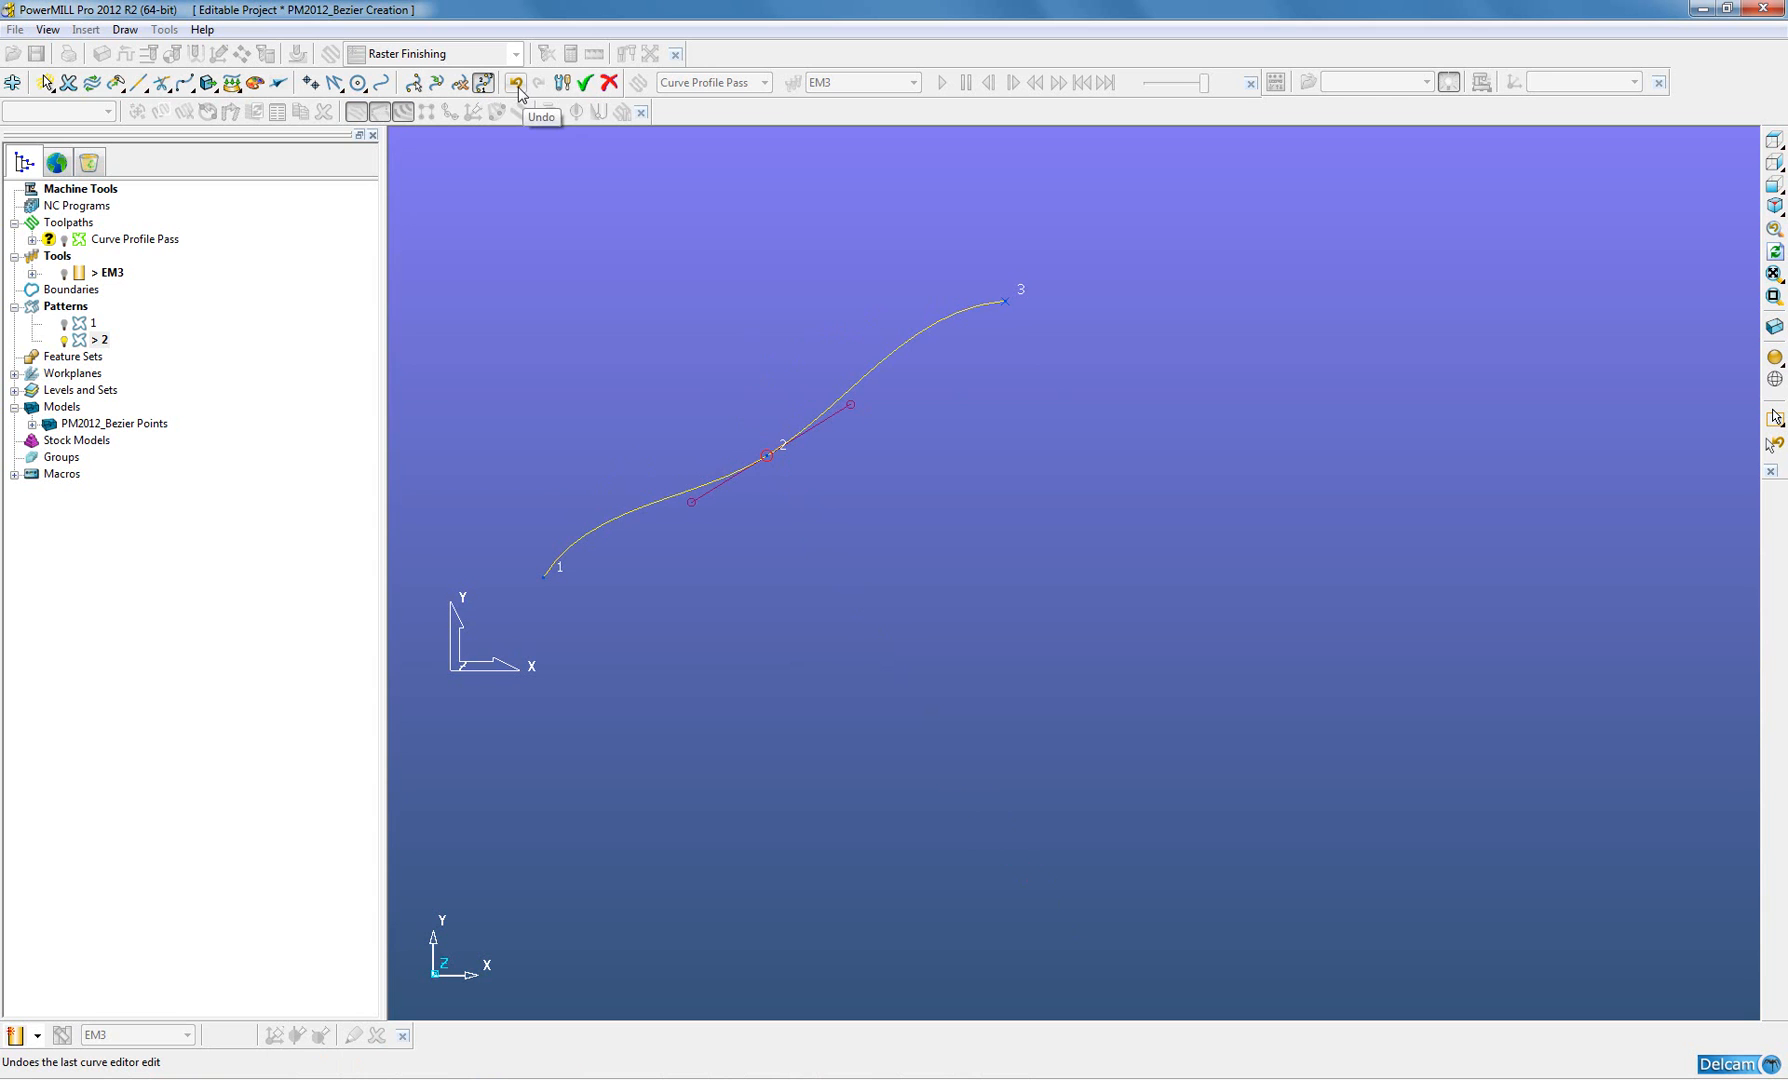
- Undo the middle point move, drag its tangent handle, then undo that too
{"action": "left_click", "coordinate": [515, 82]}
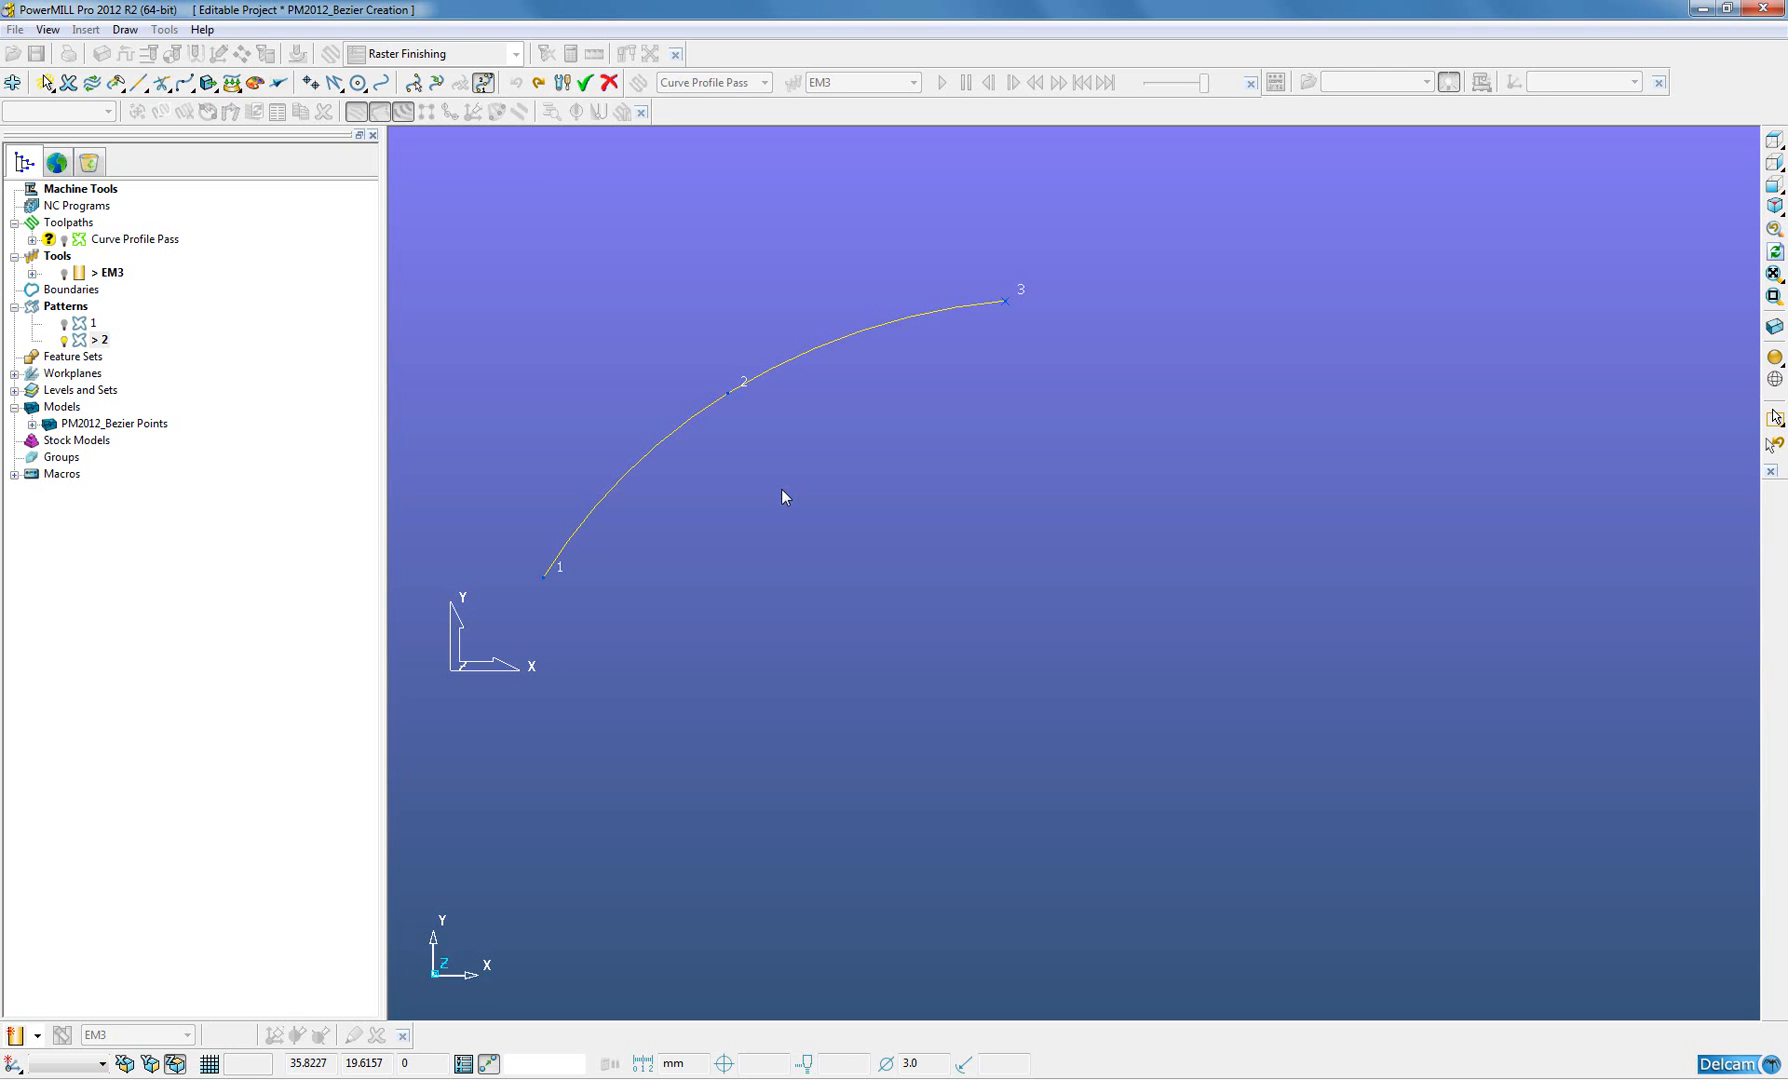
{"action": "mouse_move", "coordinate": [736, 408]}
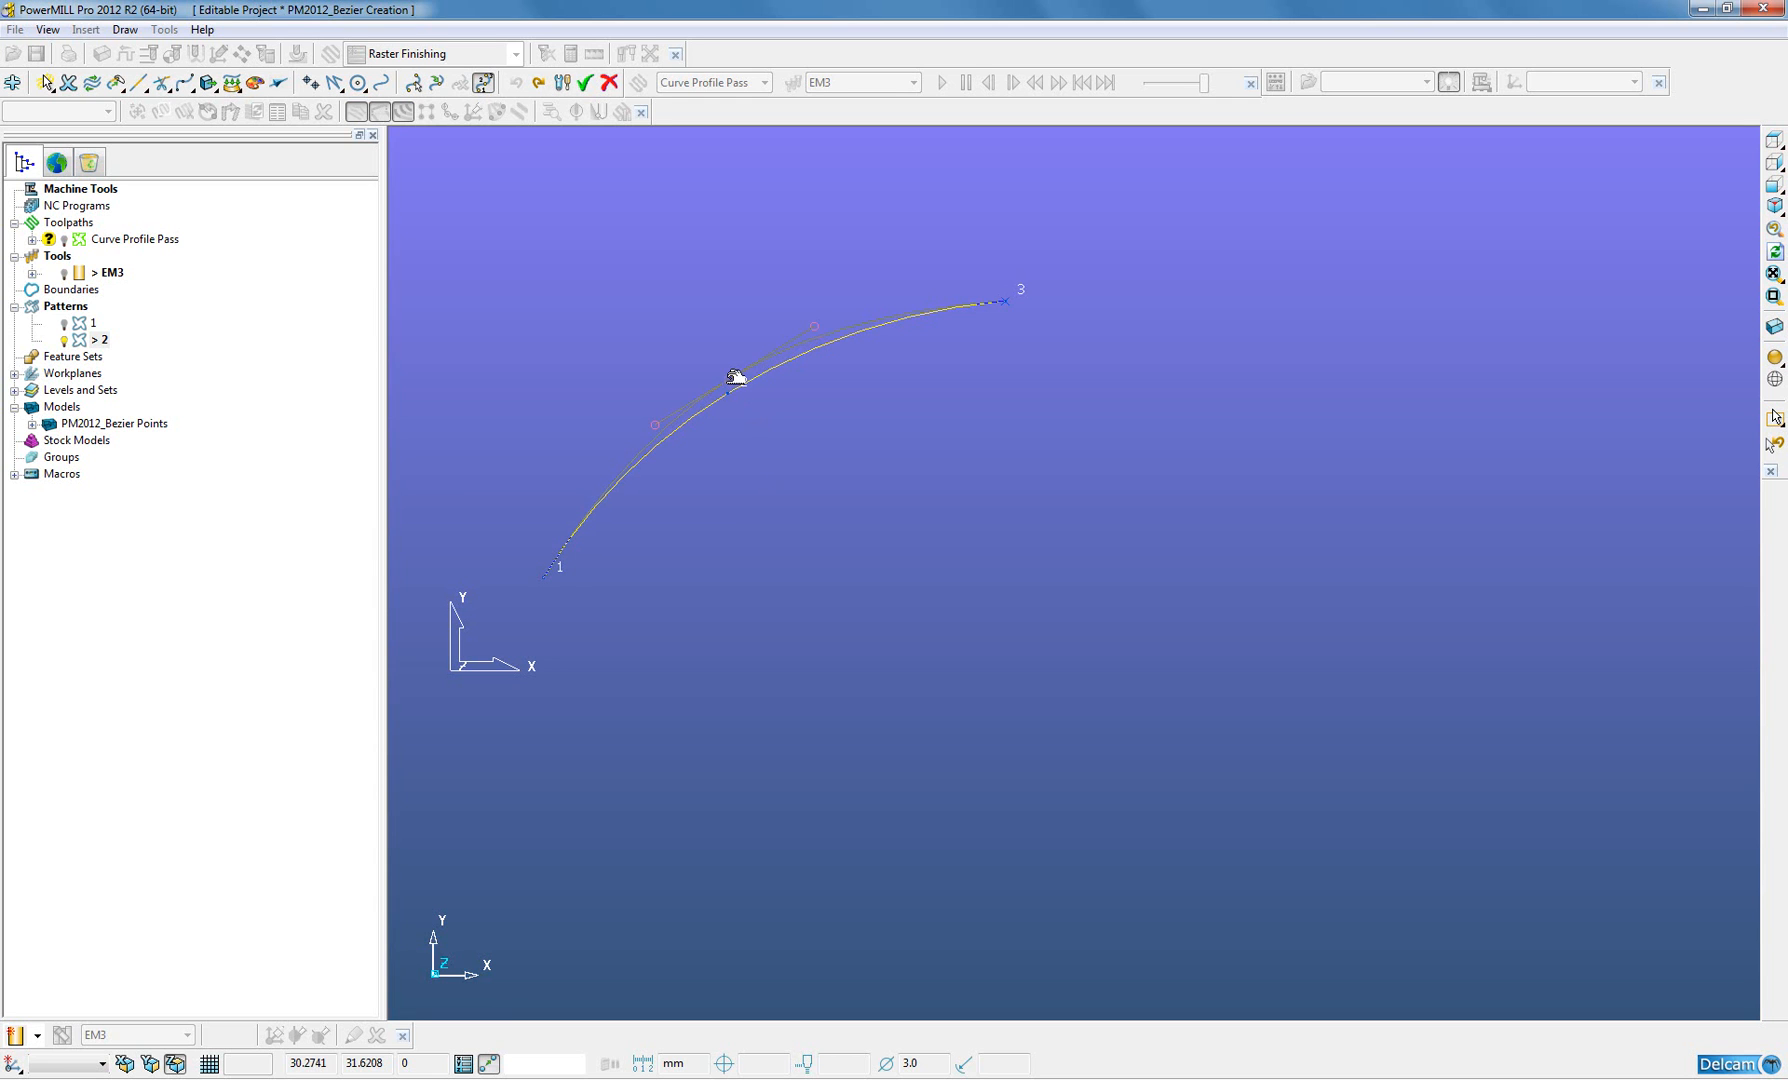
{"action": "left_click_drag", "start_coordinate": [735, 377], "coordinate": [722, 359]}
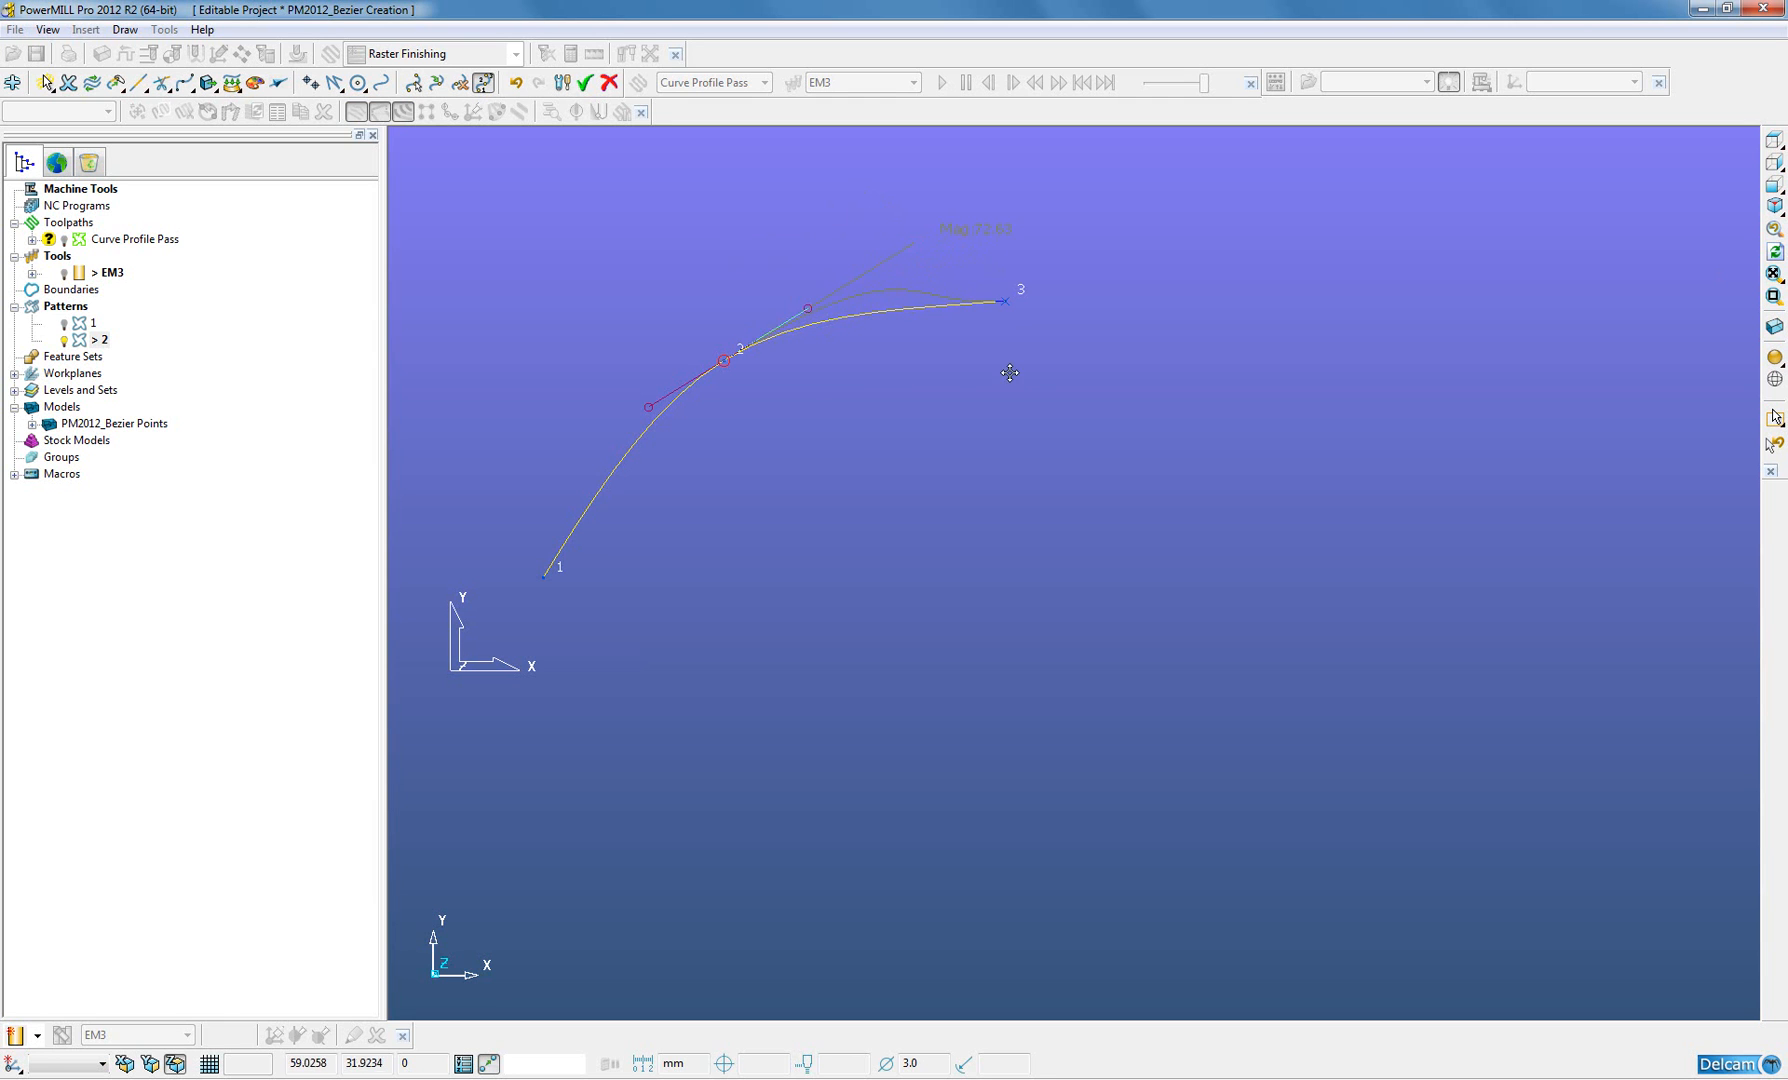
{"action": "mouse_move", "coordinate": [952, 393]}
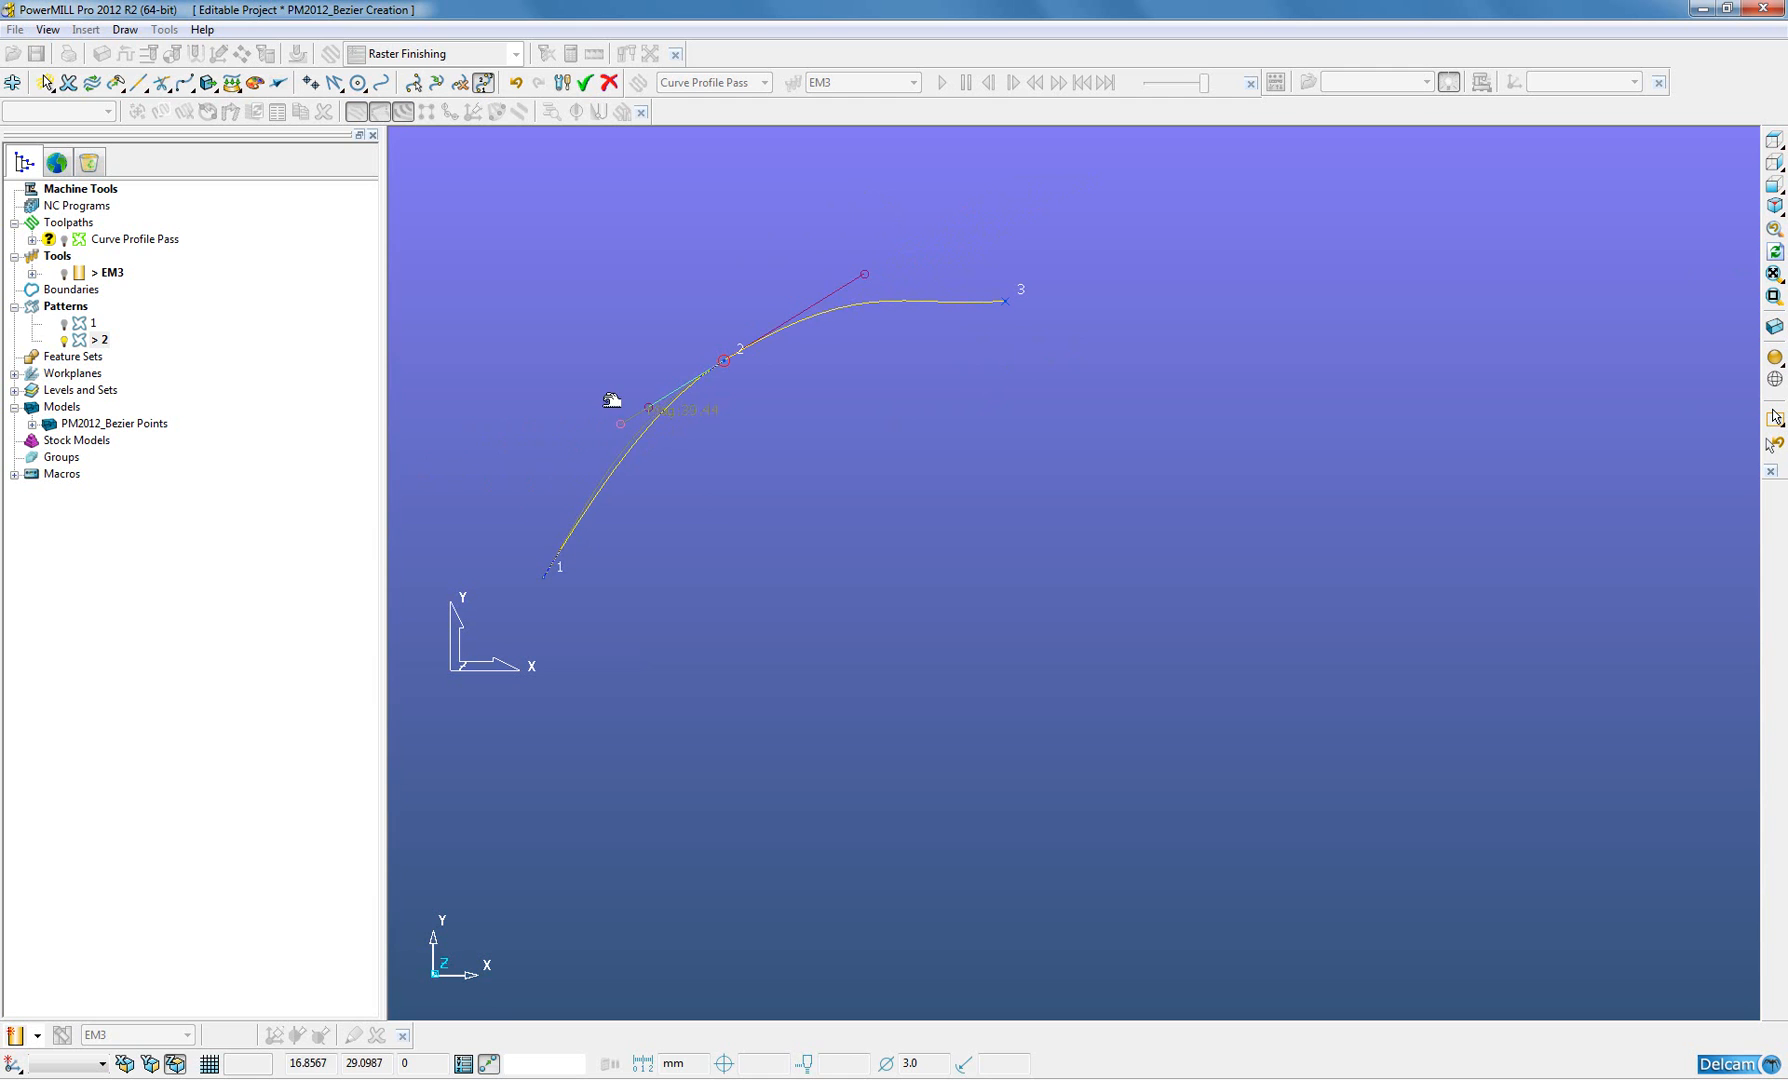
{"action": "left_click", "coordinate": [515, 82]}
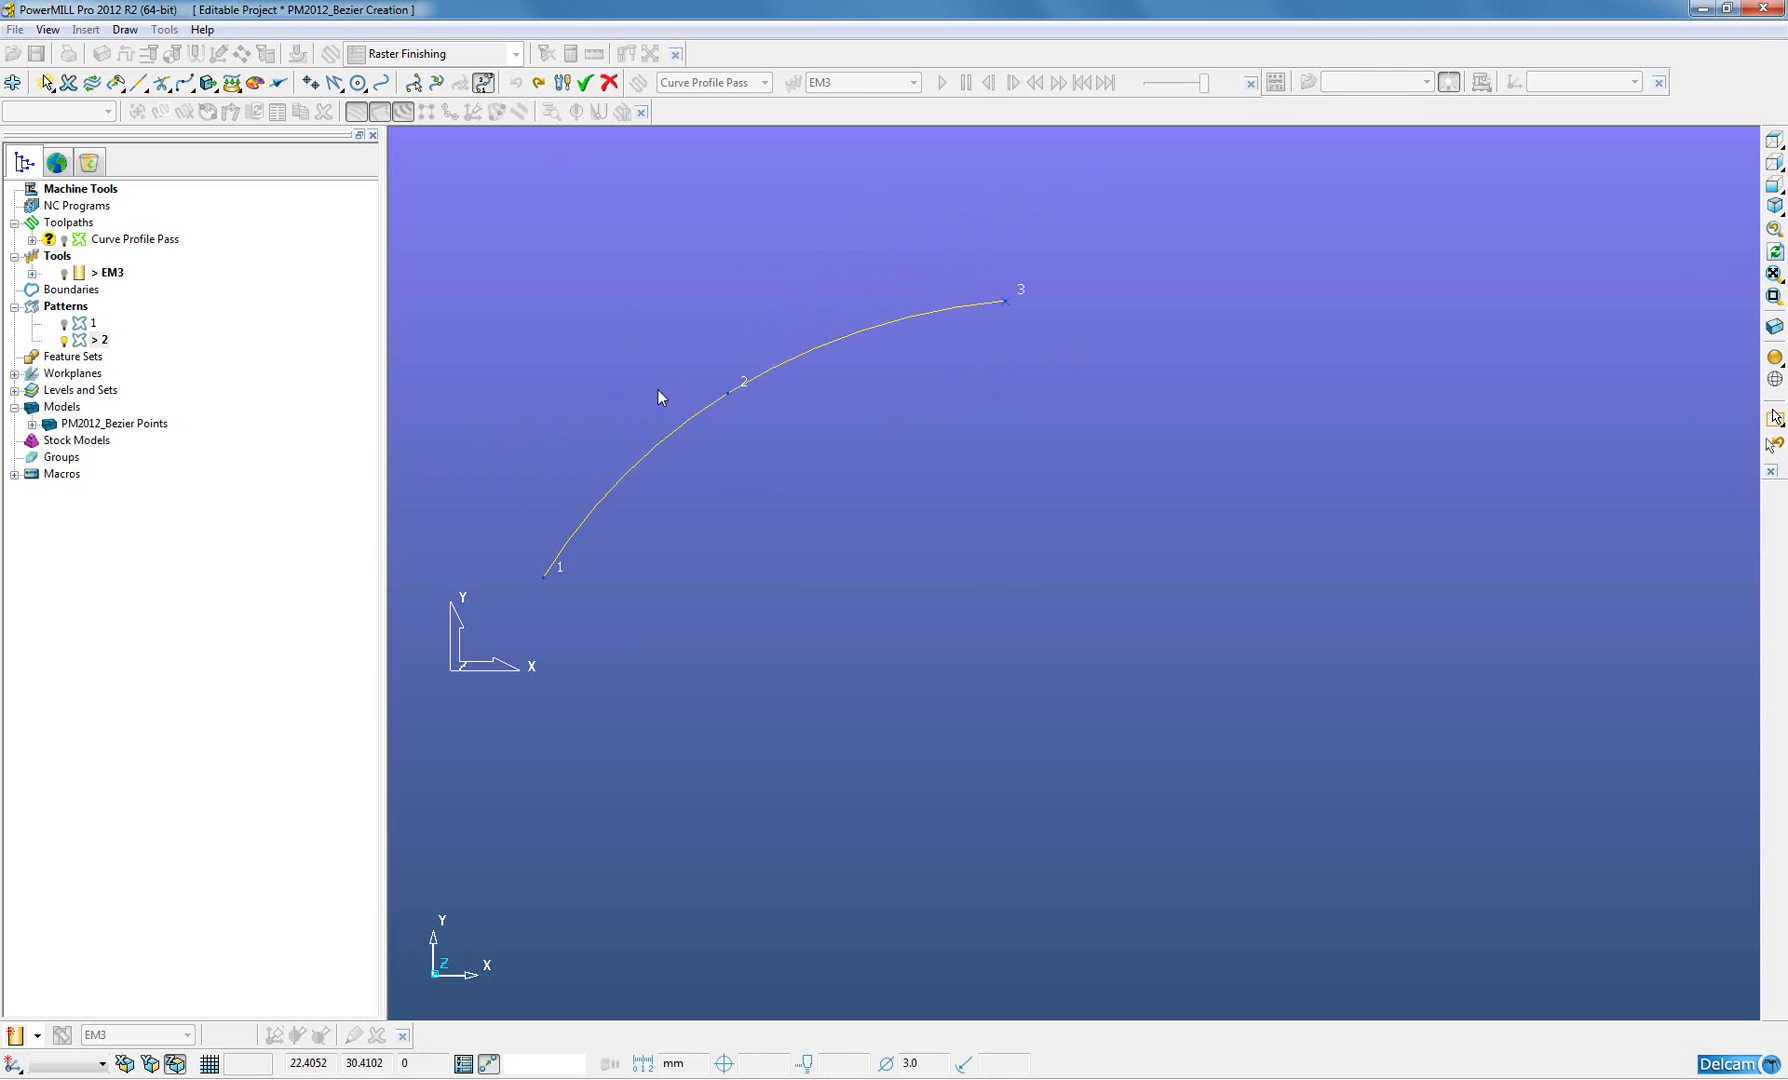
{"action": "mouse_move", "coordinate": [741, 429]}
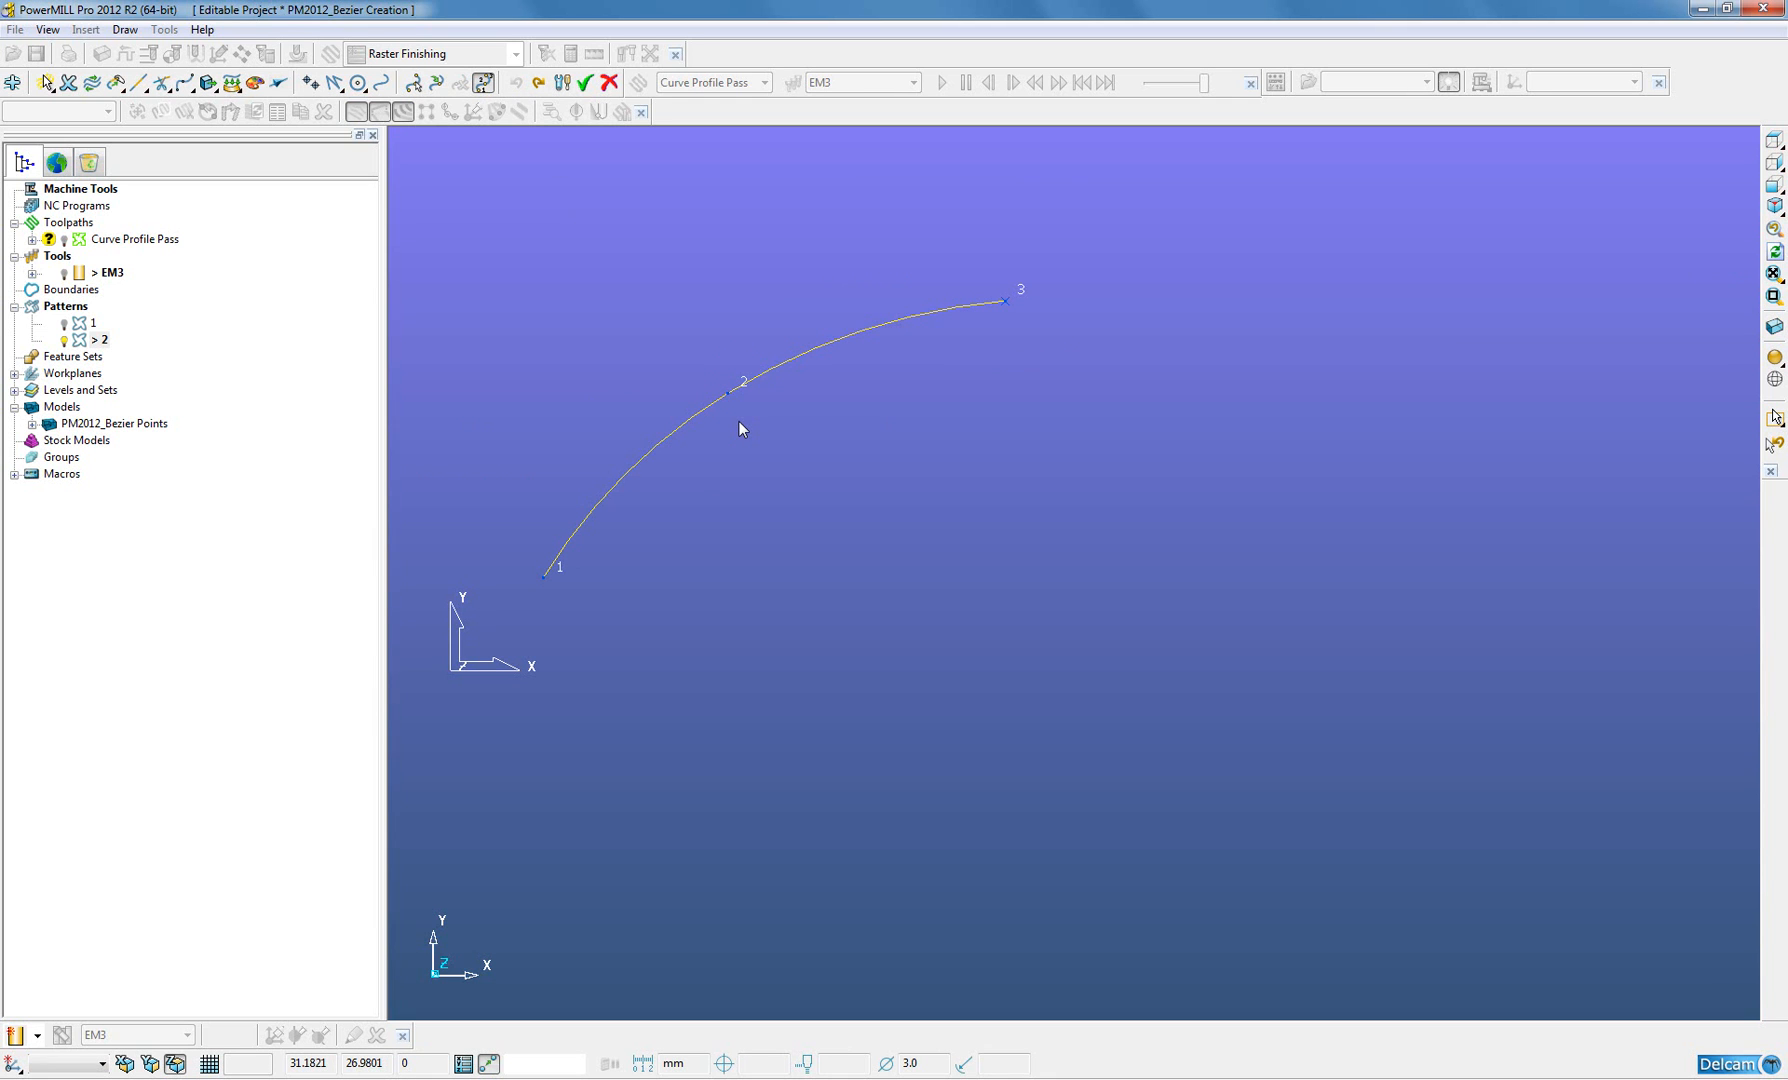
{"action": "mouse_move", "coordinate": [754, 461]}
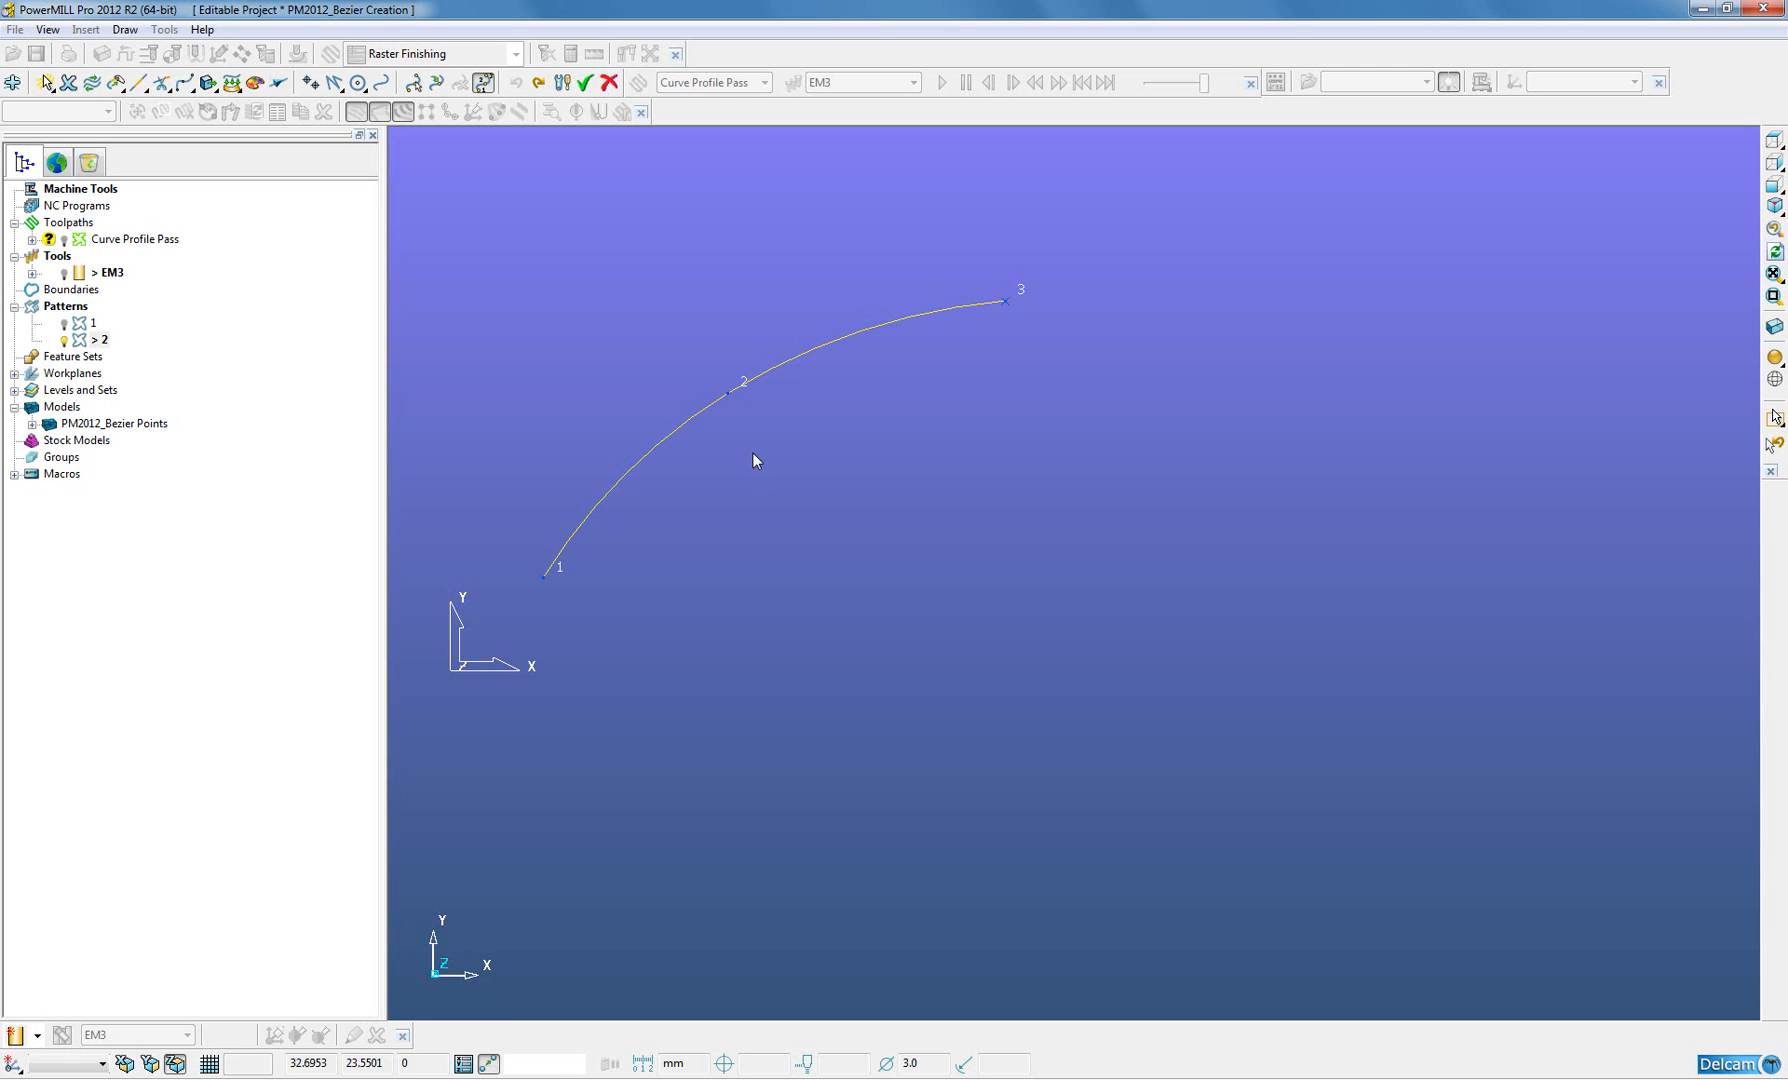
{"action": "mouse_move", "coordinate": [783, 441]}
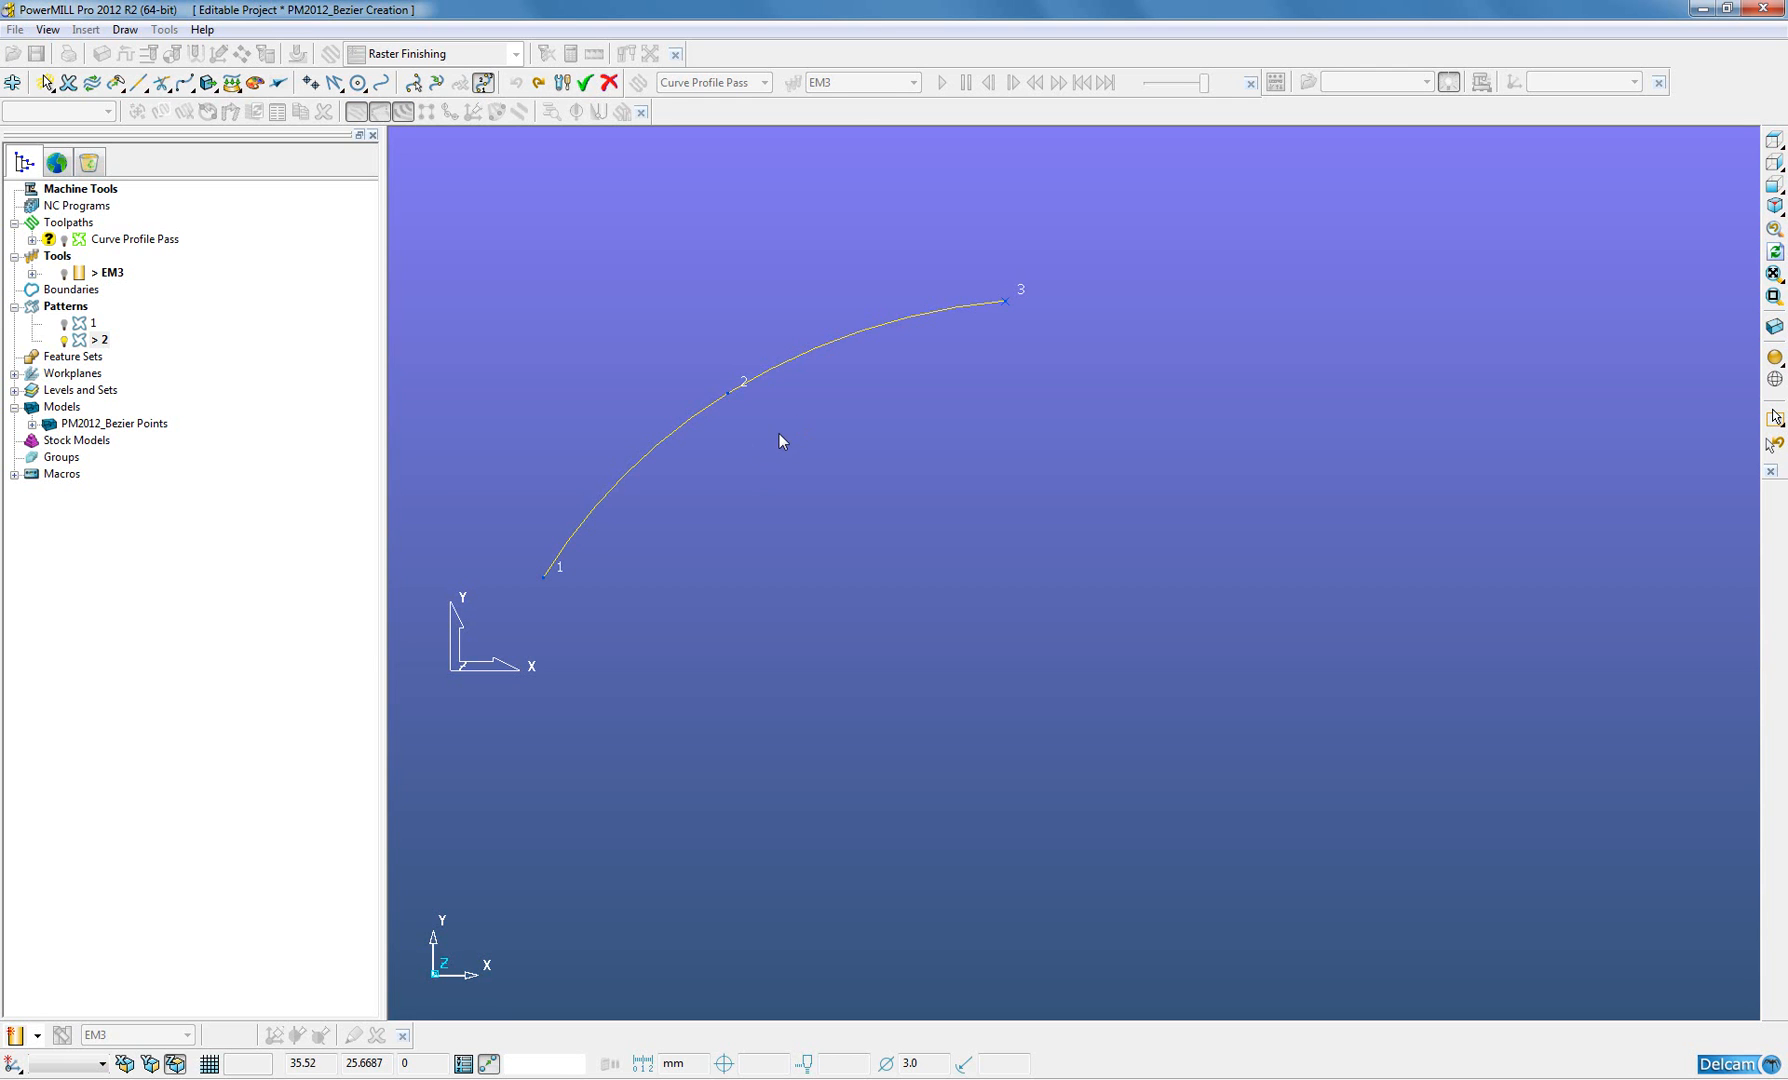
{"action": "mouse_move", "coordinate": [788, 504]}
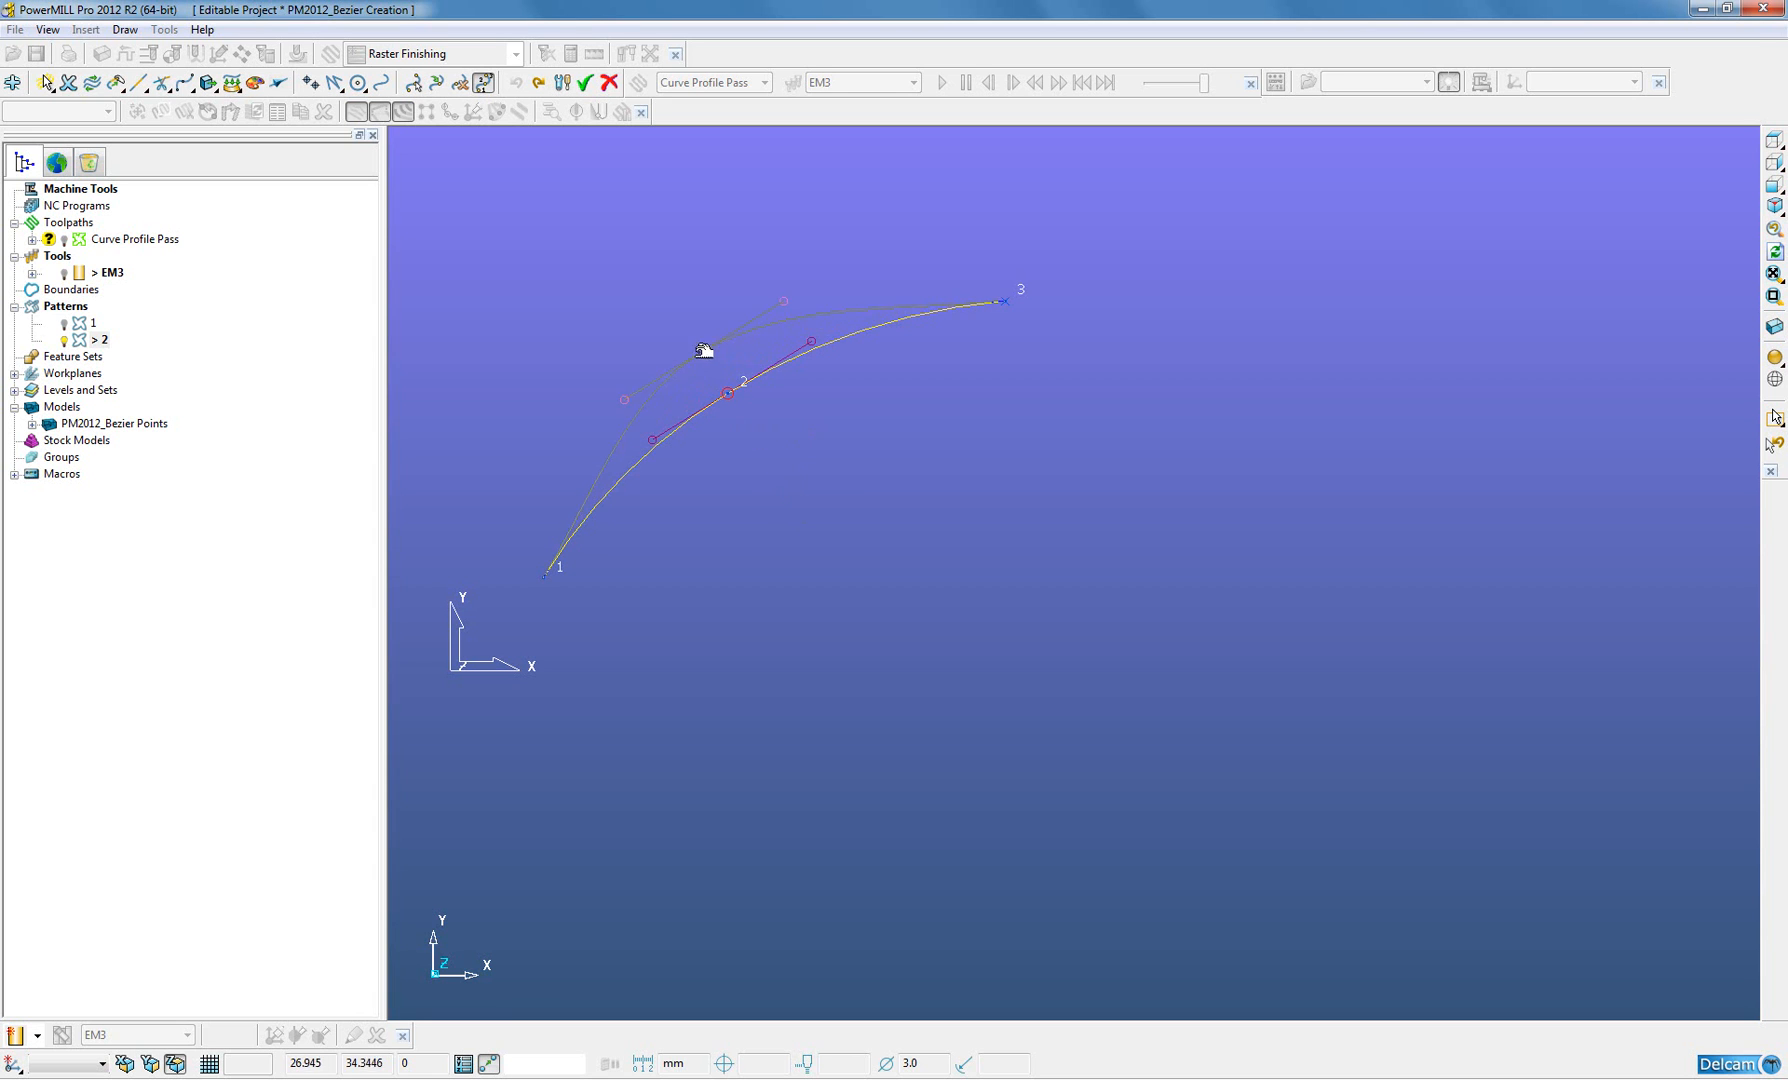
{"action": "left_click_drag", "start_coordinate": [704, 350], "coordinate": [767, 278]}
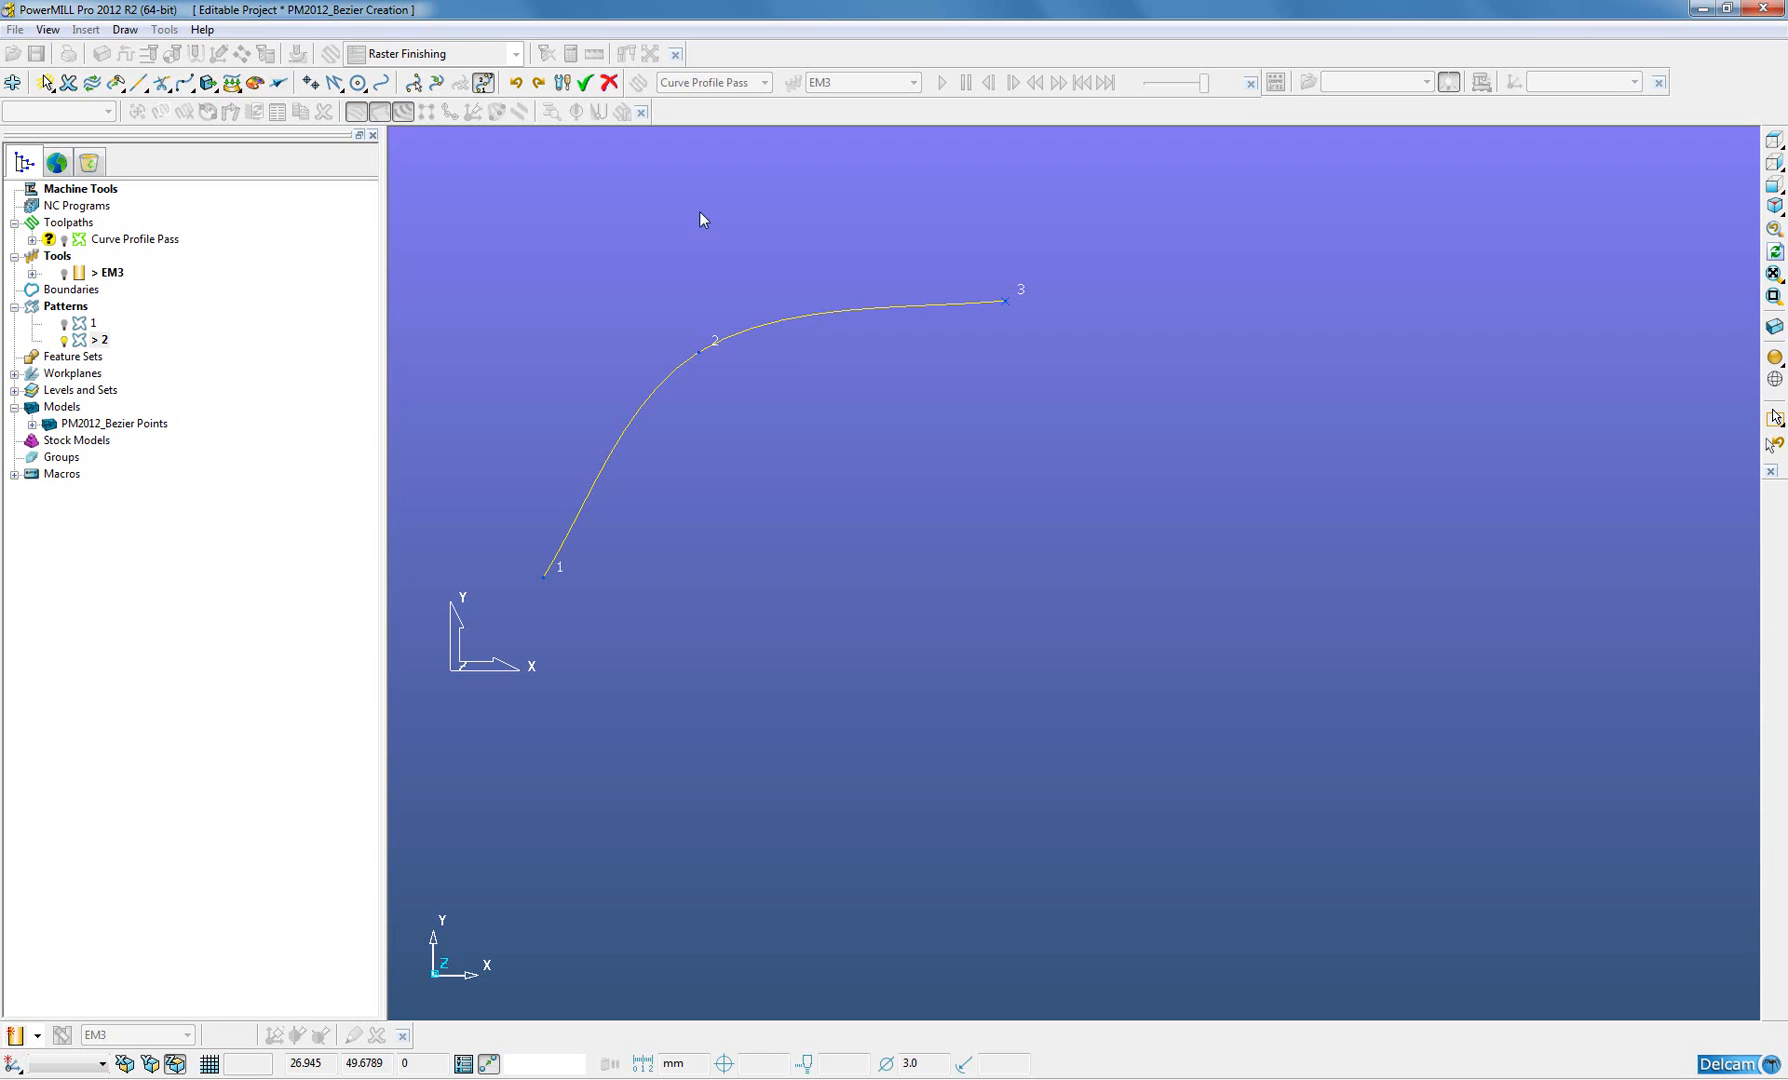
{"action": "left_click", "coordinate": [698, 350]}
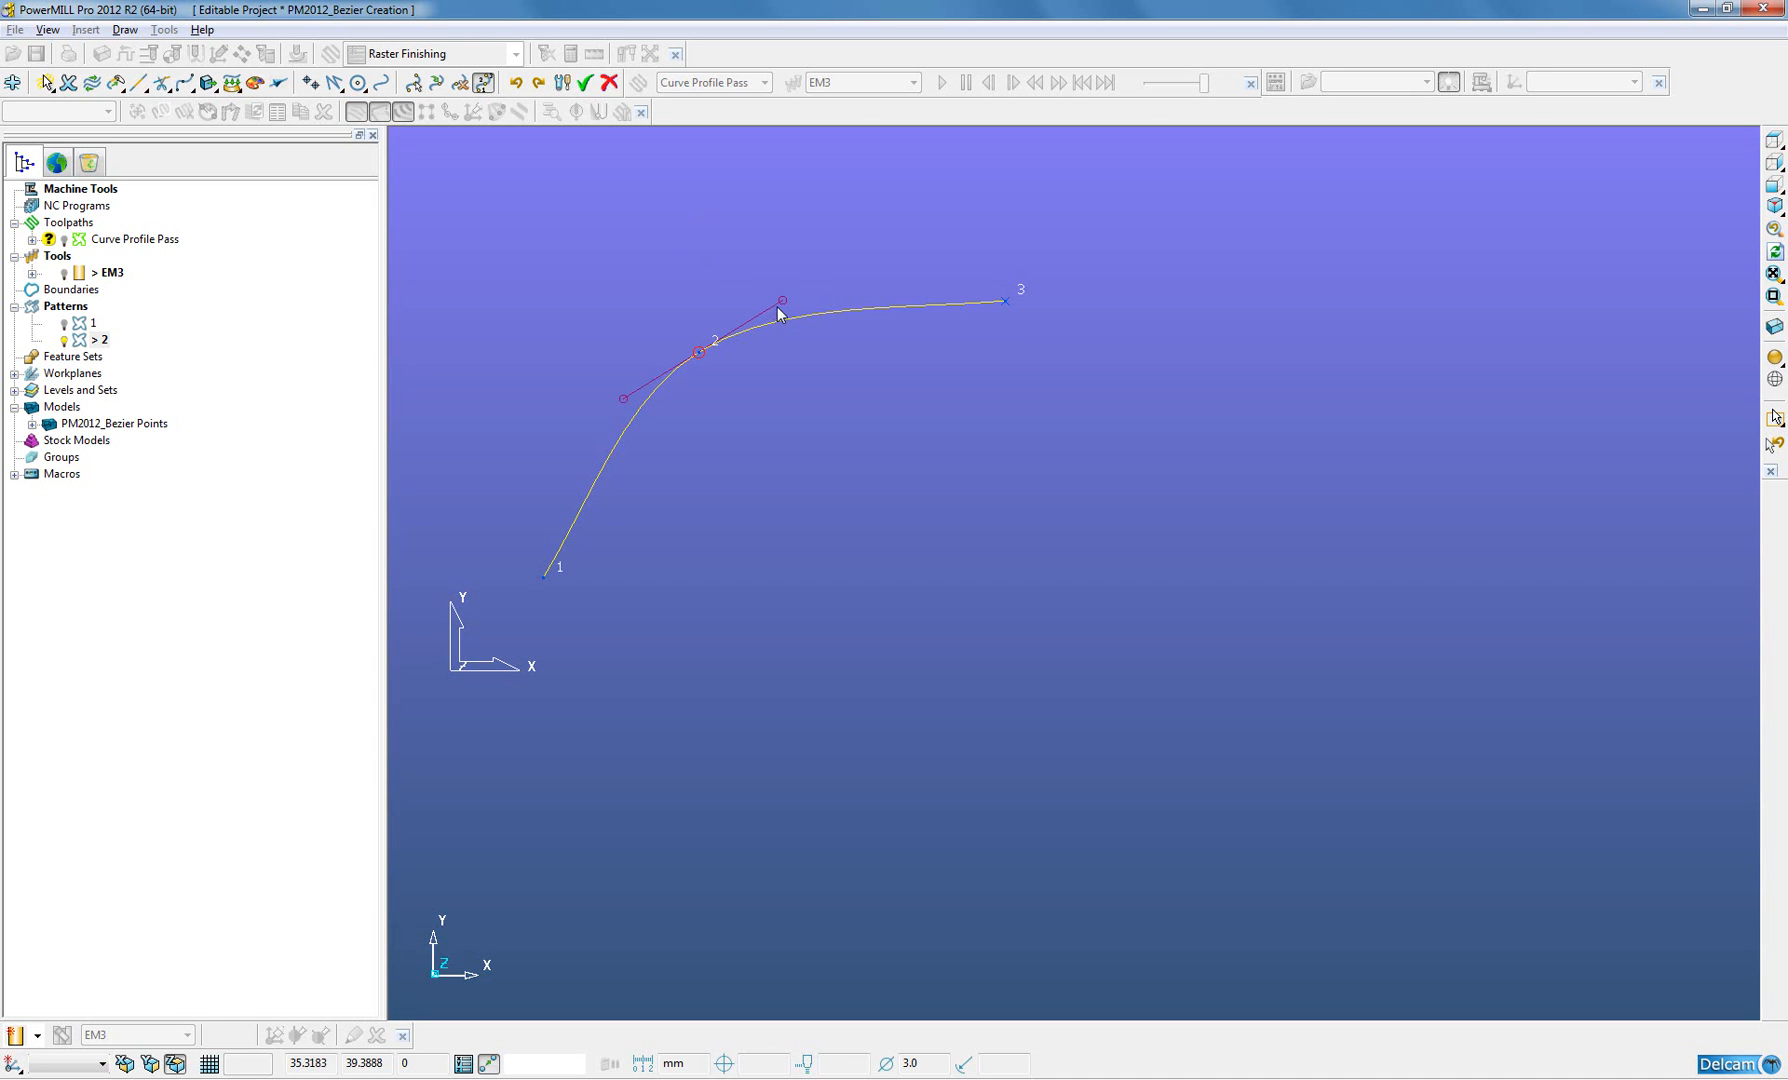
{"action": "left_click_drag", "start_coordinate": [781, 301], "coordinate": [705, 274]}
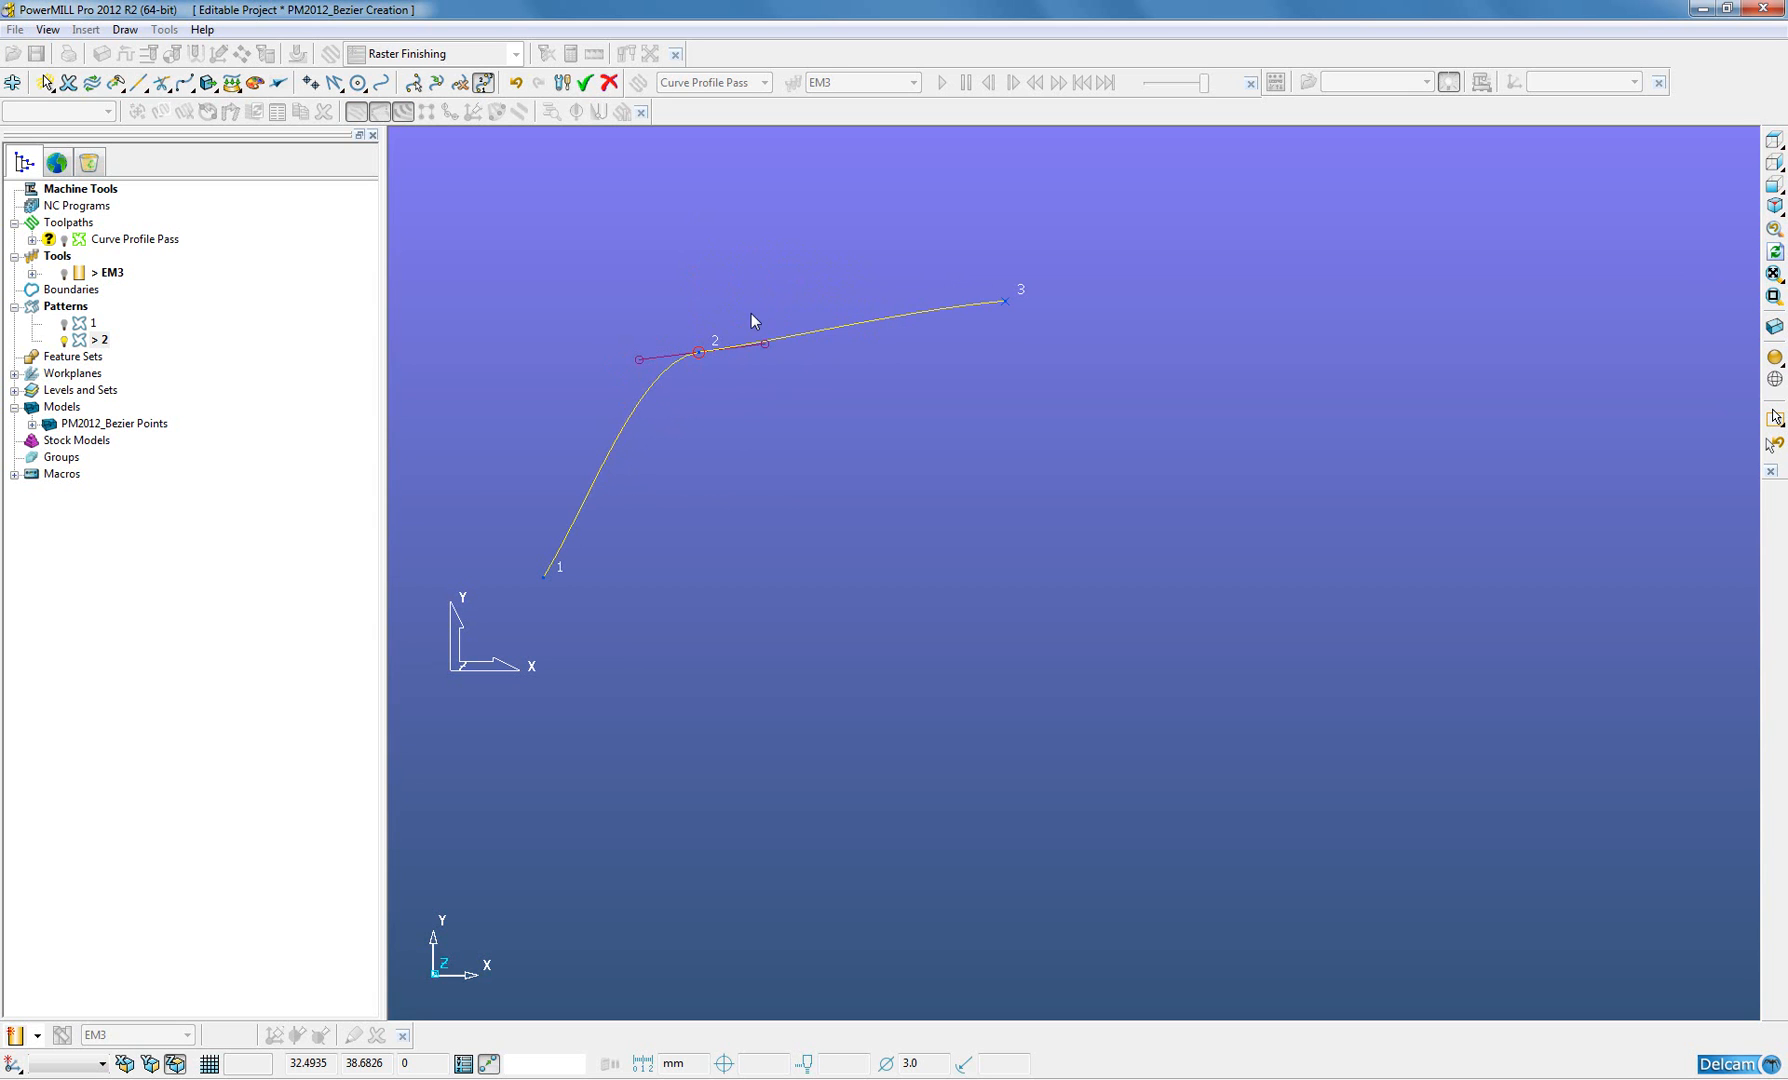
{"action": "left_click", "coordinate": [512, 83]}
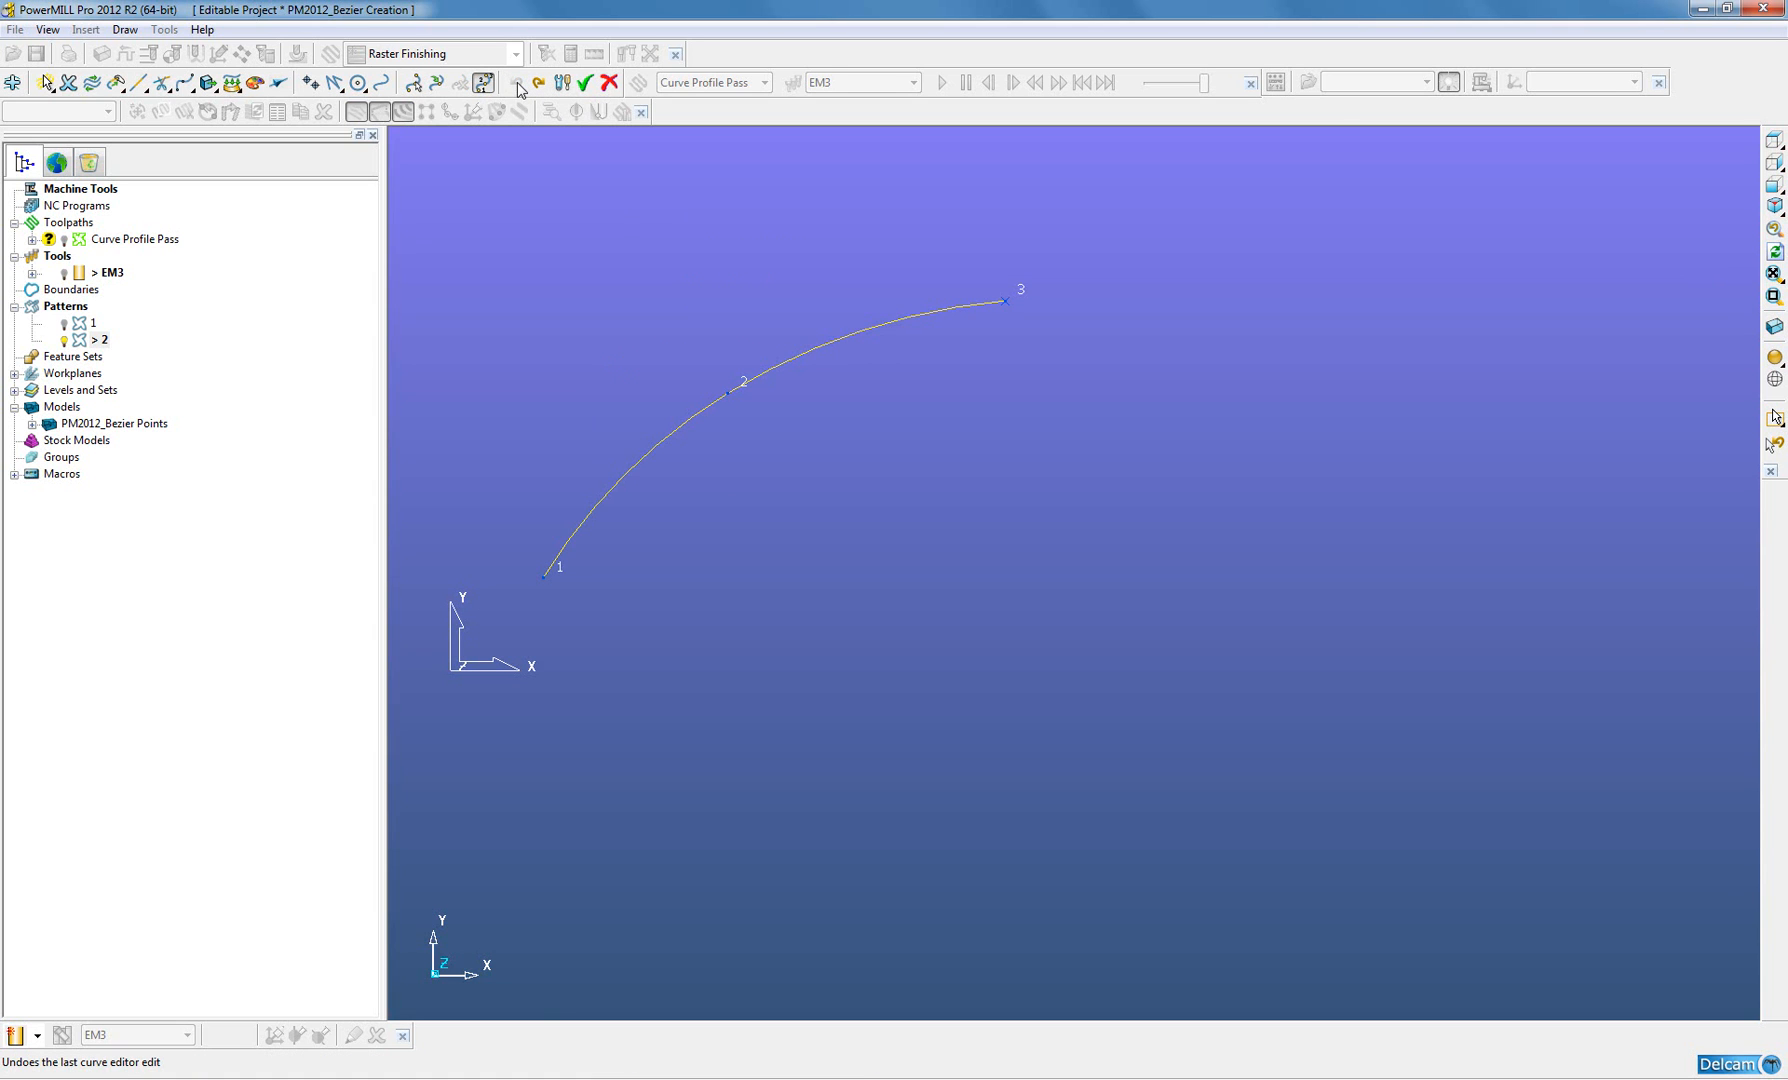